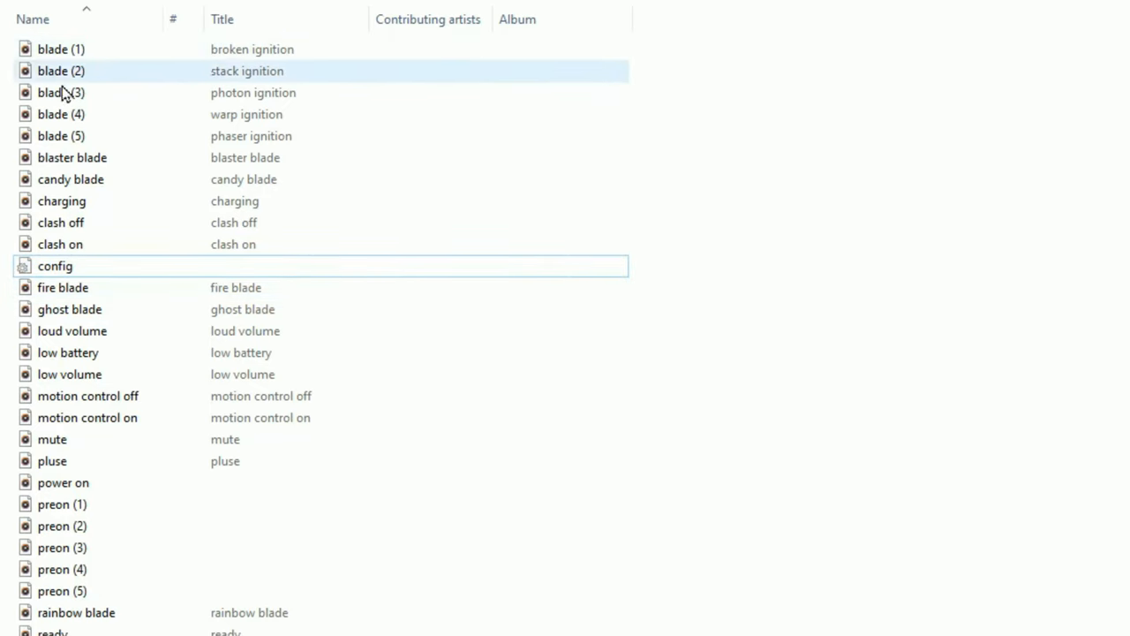
Select the blade (2) ignition and preon (4) sound files
left_click(70, 309)
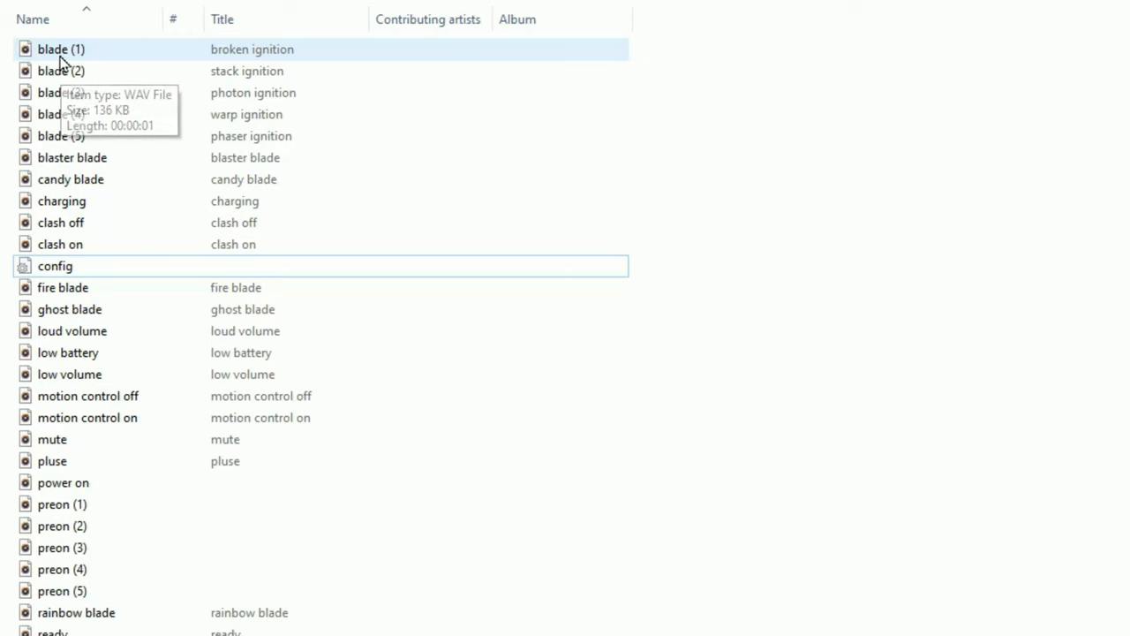
mouse_move(253, 60)
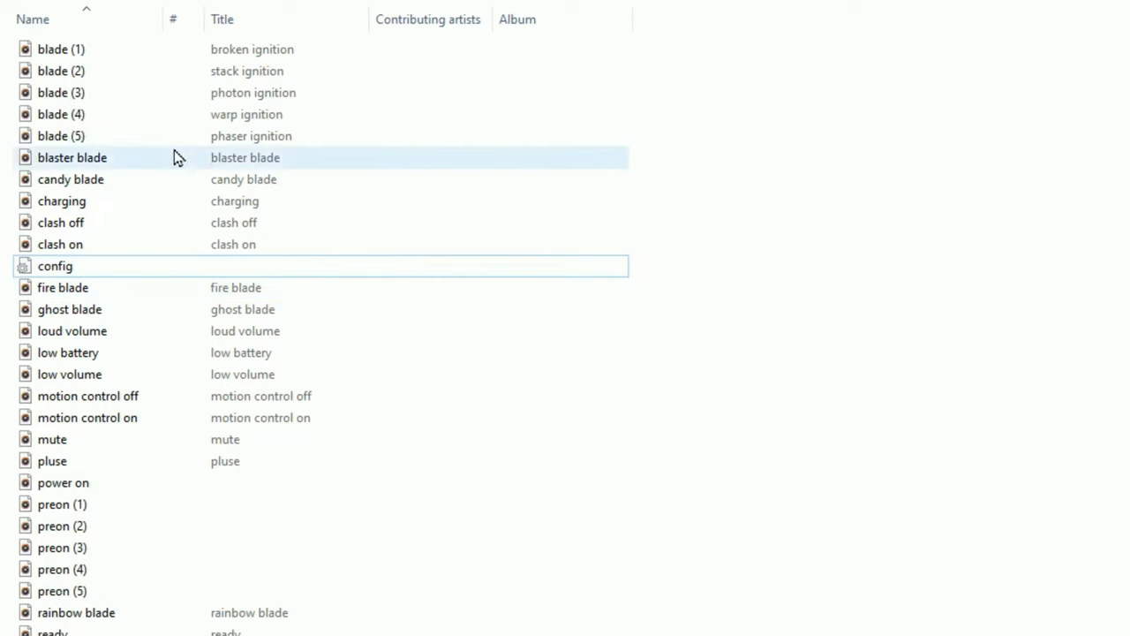
left_click(61, 71)
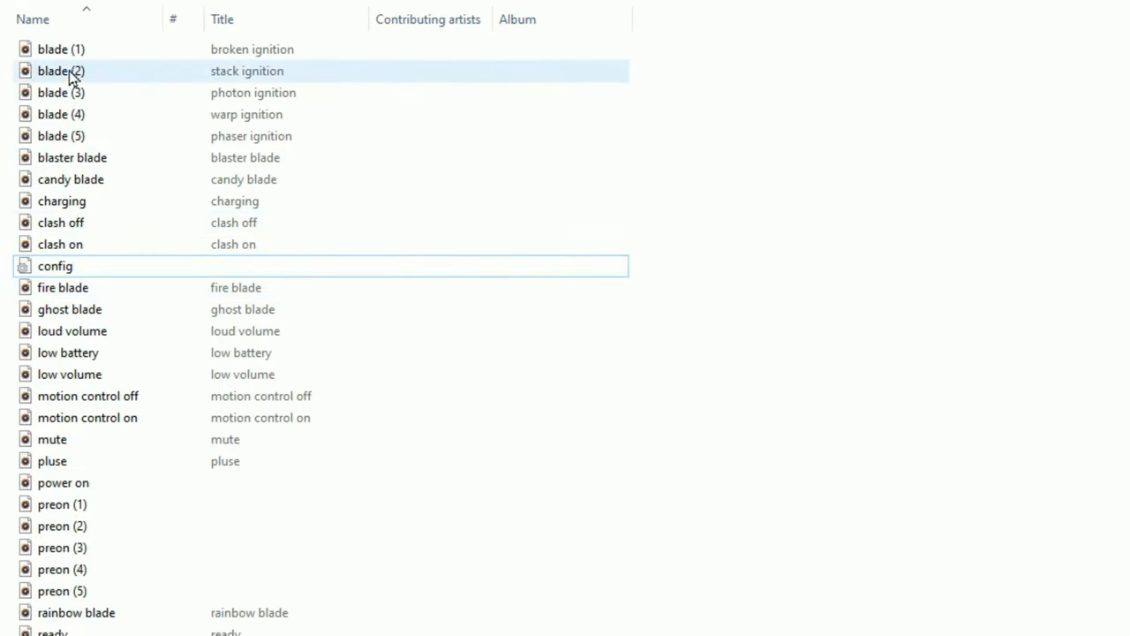
left_click(84, 568)
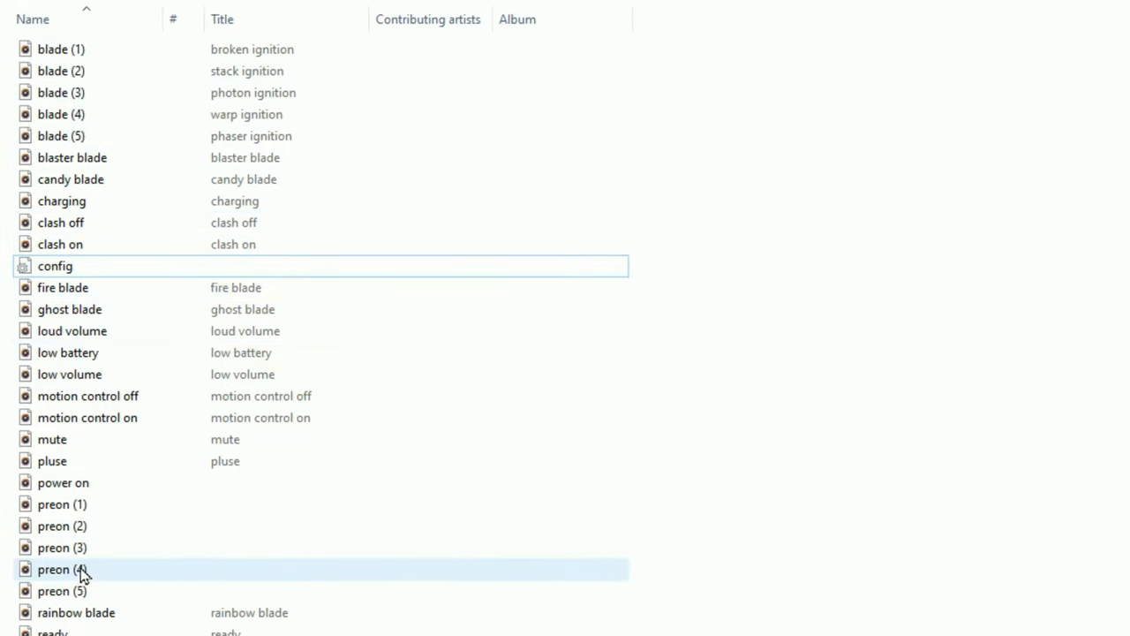
left_click(69, 374)
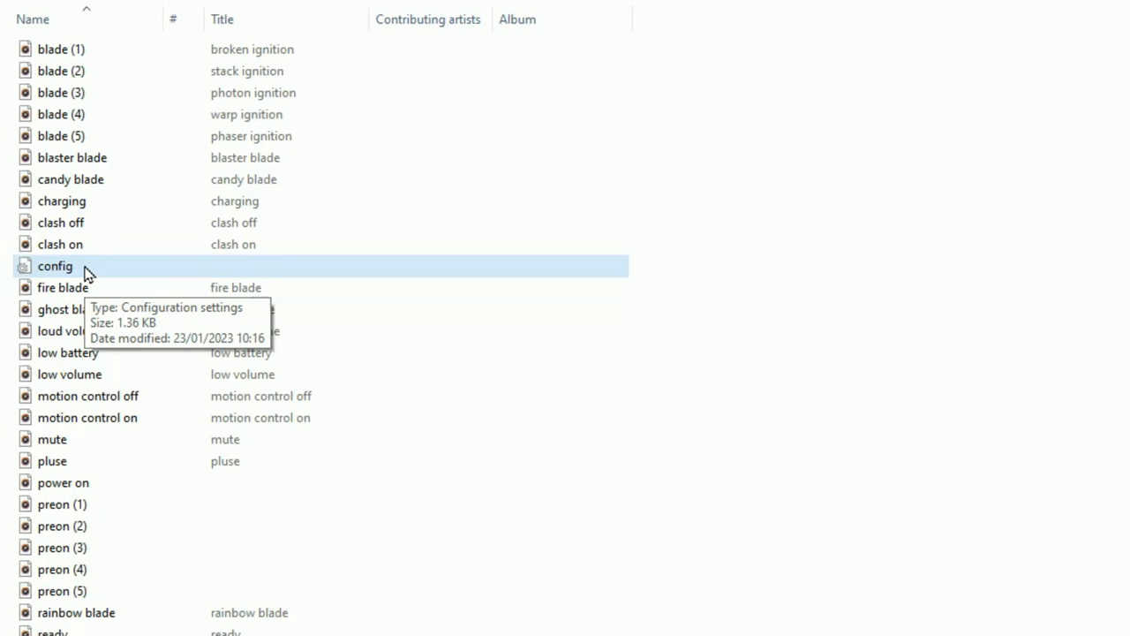
Open the config file in Notepad and scroll through its volume, motion and colour settings
double_click(55, 266)
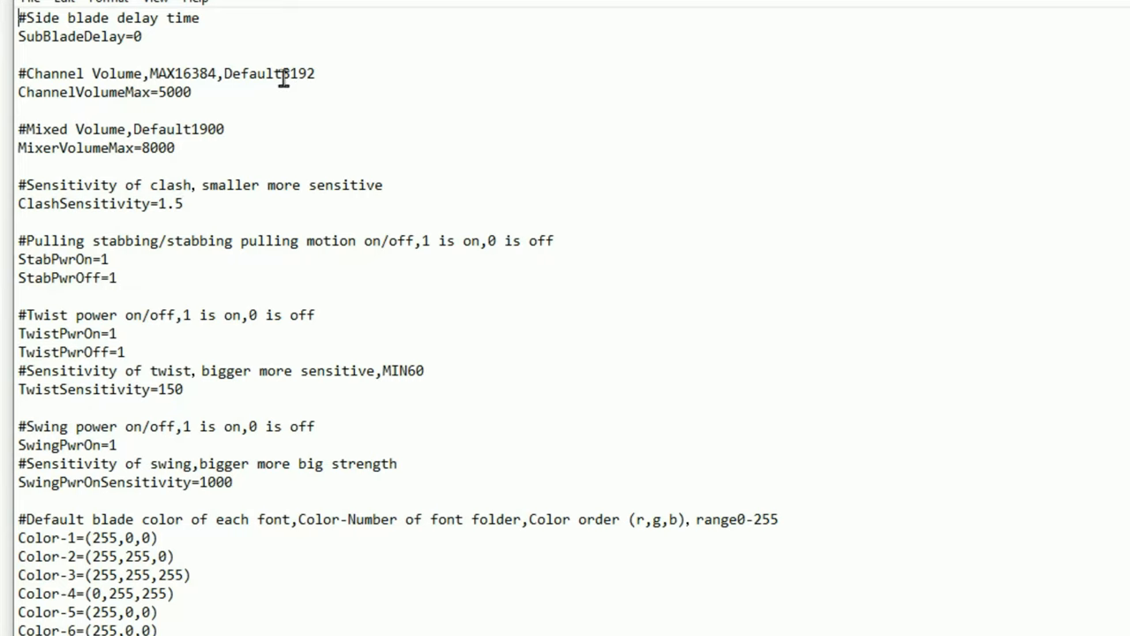
mouse_move(126, 548)
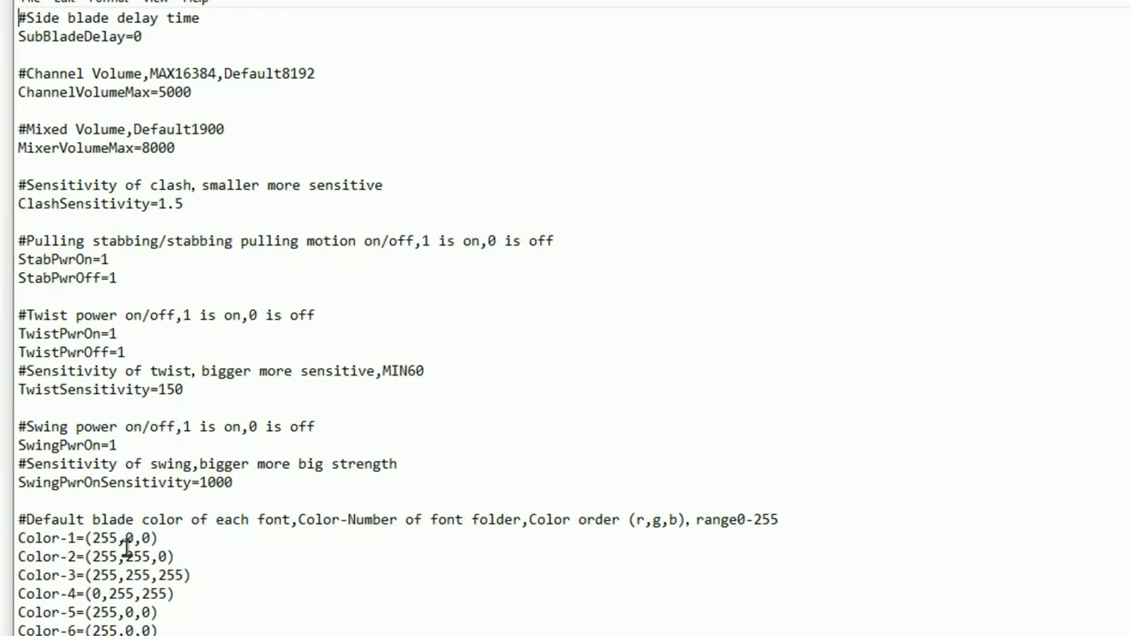
scroll("down", 3)
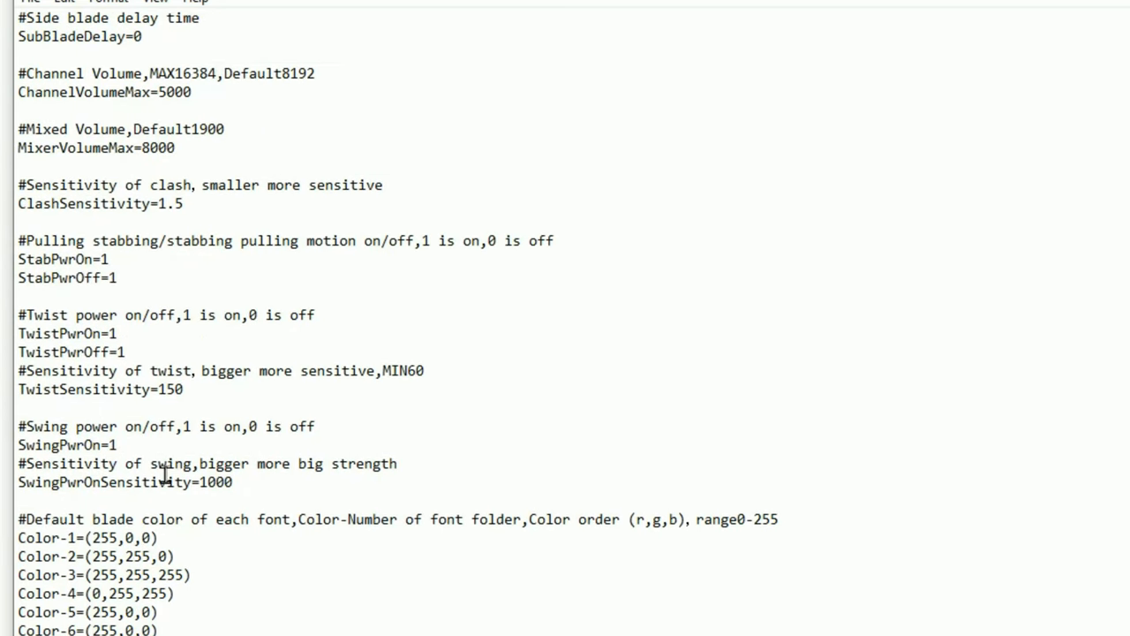
mouse_move(72, 521)
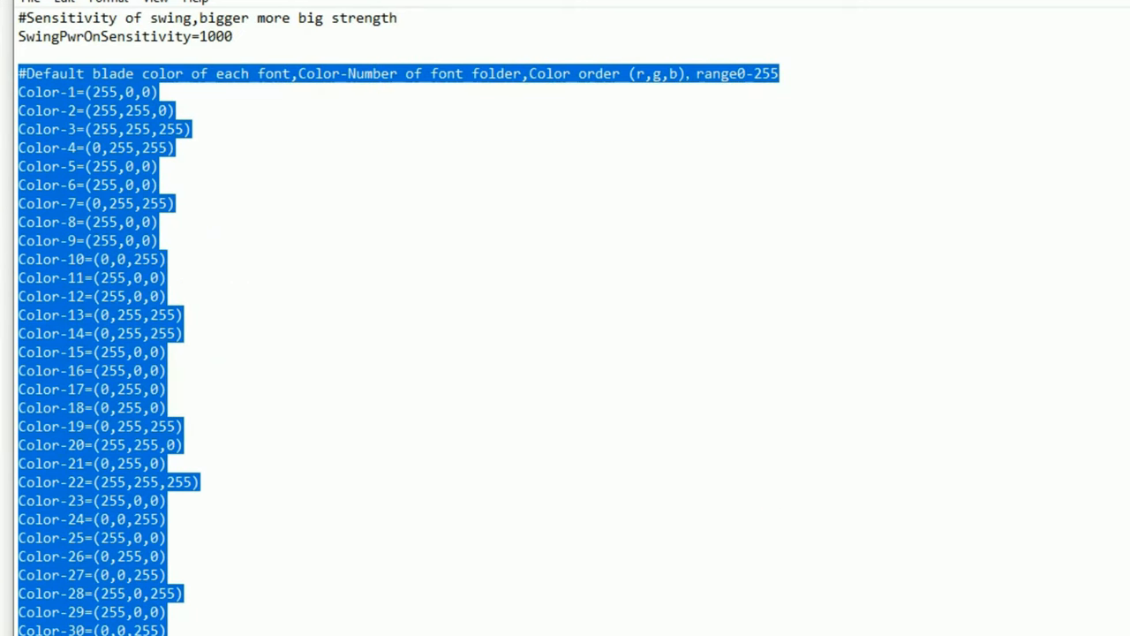
mouse_move(300, 547)
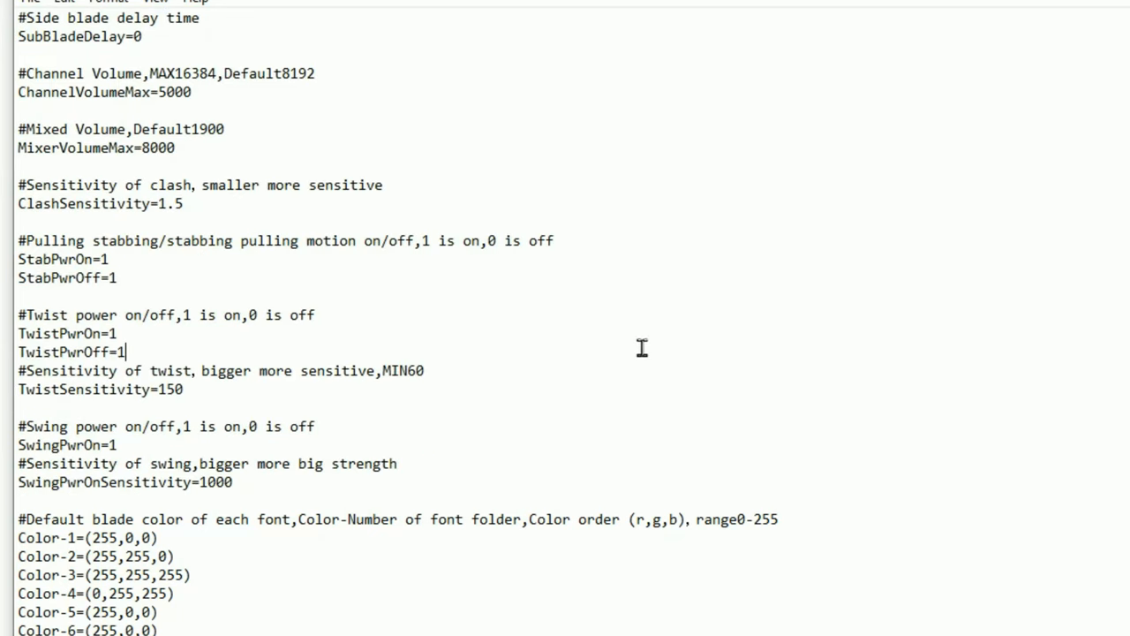
mouse_move(240, 20)
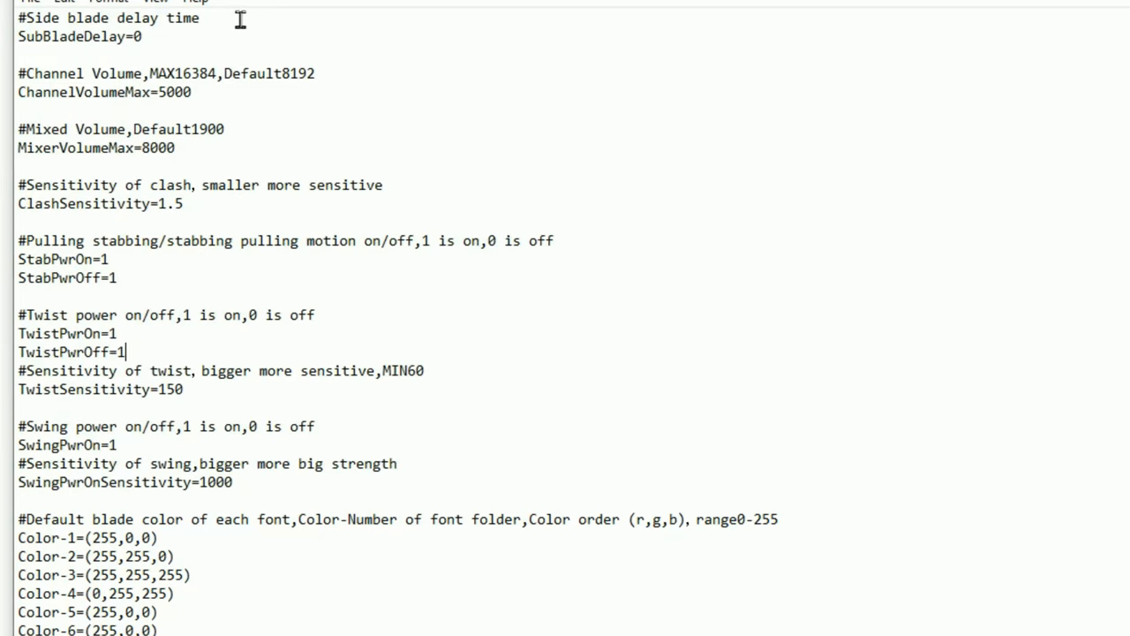
mouse_move(212, 31)
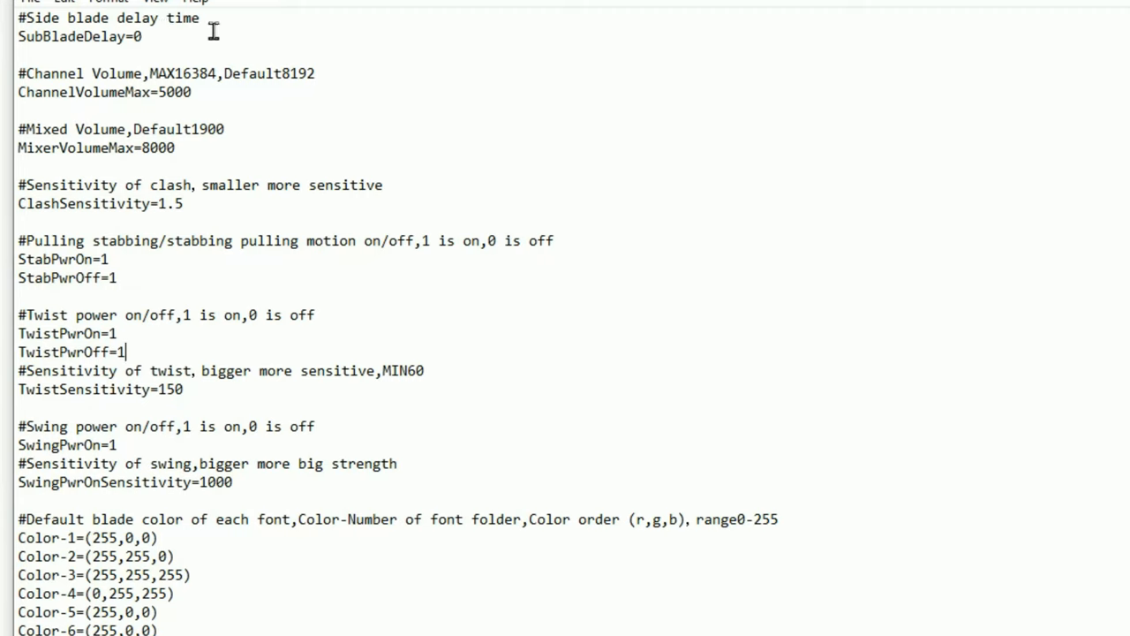
mouse_move(188, 31)
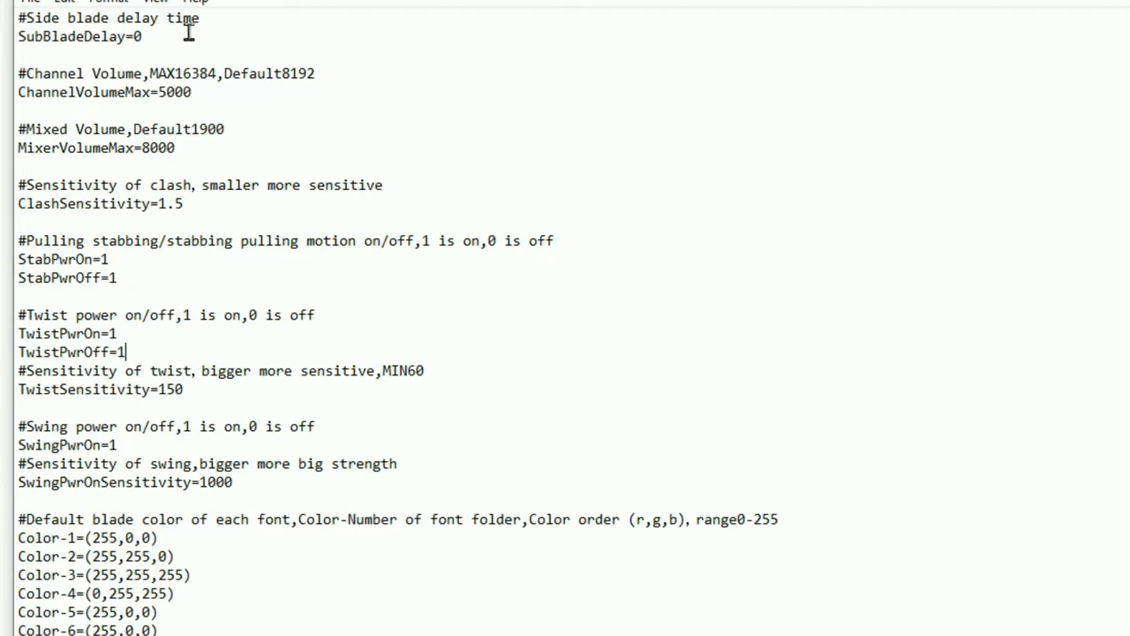
mouse_move(167, 36)
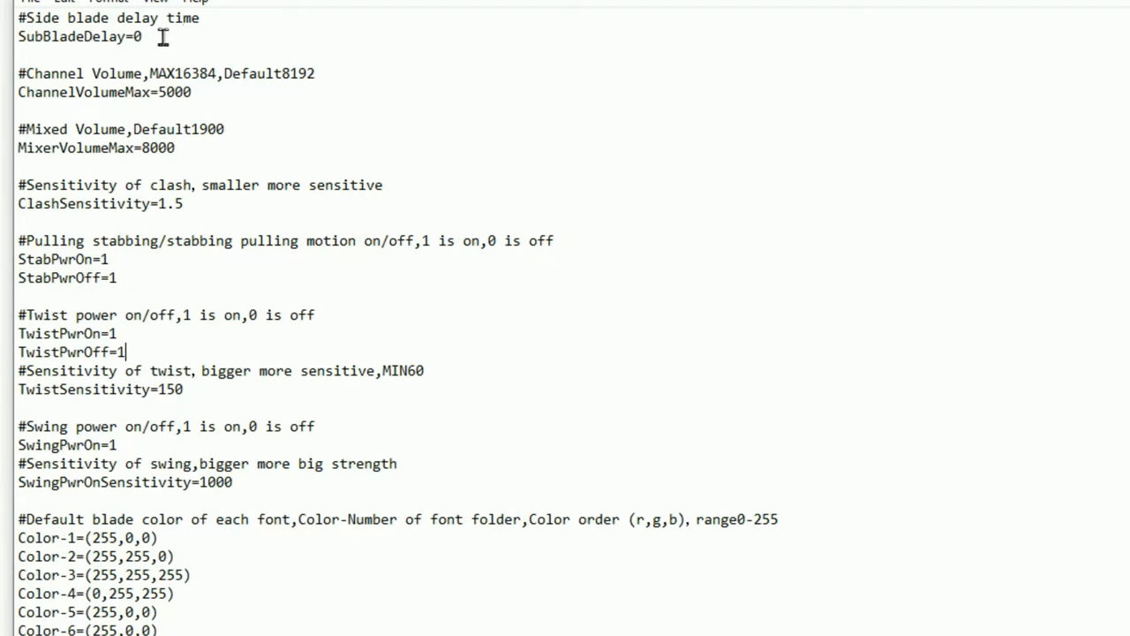
mouse_move(137, 33)
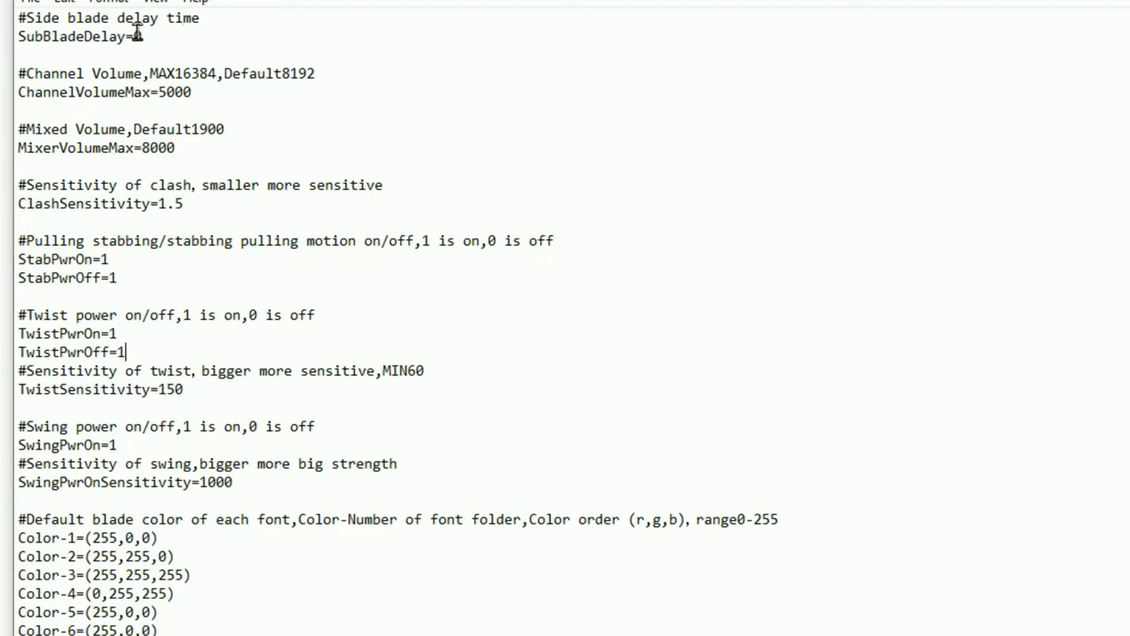
type("0")
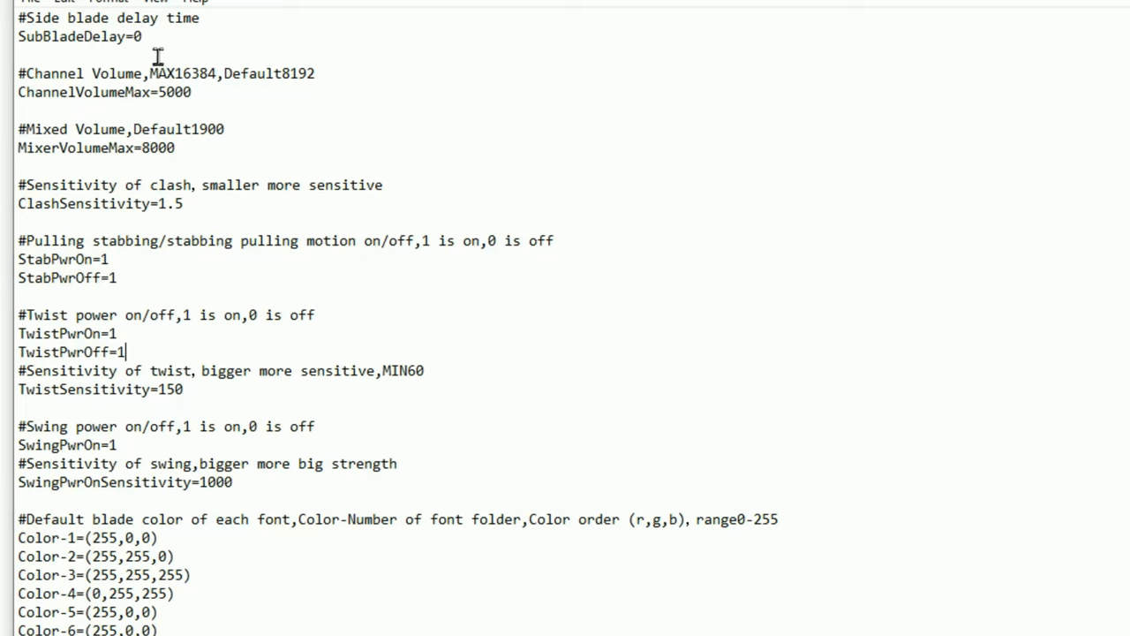
mouse_move(339, 115)
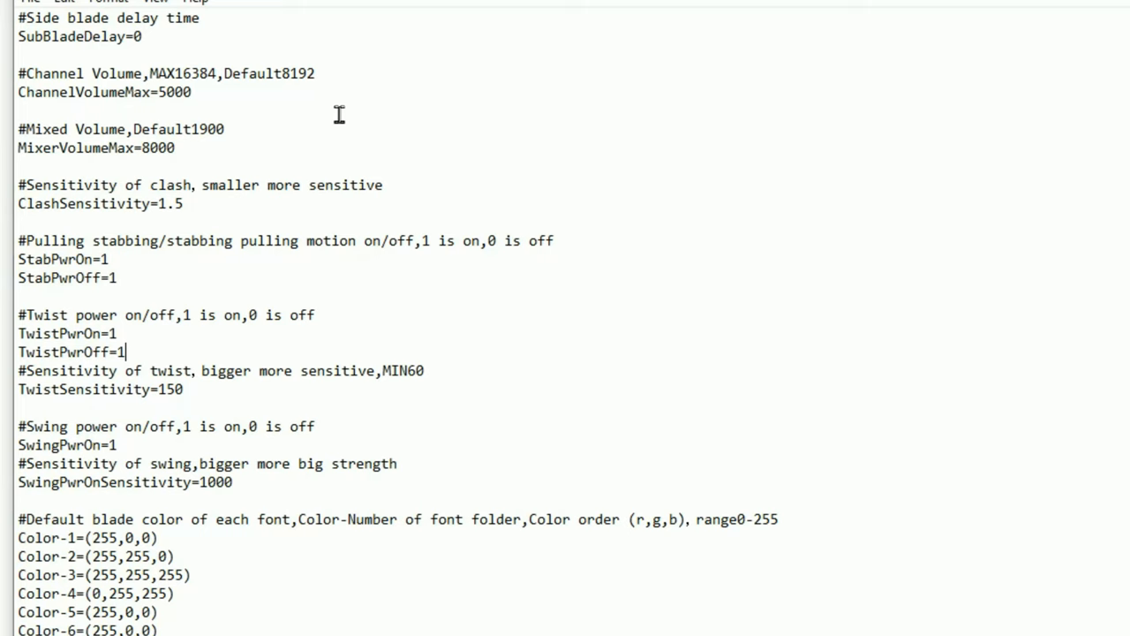
mouse_move(106, 80)
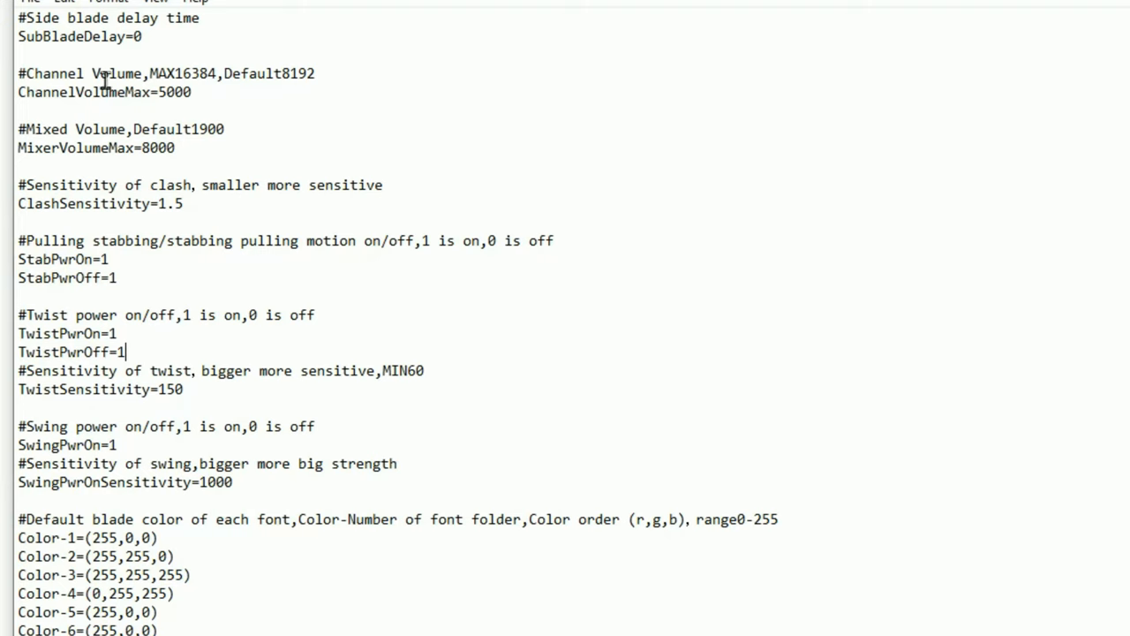
left_click_drag(19, 74, 192, 92)
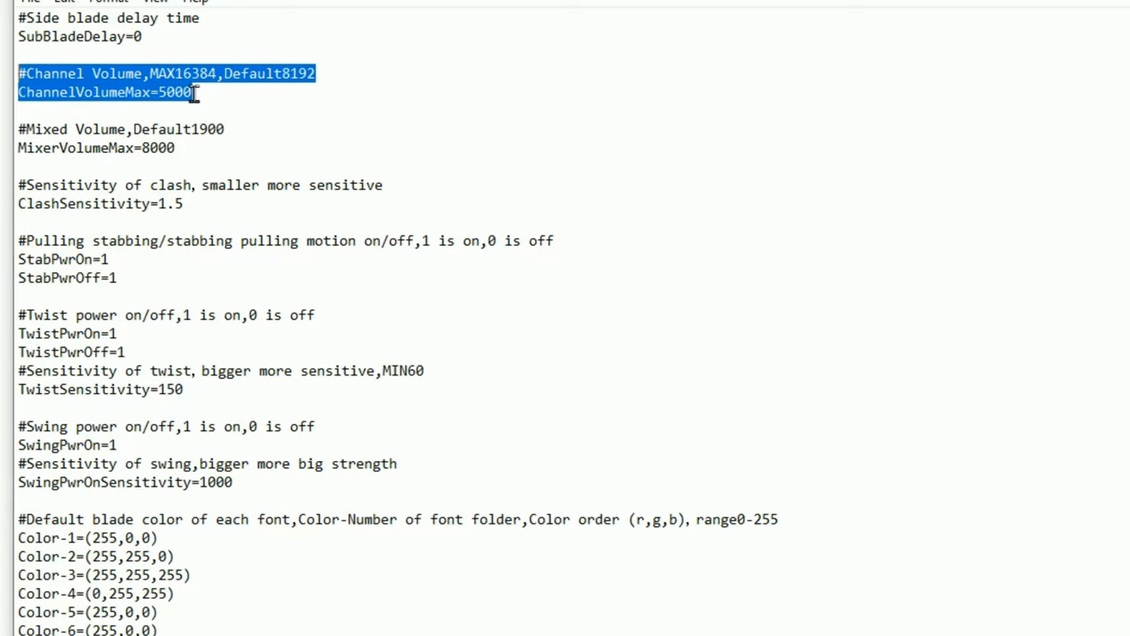
mouse_move(221, 94)
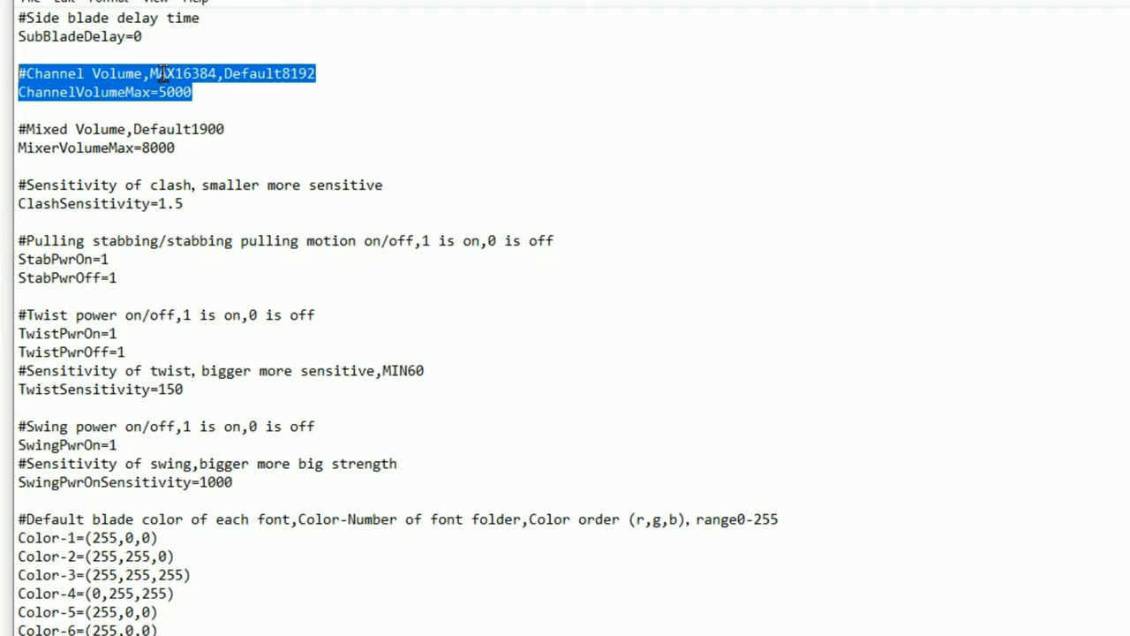
double_click(183, 73)
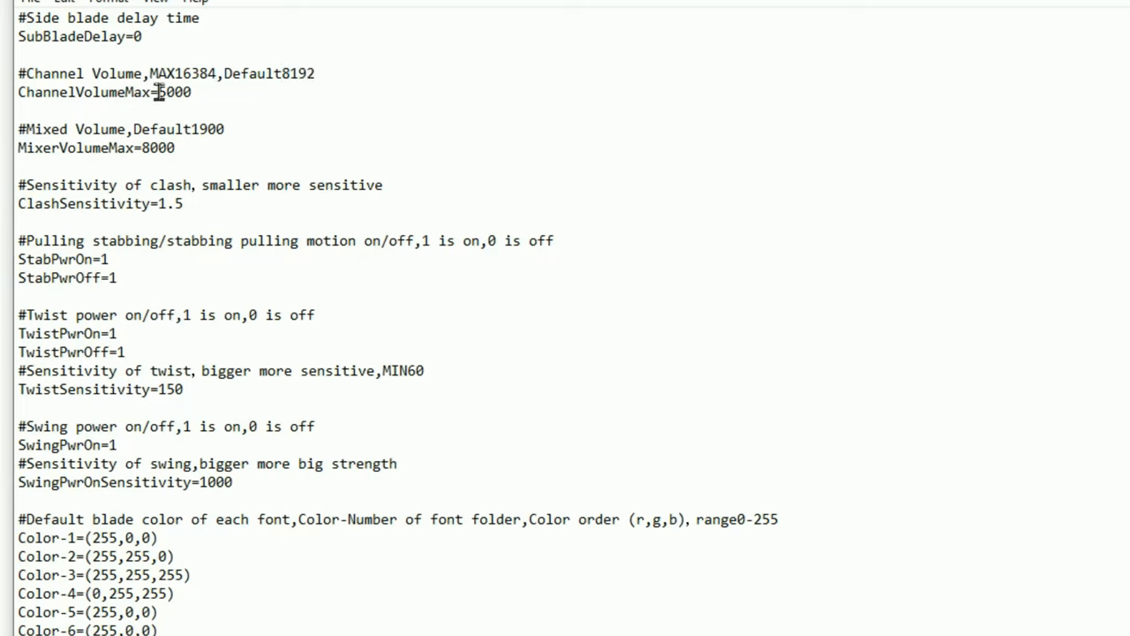
double_click(174, 92)
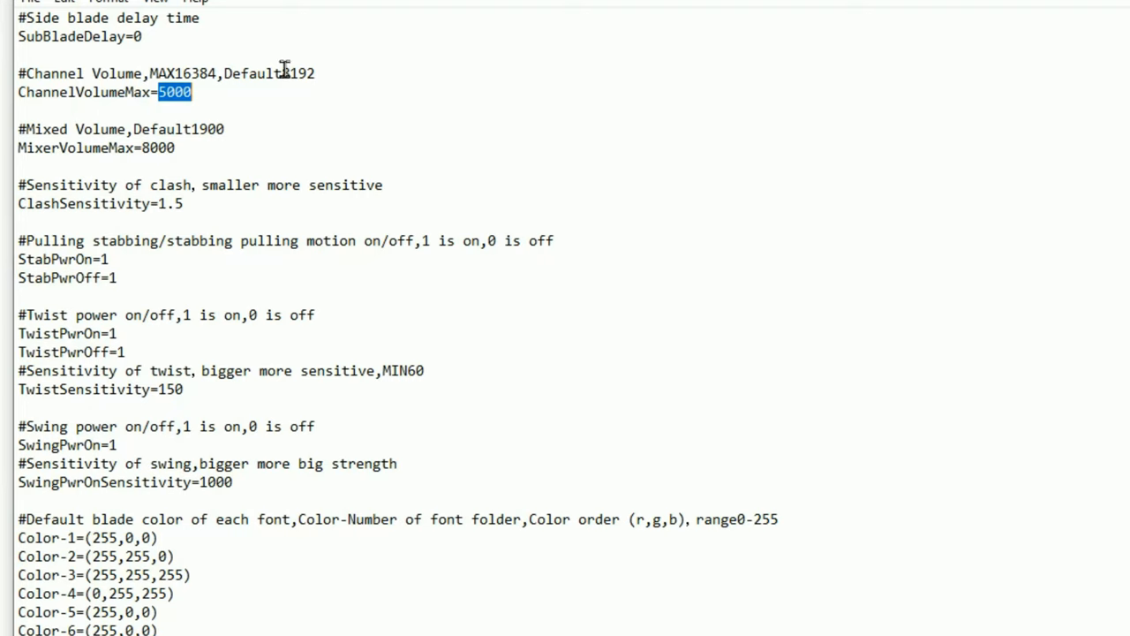
double_click(298, 72)
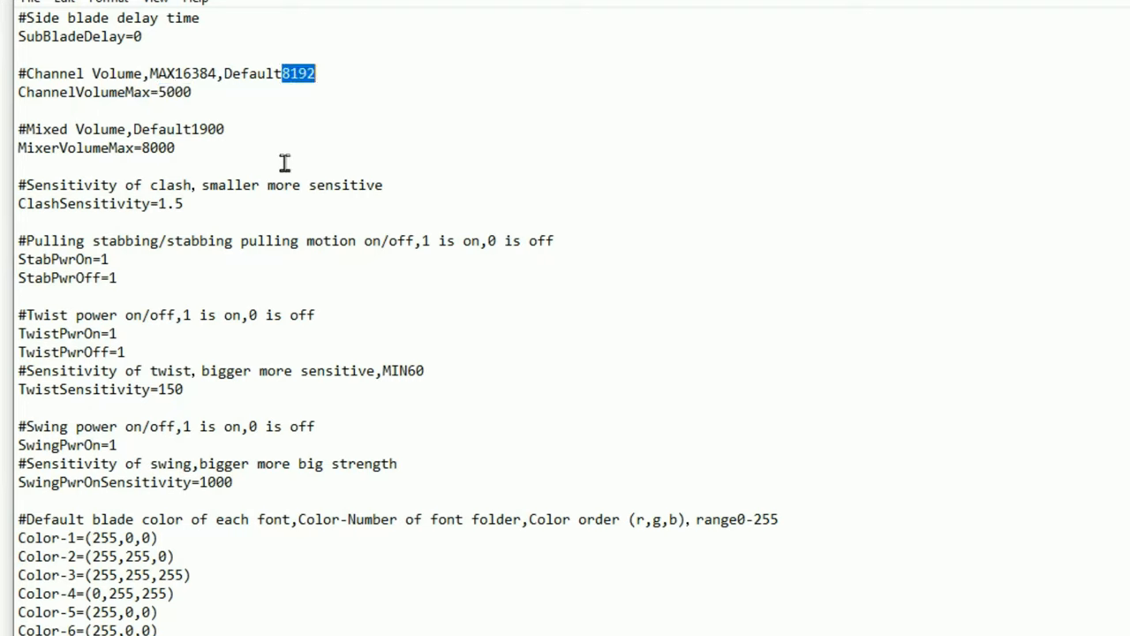
double_click(174, 91)
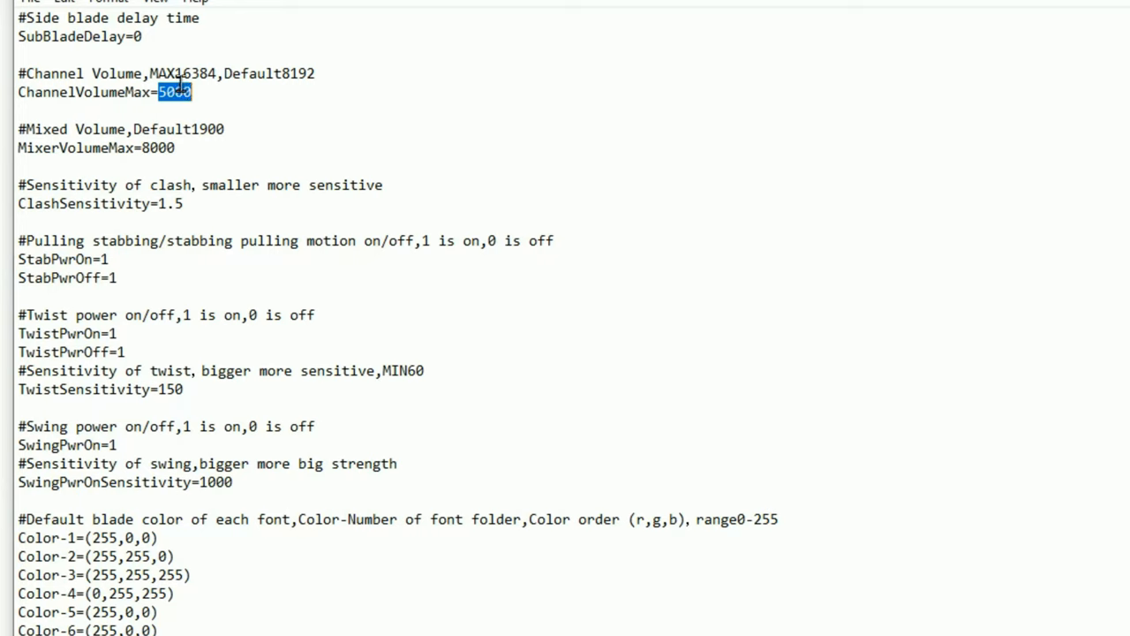
left_click(192, 92)
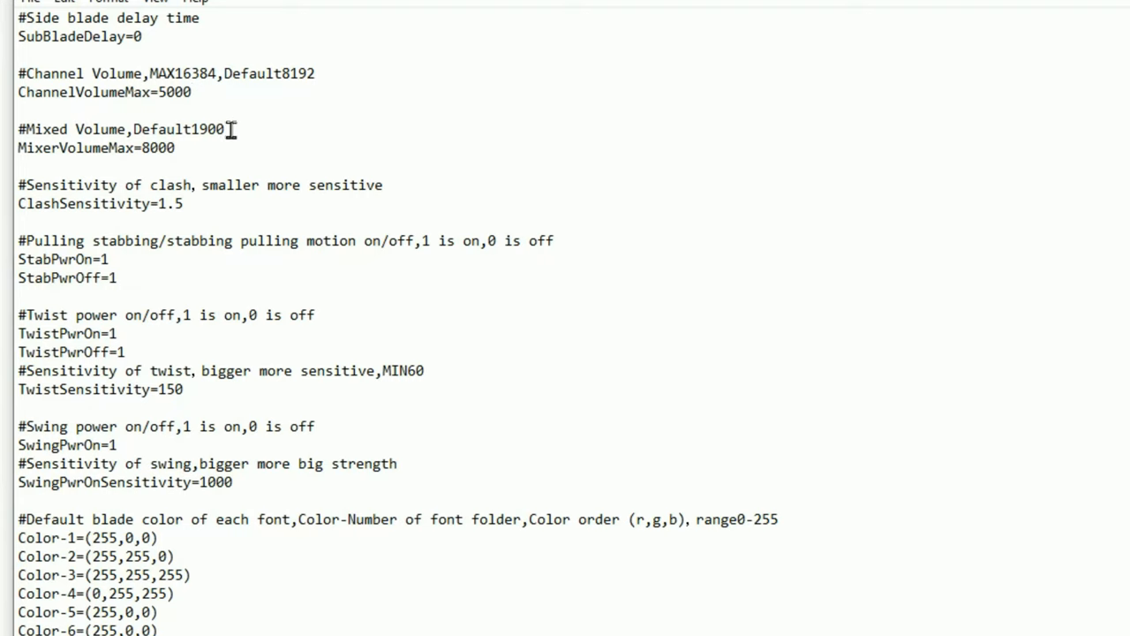
left_click(190, 92)
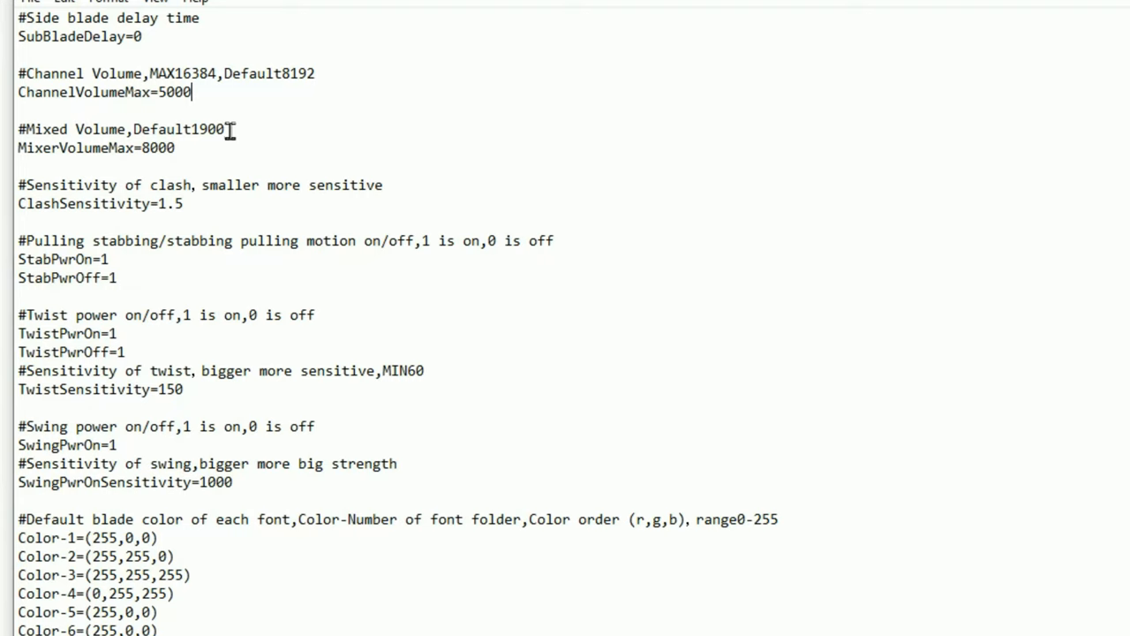
mouse_move(233, 128)
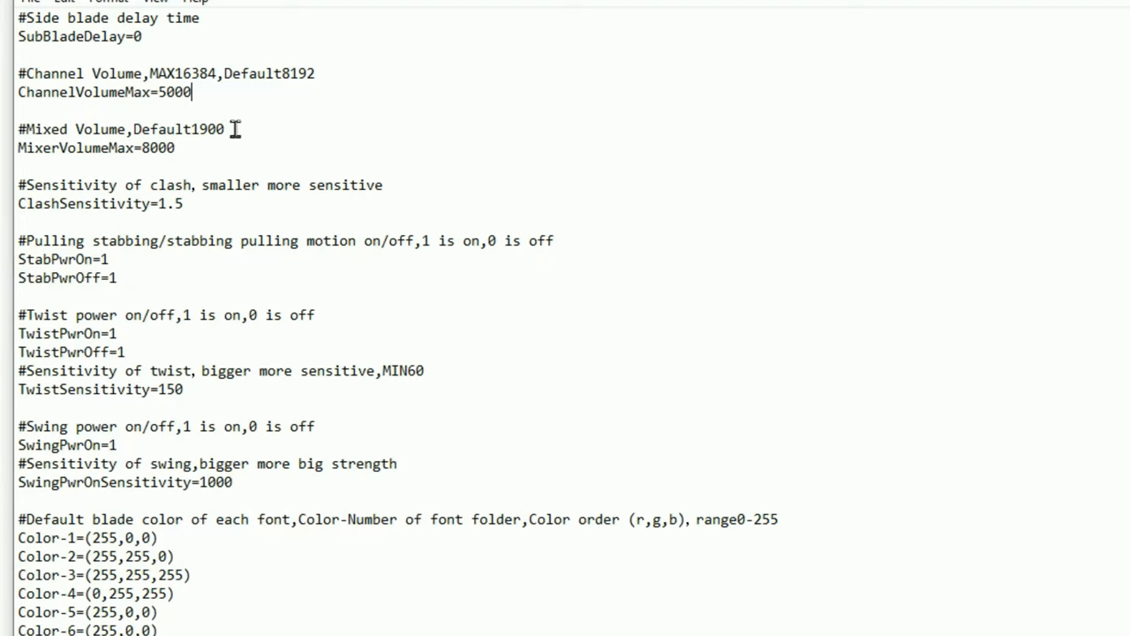
double_click(206, 129)
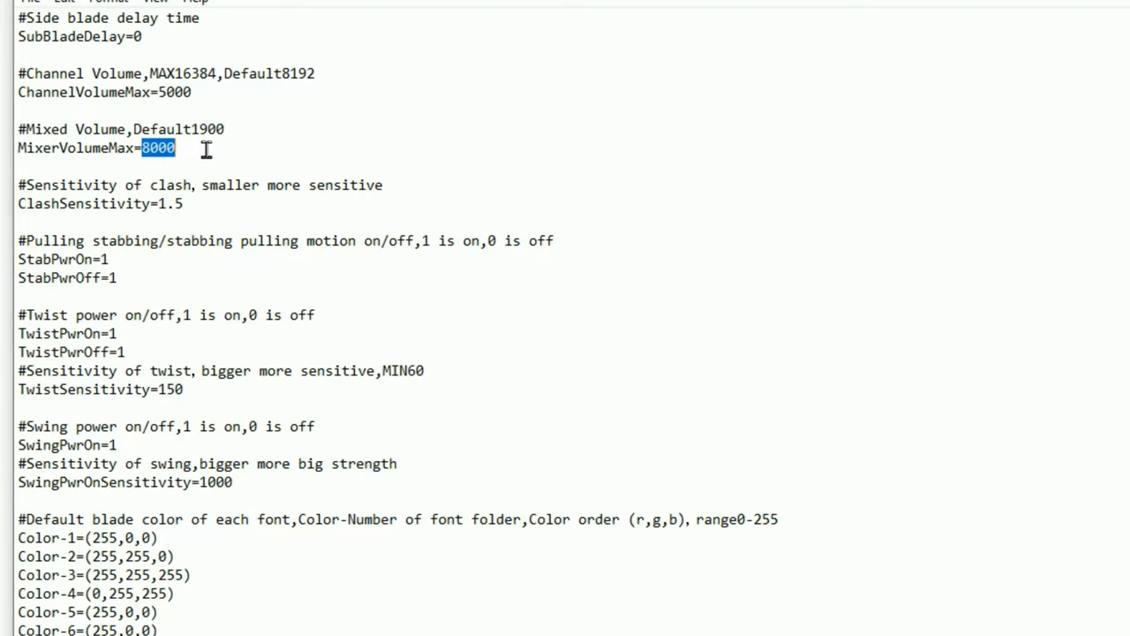
mouse_move(185, 148)
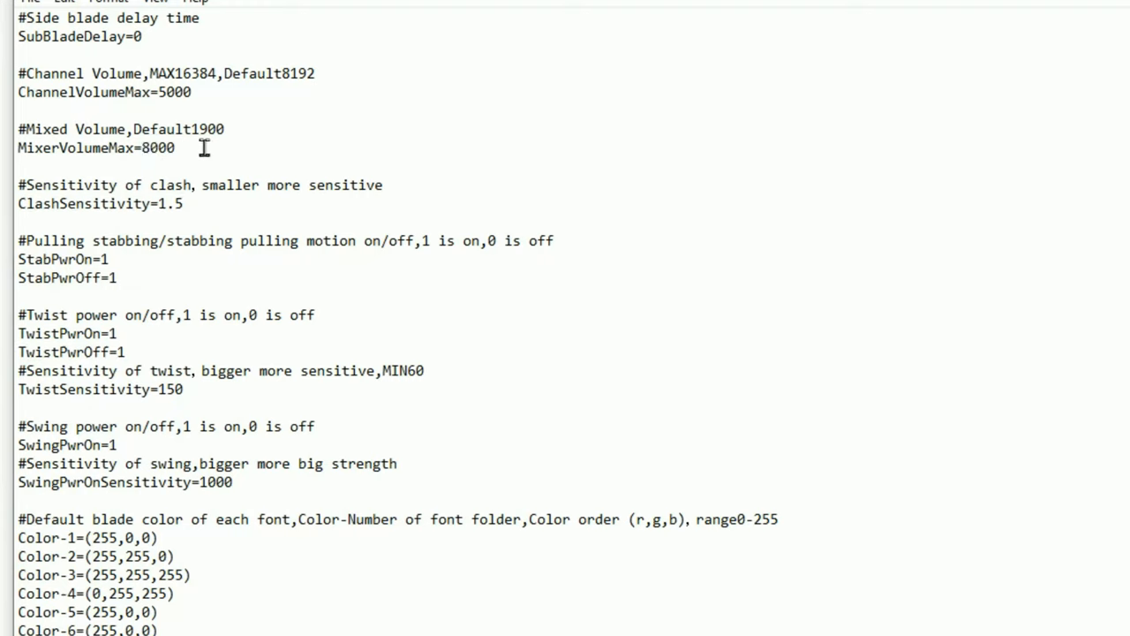
left_click(174, 147)
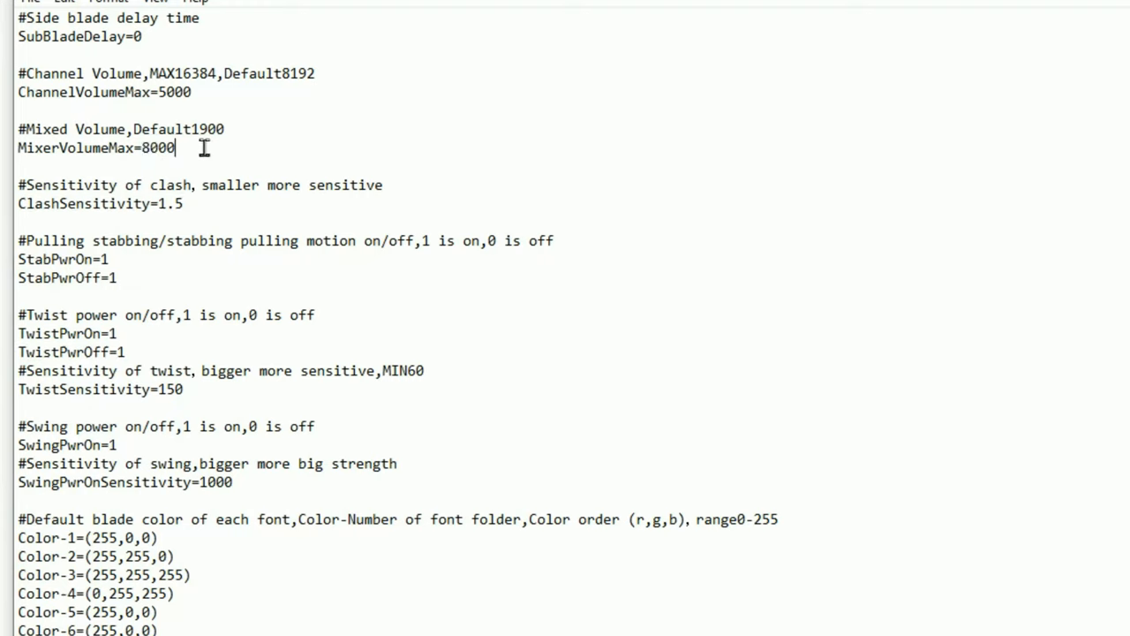
mouse_move(219, 190)
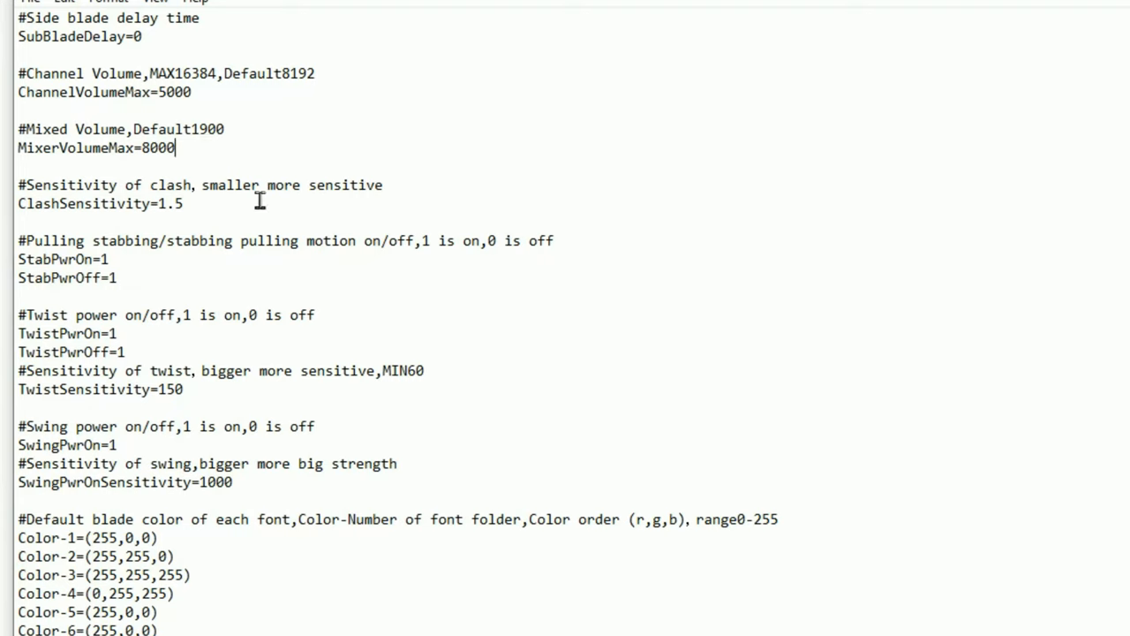
left_click_drag(18, 185, 183, 203)
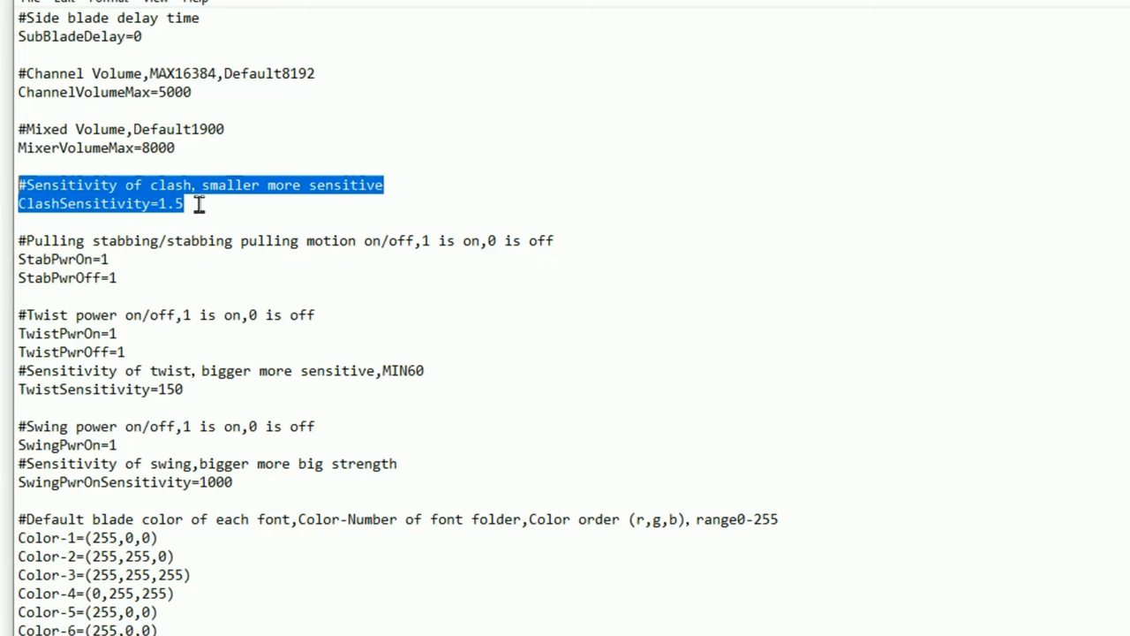
left_click(190, 203)
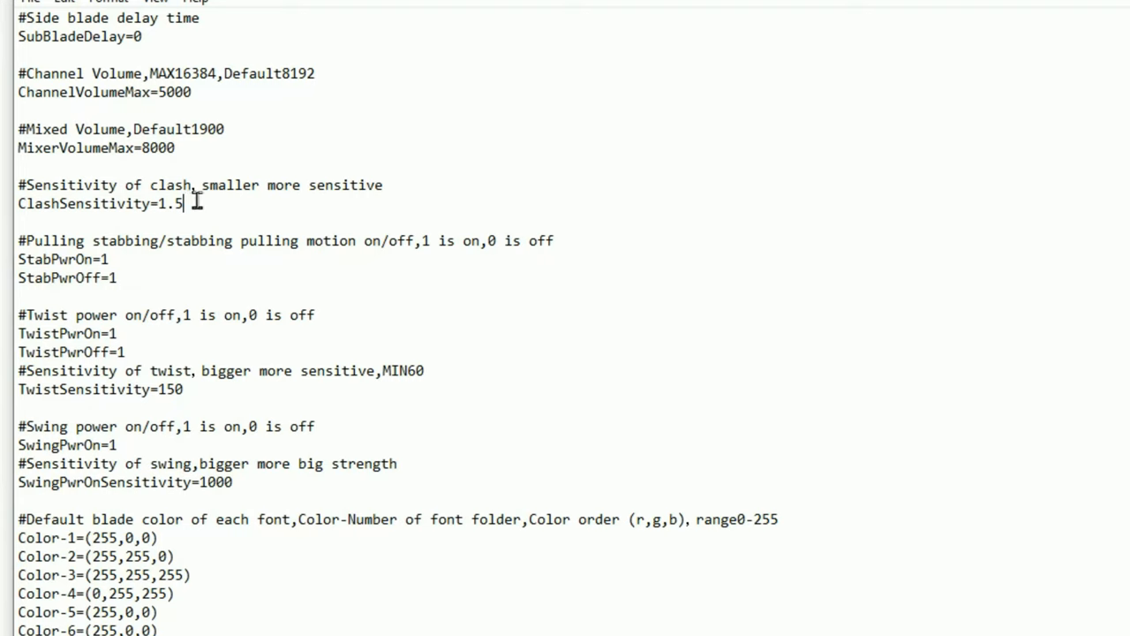
mouse_move(201, 202)
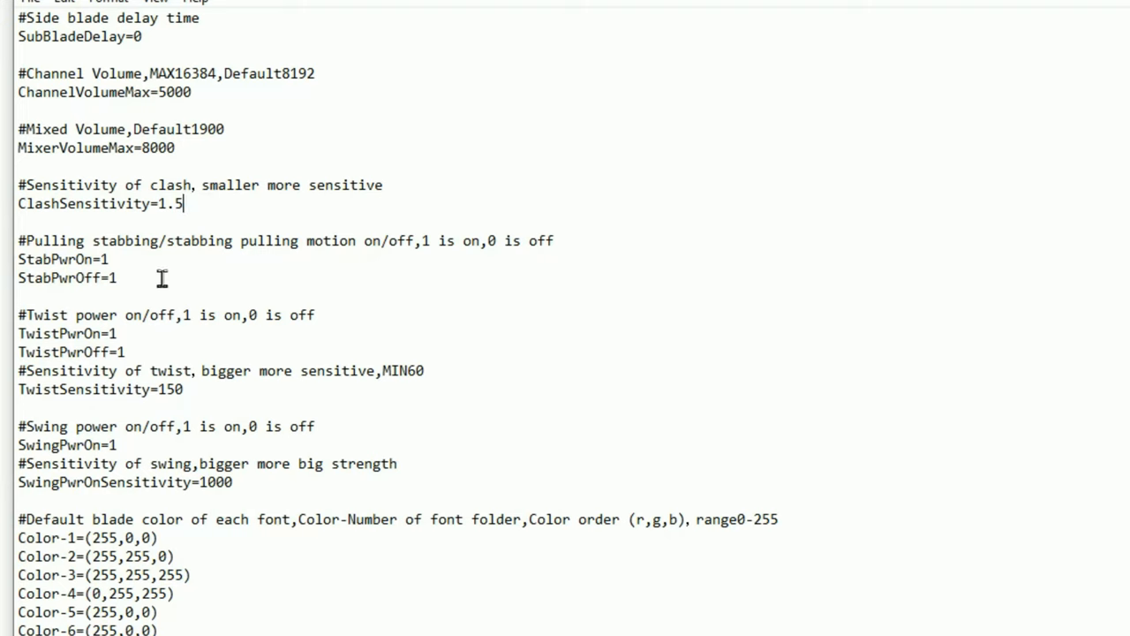
left_click_drag(62, 258, 115, 277)
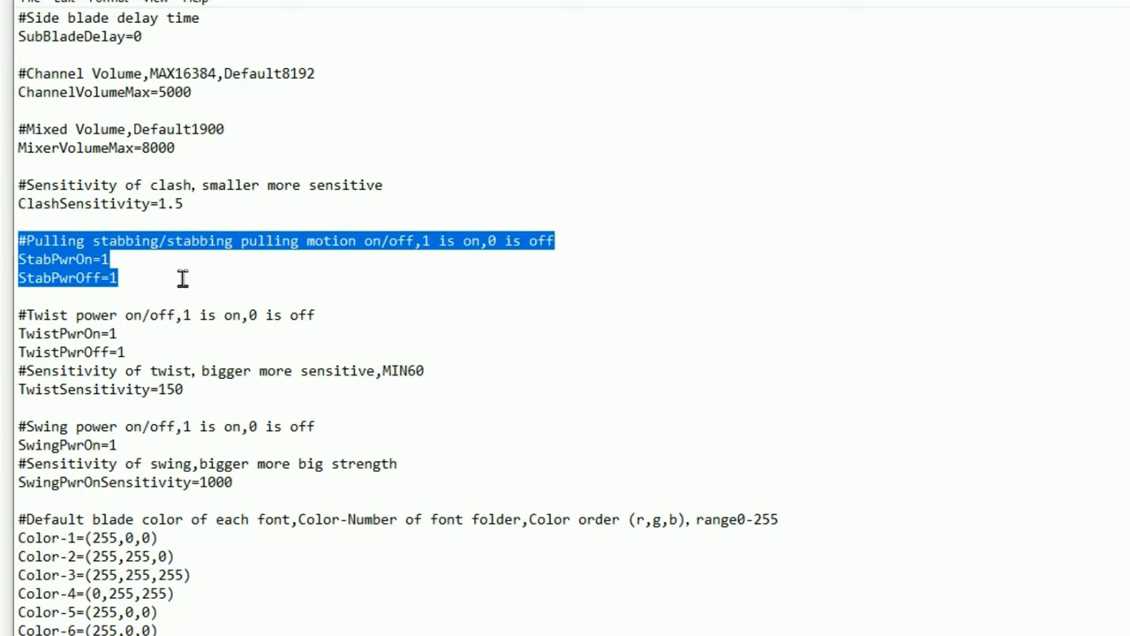
mouse_move(313, 276)
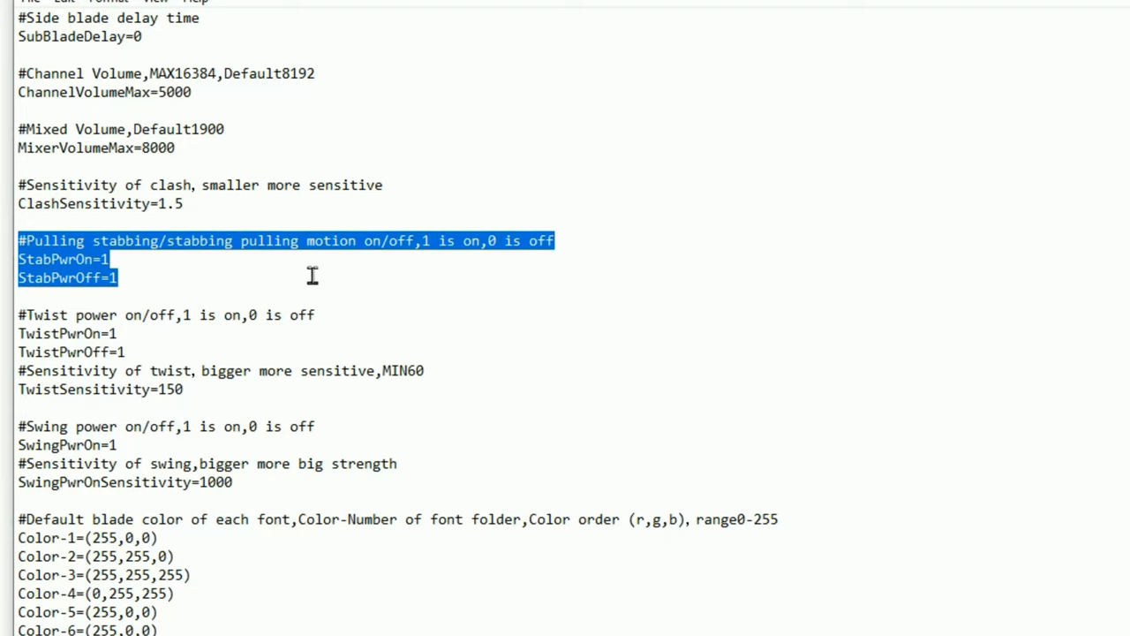
mouse_move(219, 264)
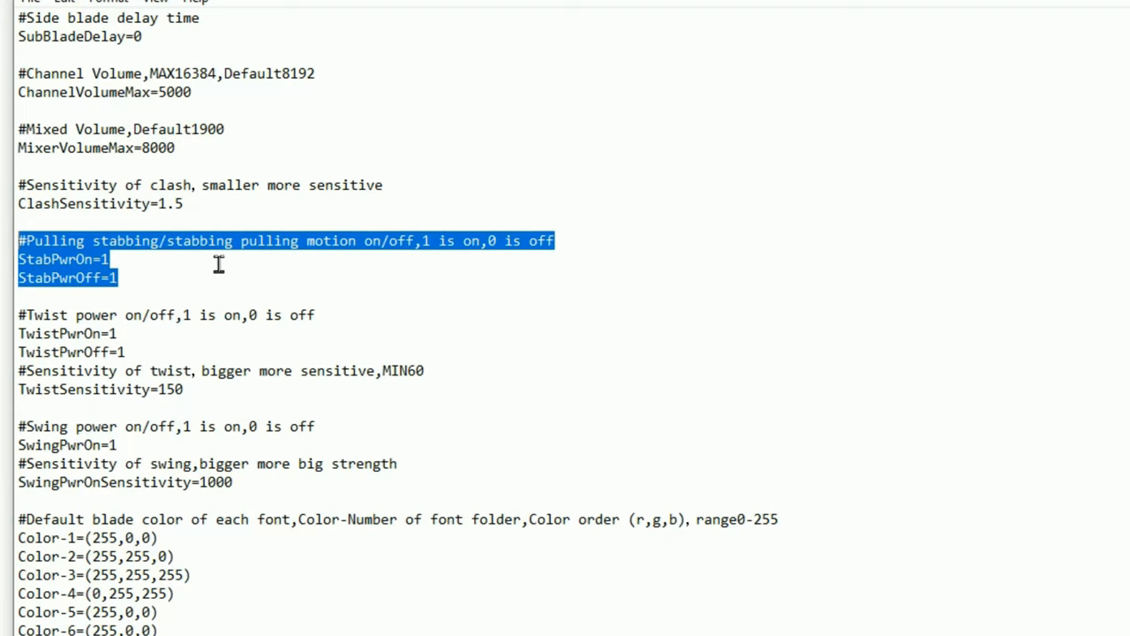
mouse_move(188, 256)
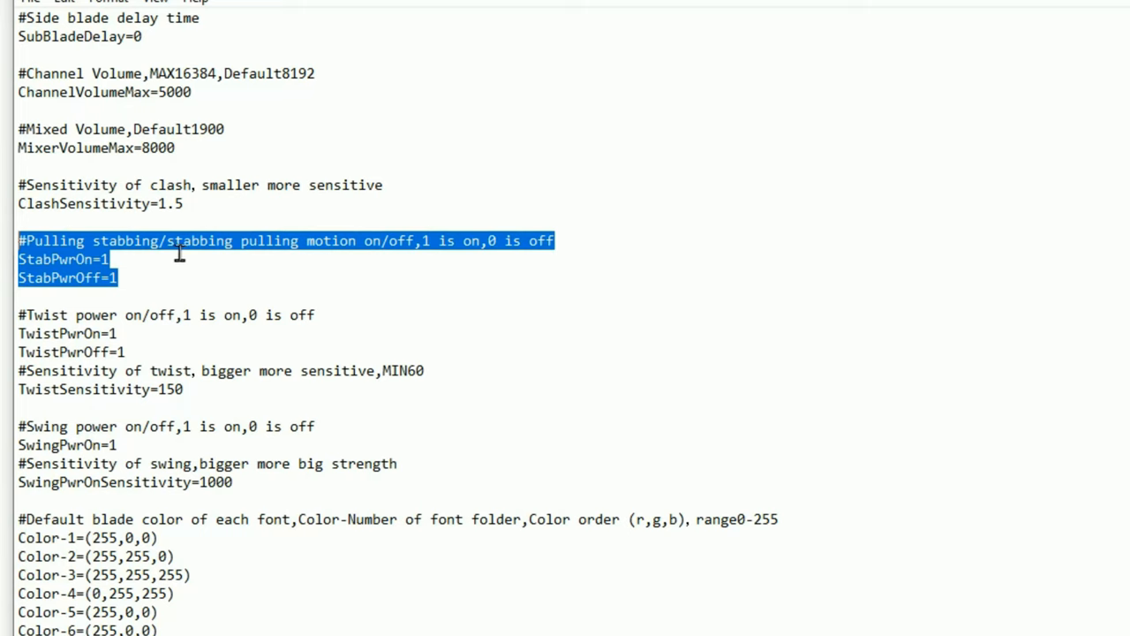
left_click(115, 258)
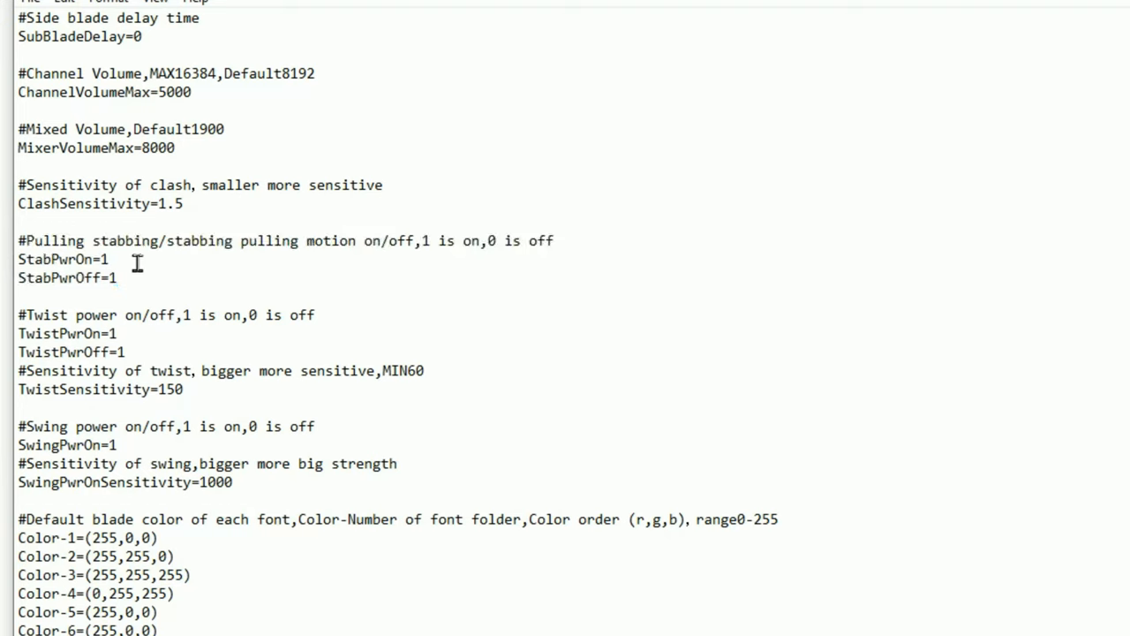
left_click(108, 259)
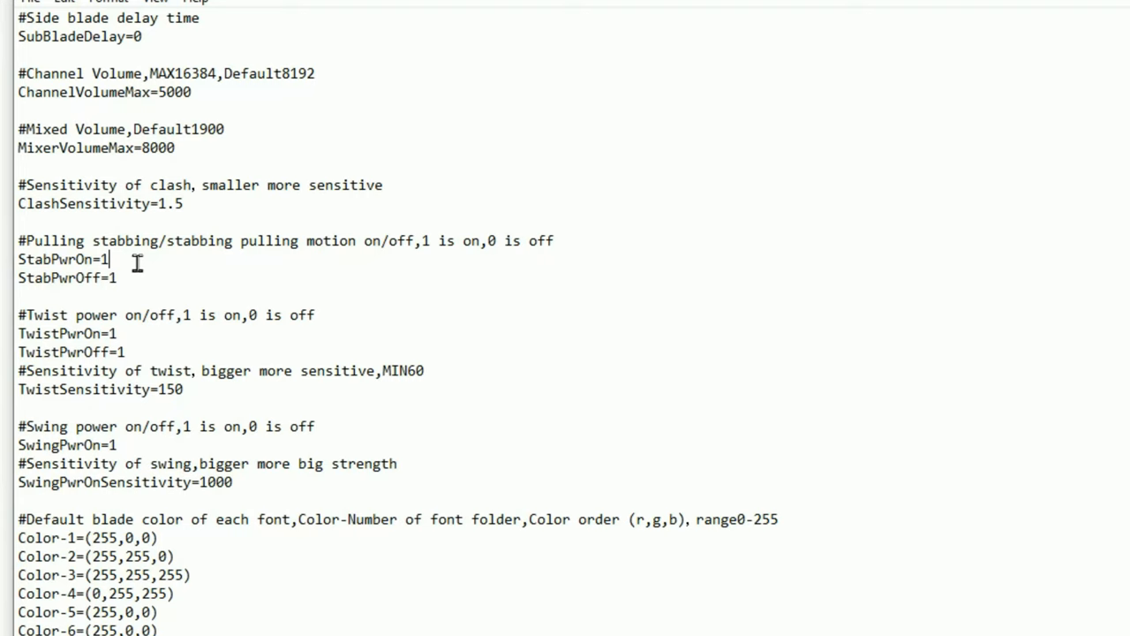
double_click(103, 259)
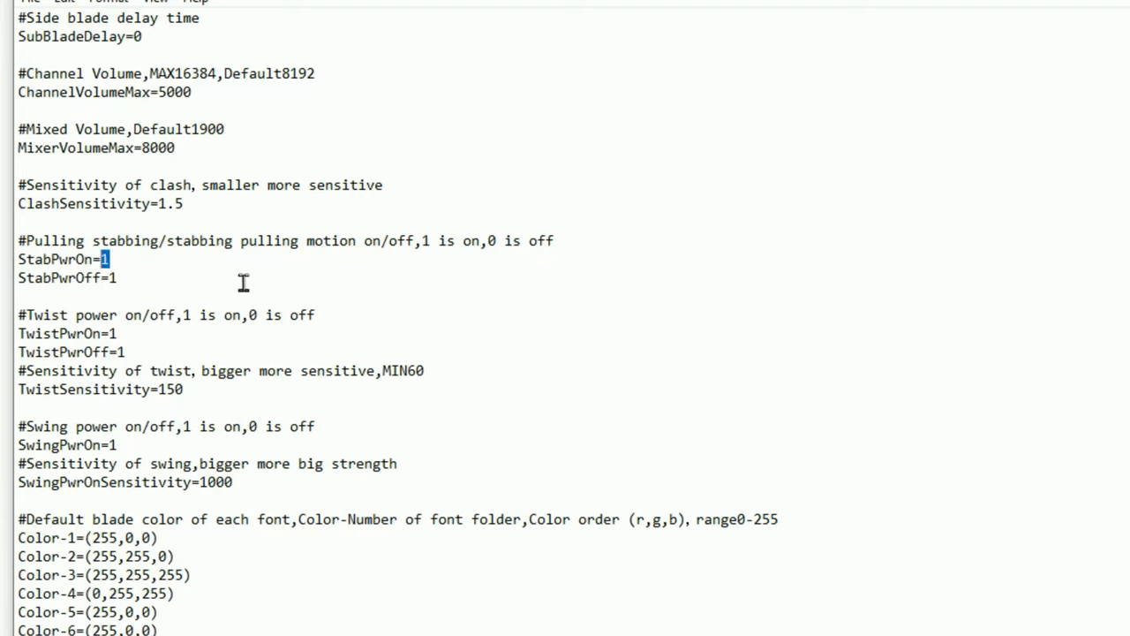
mouse_move(502, 241)
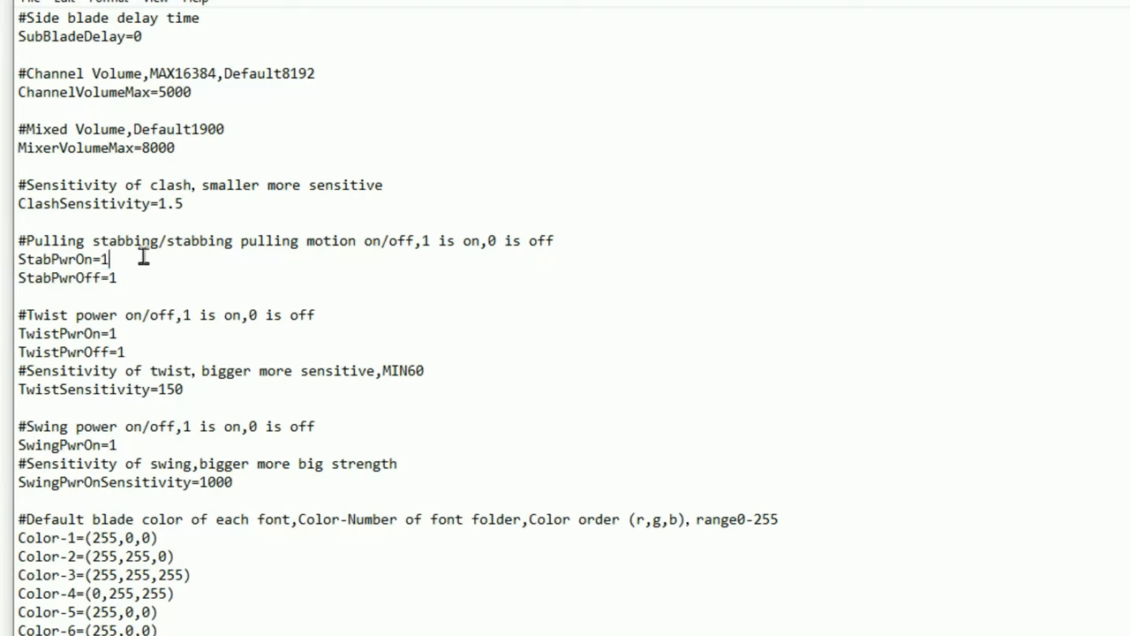
mouse_move(158, 258)
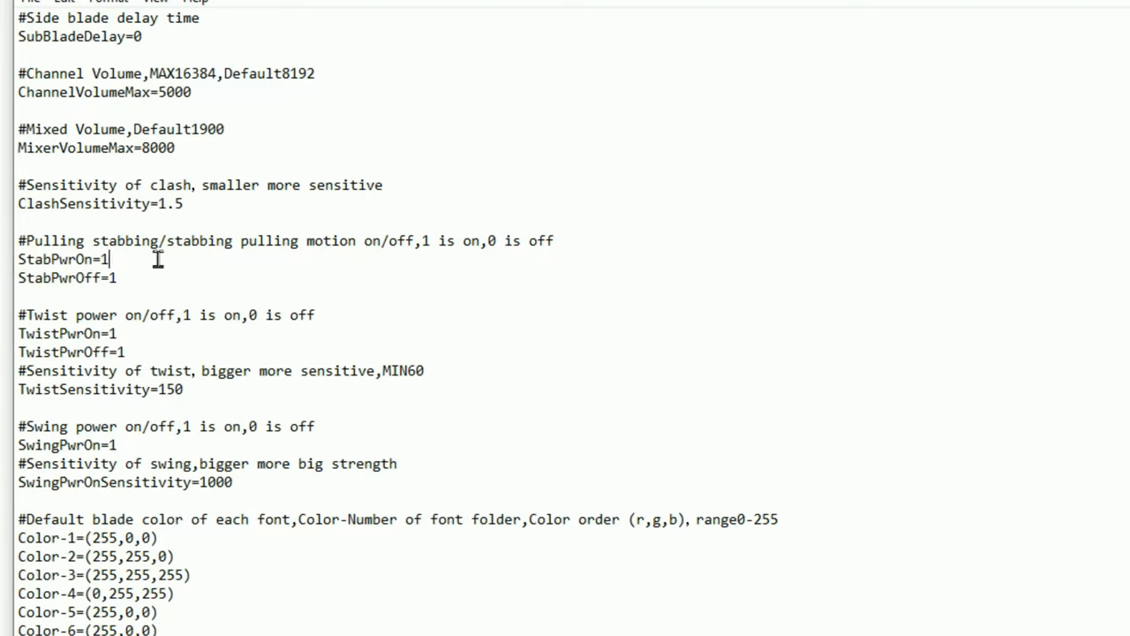
mouse_move(163, 260)
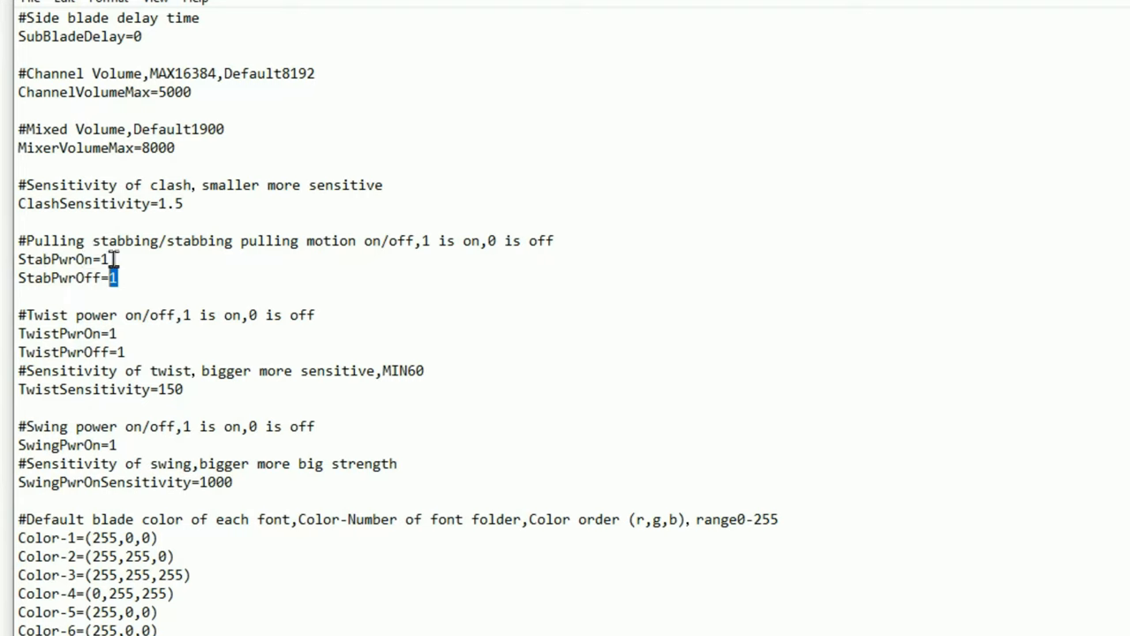
mouse_move(128, 277)
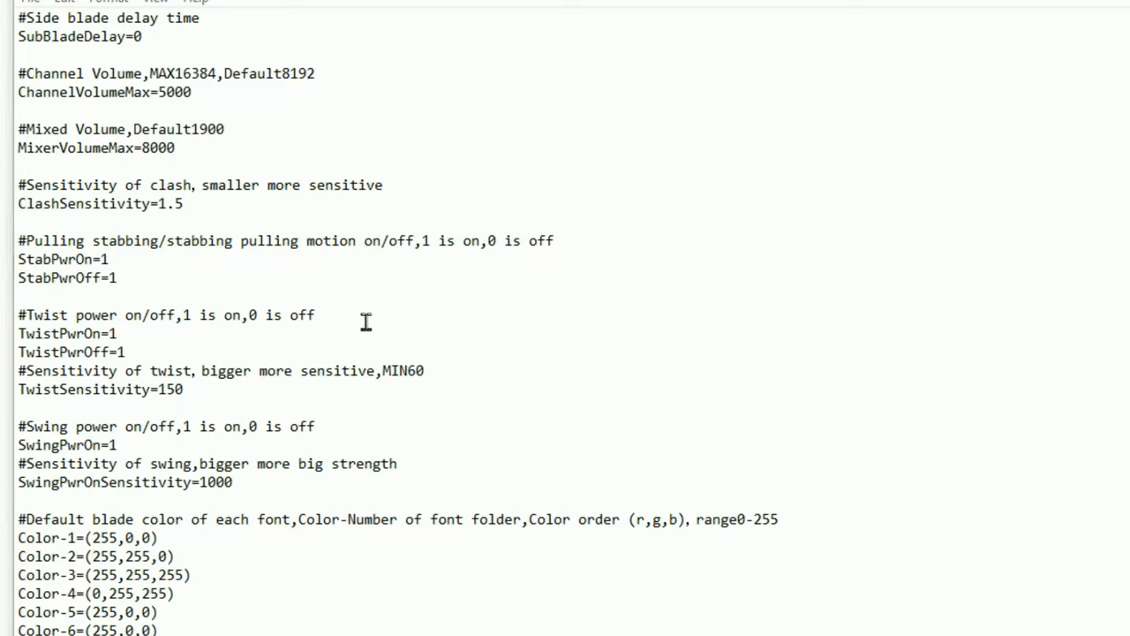
mouse_move(322, 351)
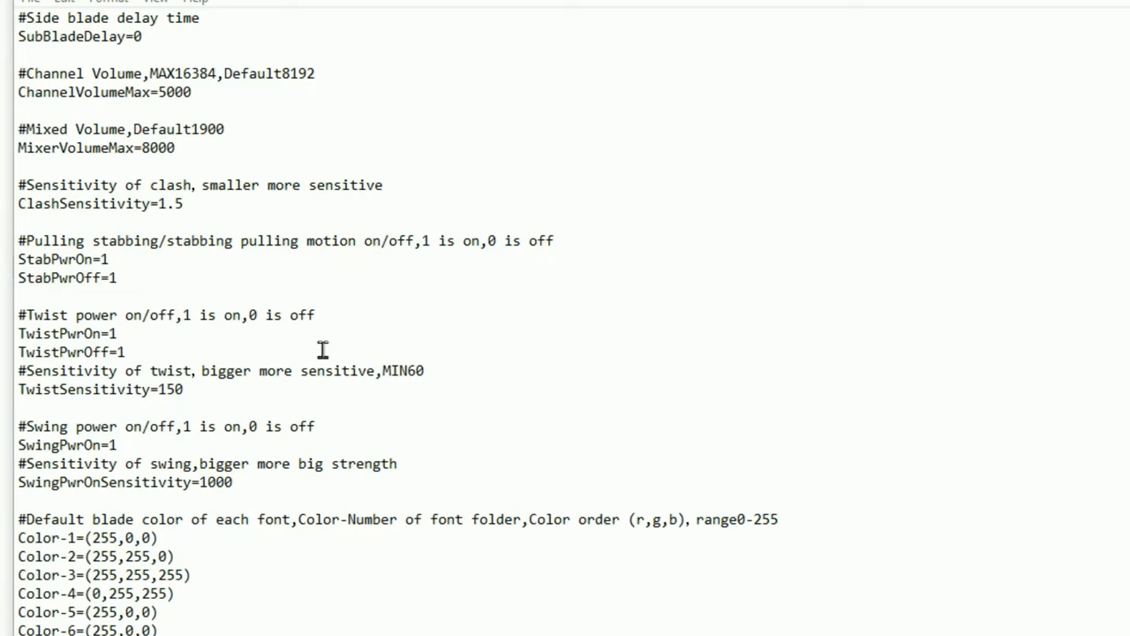
mouse_move(315, 353)
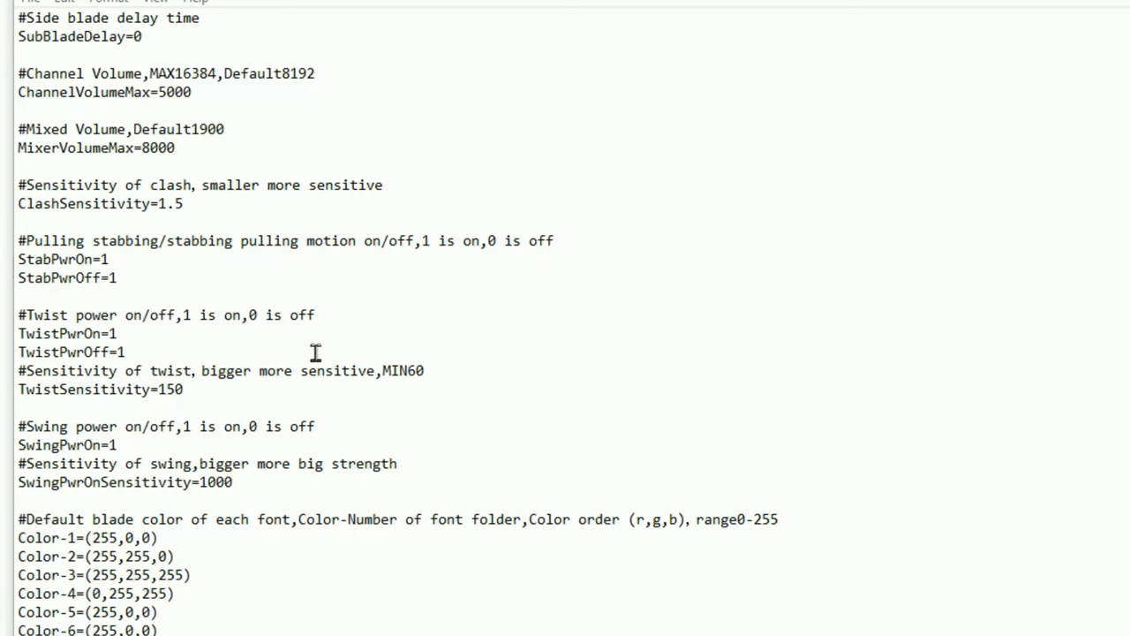
mouse_move(311, 353)
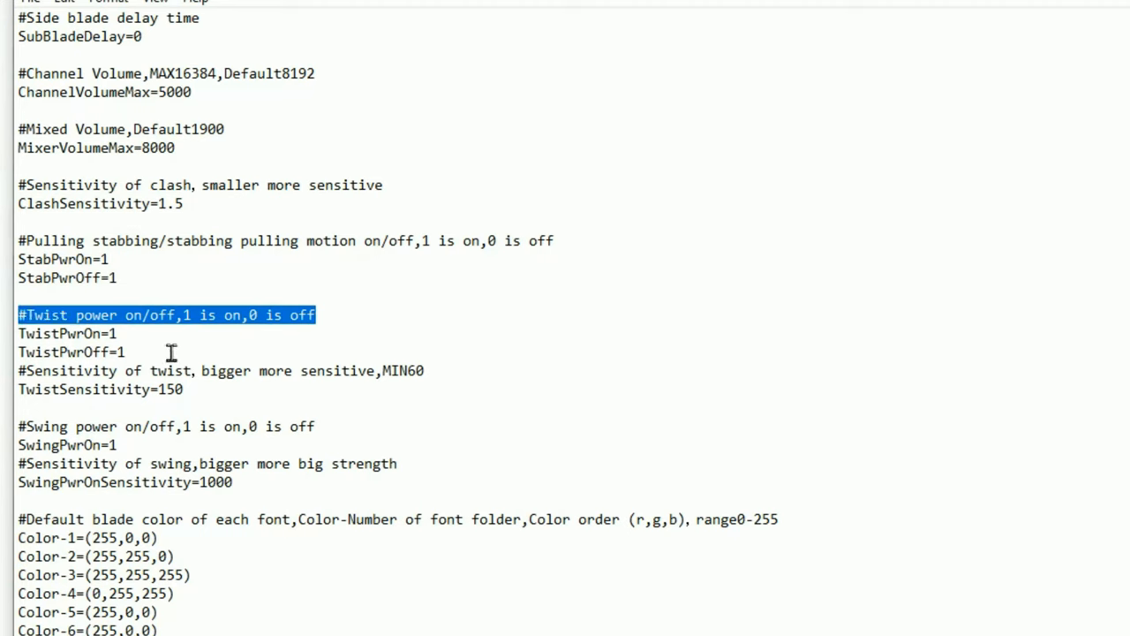
mouse_move(141, 332)
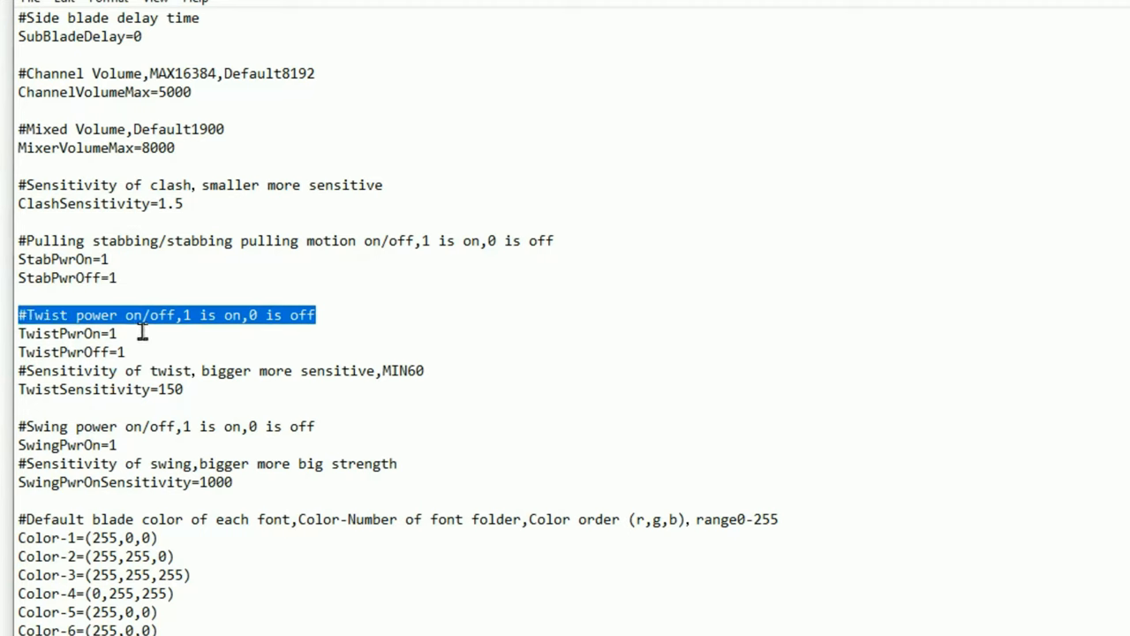
left_click(124, 333)
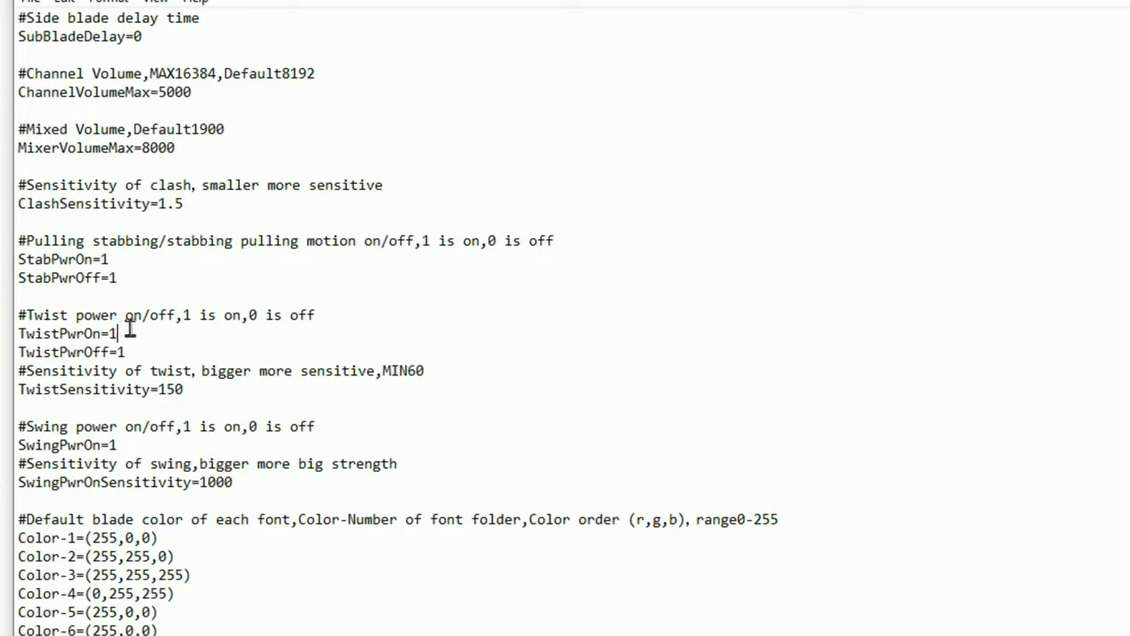
double_click(112, 333)
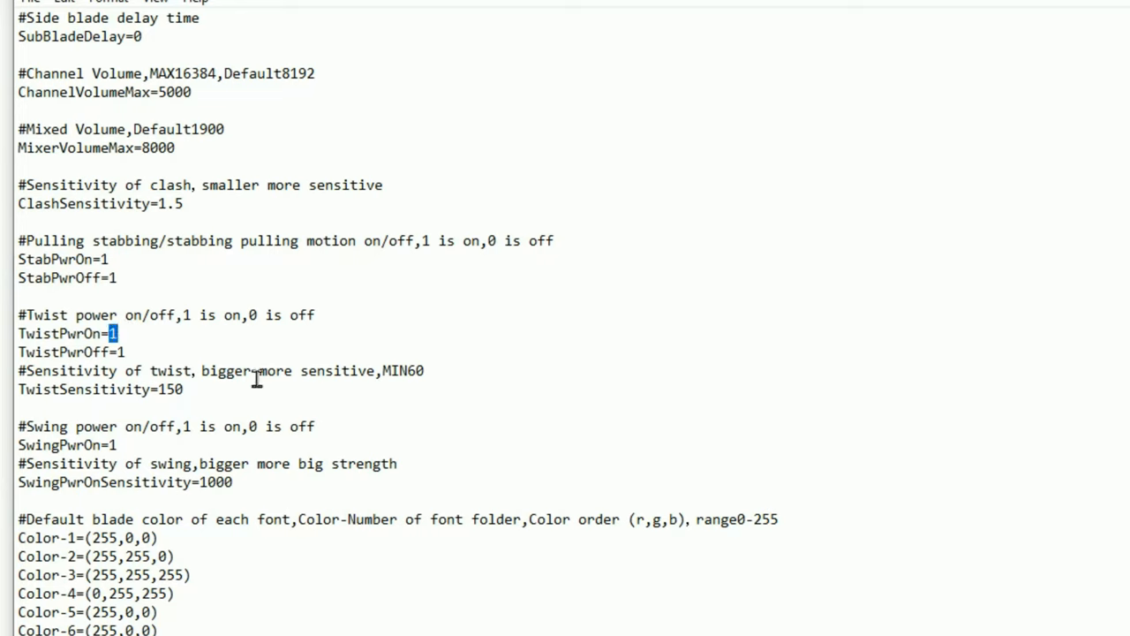
mouse_move(186, 344)
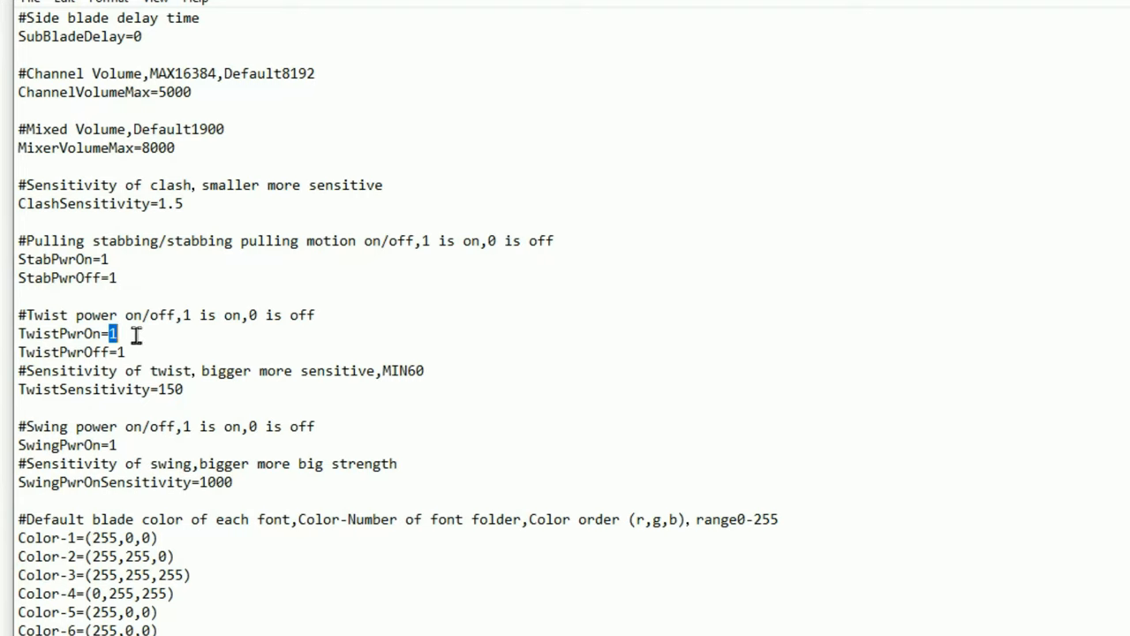
mouse_move(154, 351)
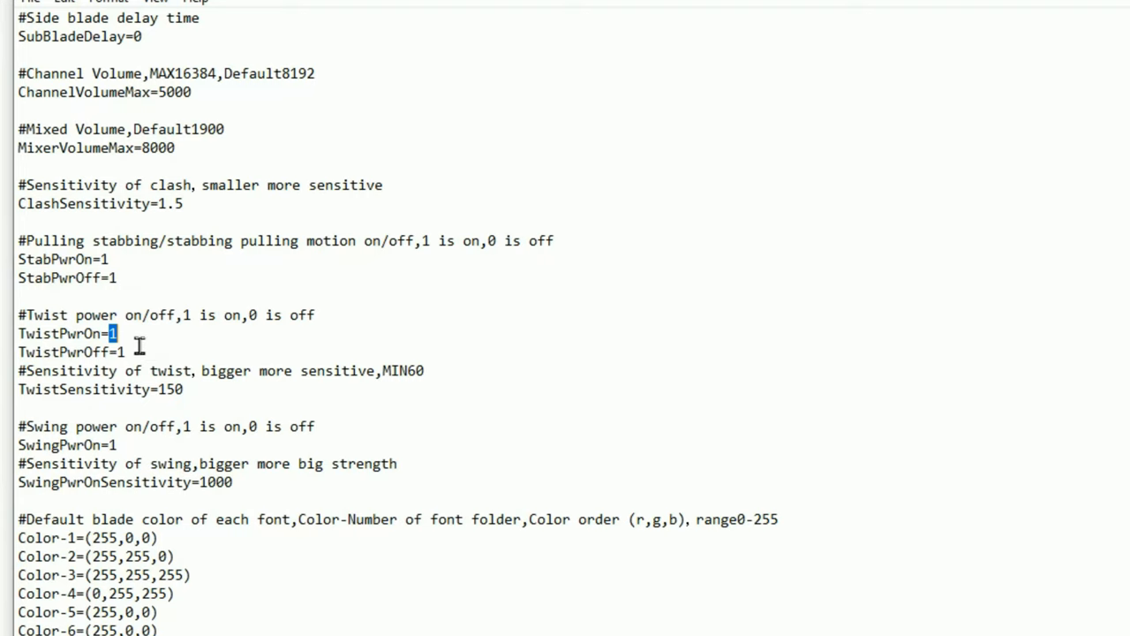
mouse_move(128, 351)
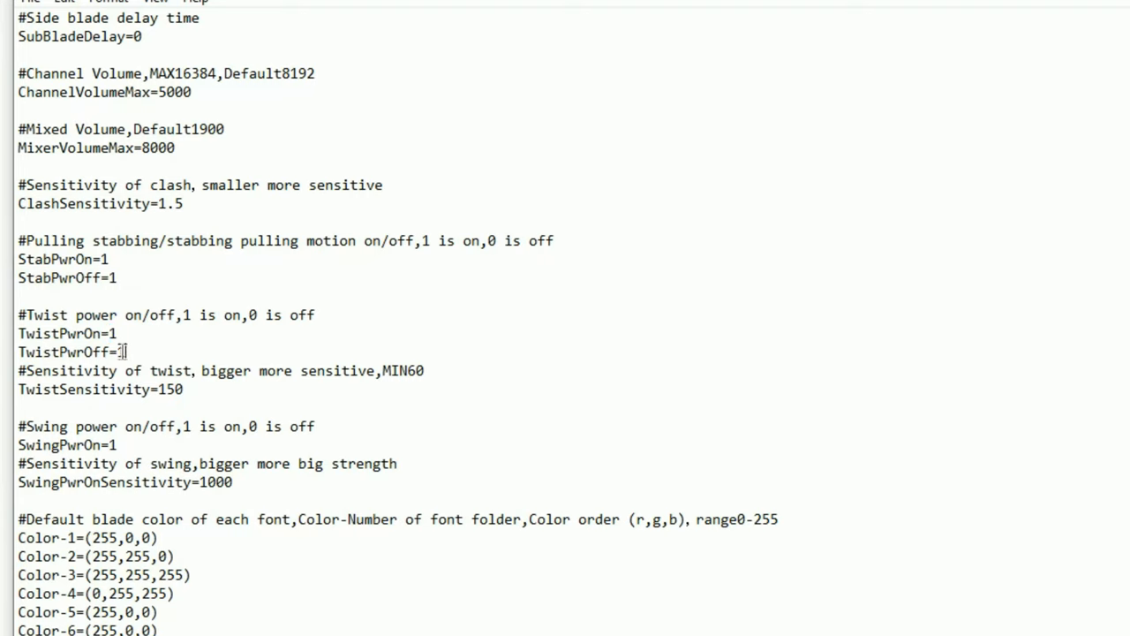
double_click(121, 352)
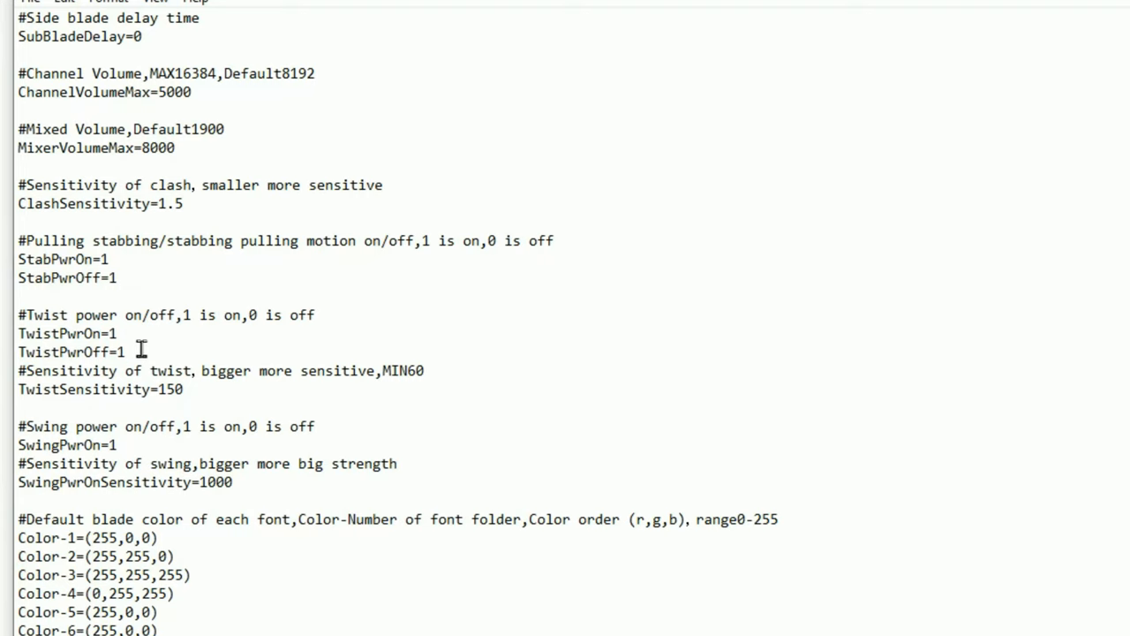
mouse_move(192, 360)
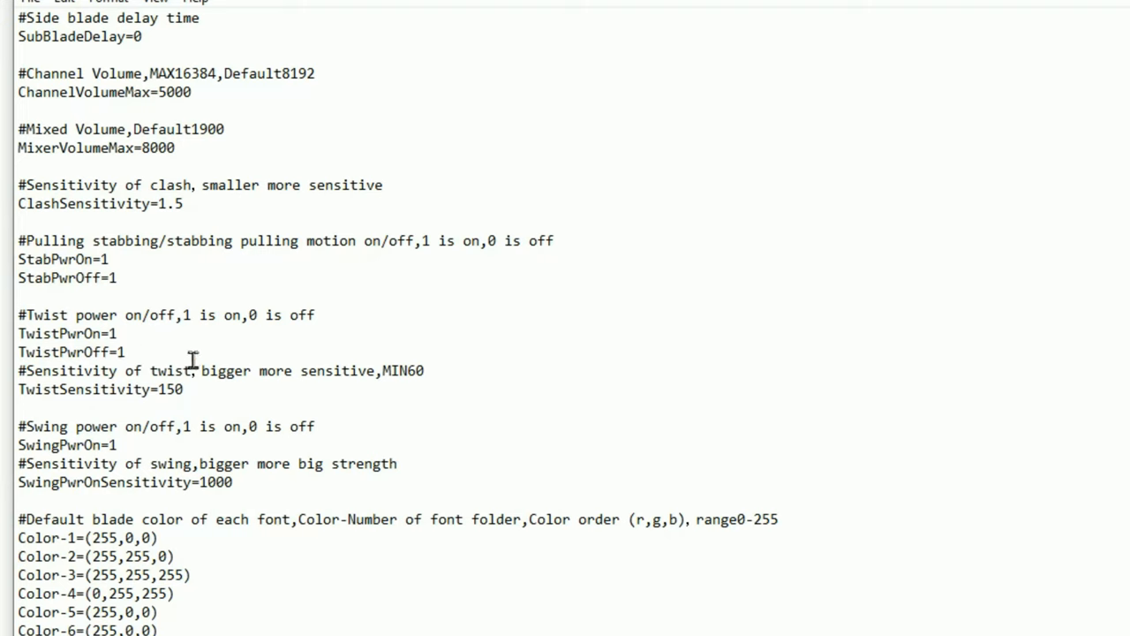
left_click_drag(17, 314, 185, 390)
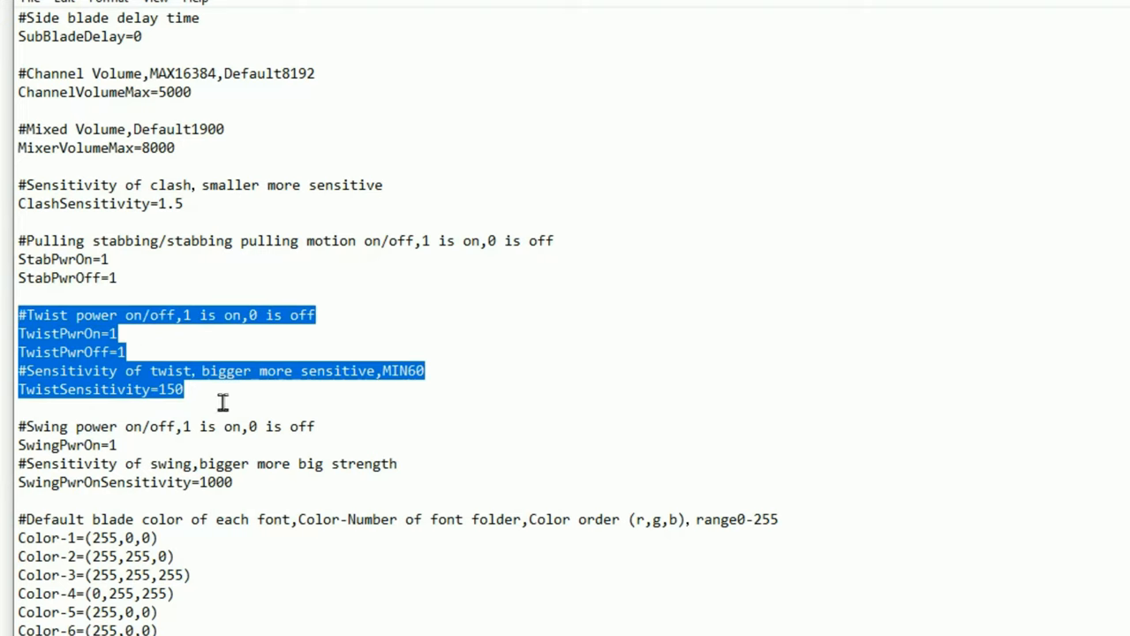
left_click(185, 390)
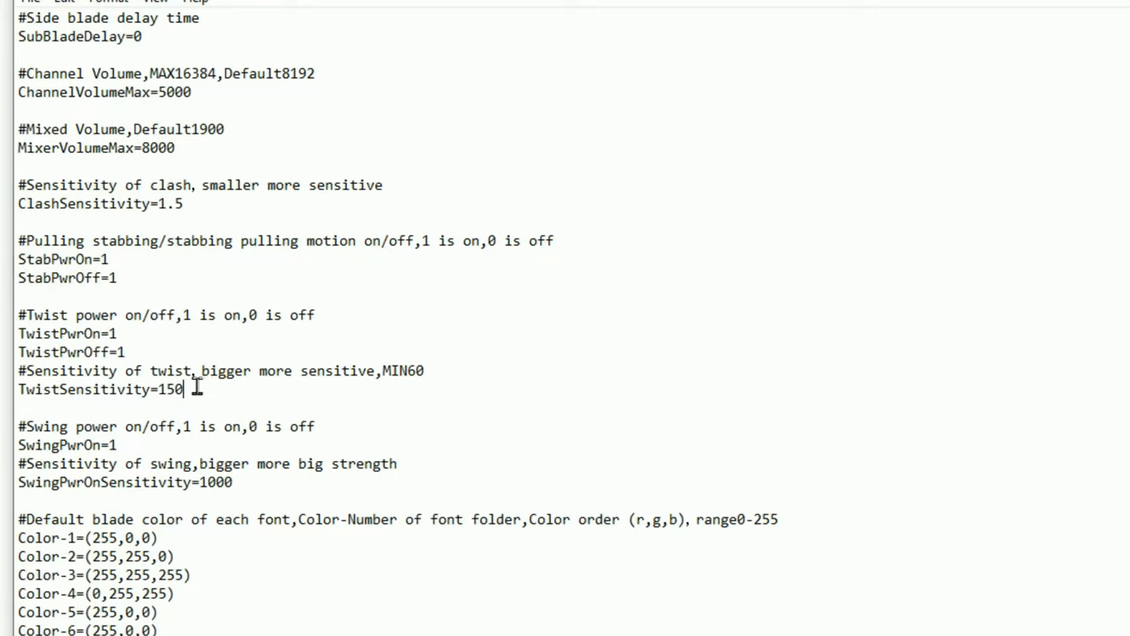
double_click(169, 389)
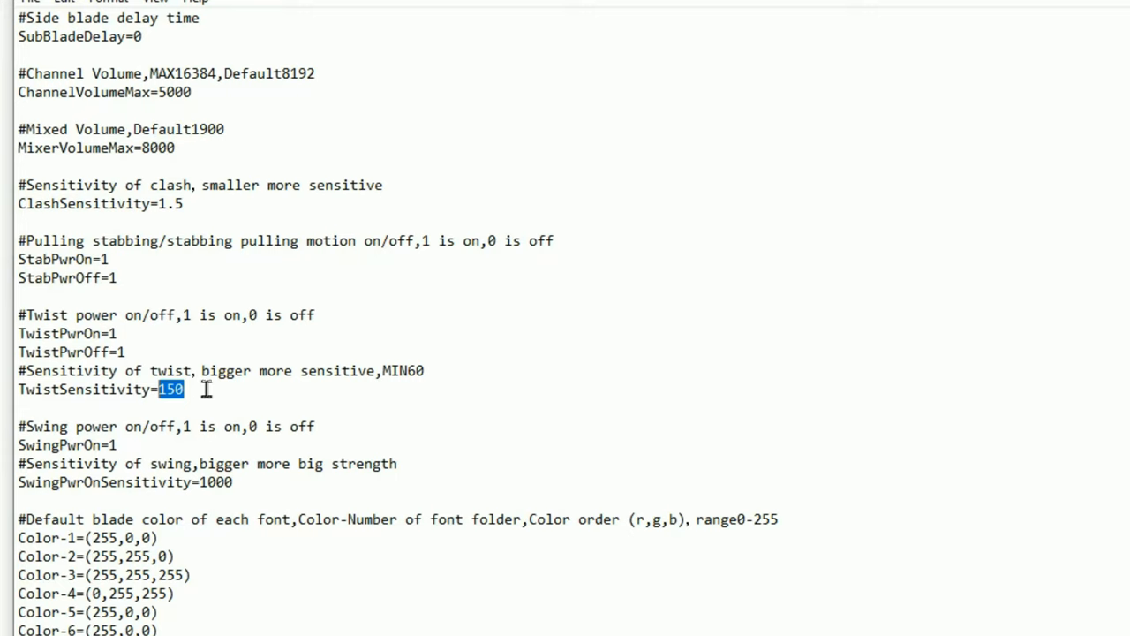
mouse_move(254, 388)
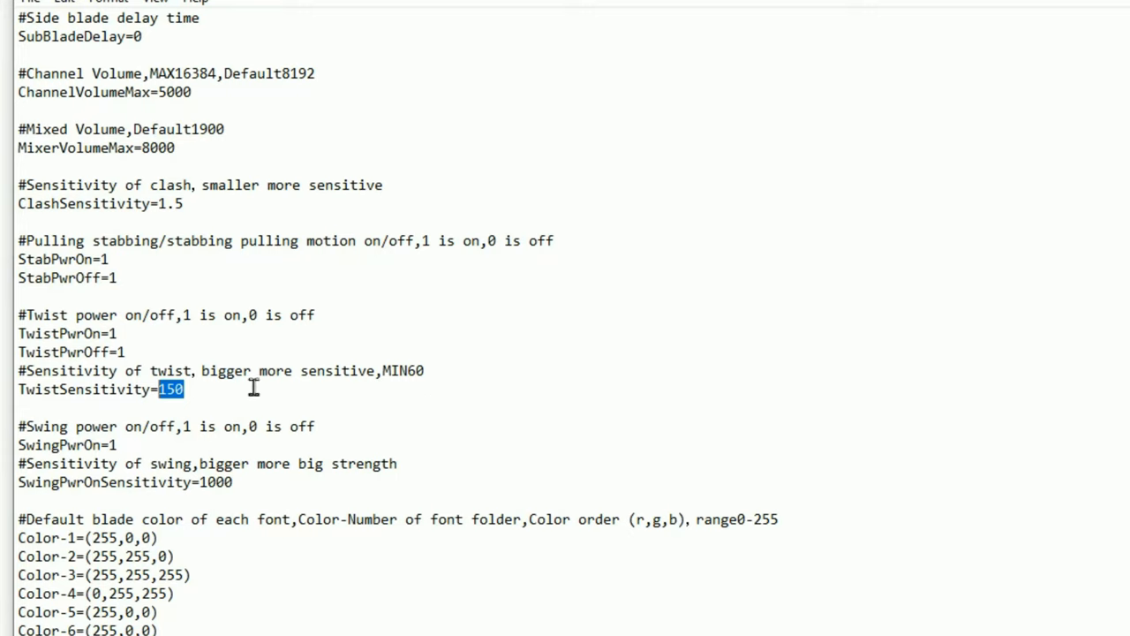
mouse_move(214, 390)
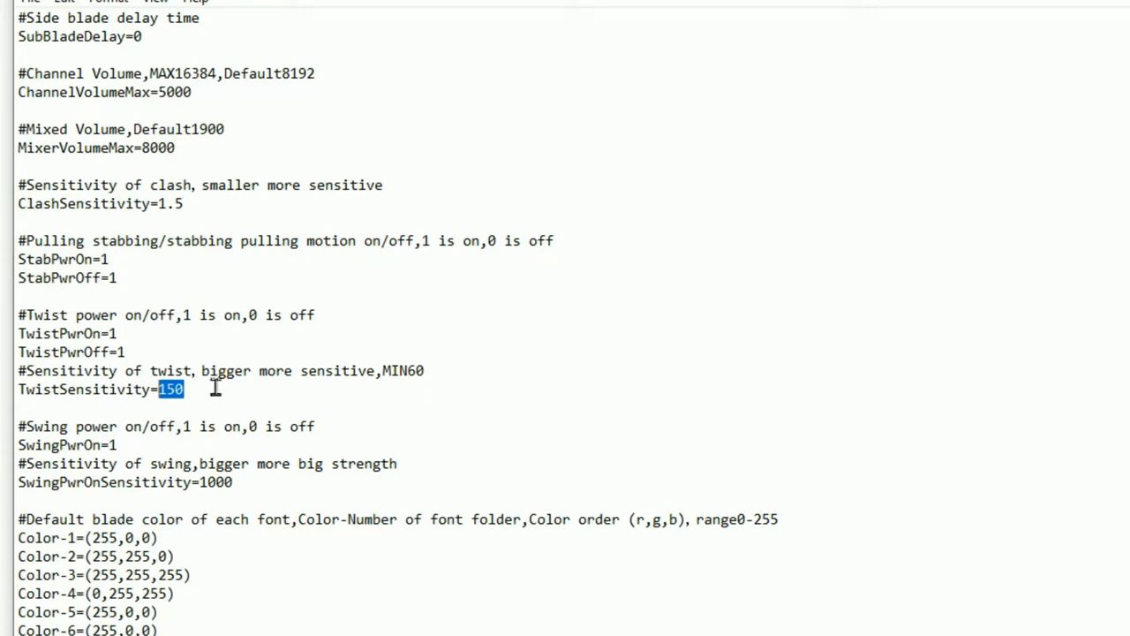
mouse_move(154, 338)
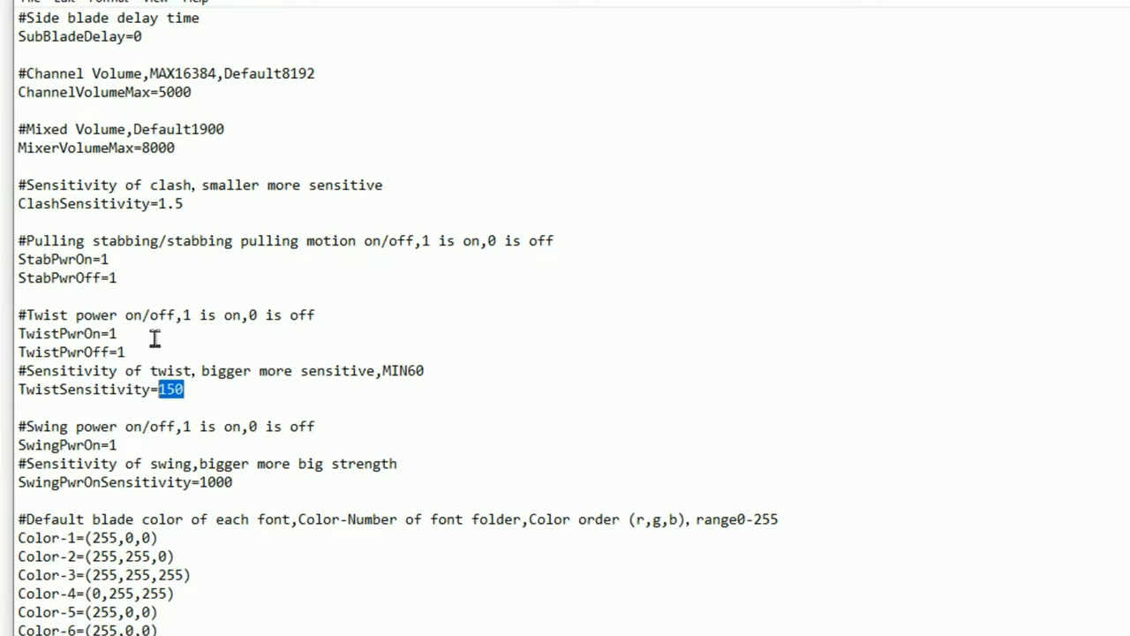
mouse_move(433, 375)
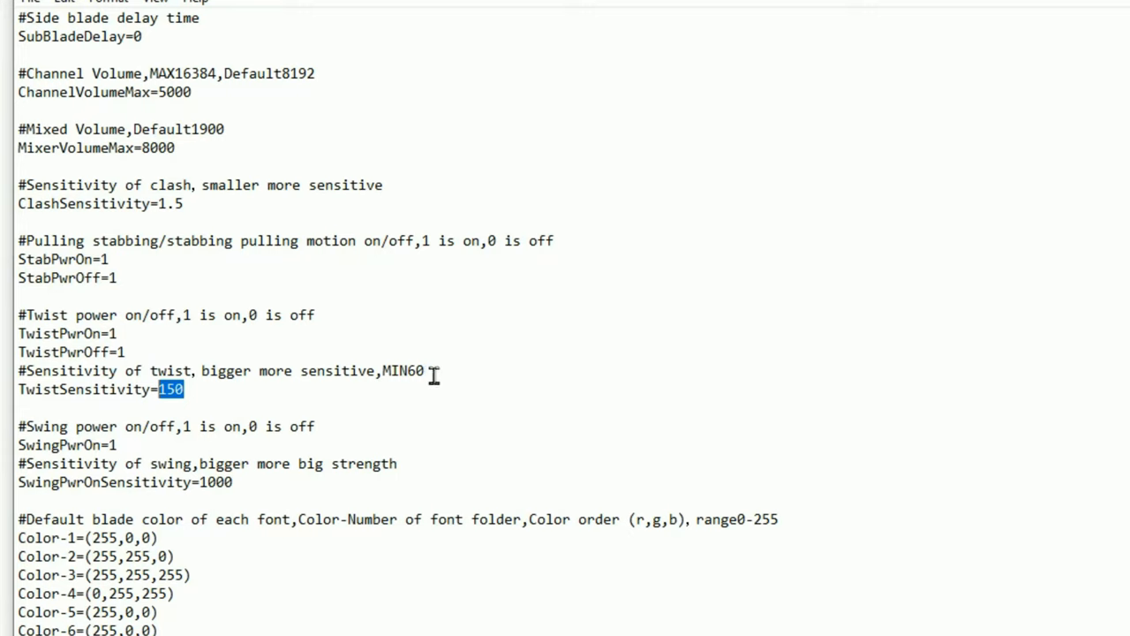
double_click(404, 370)
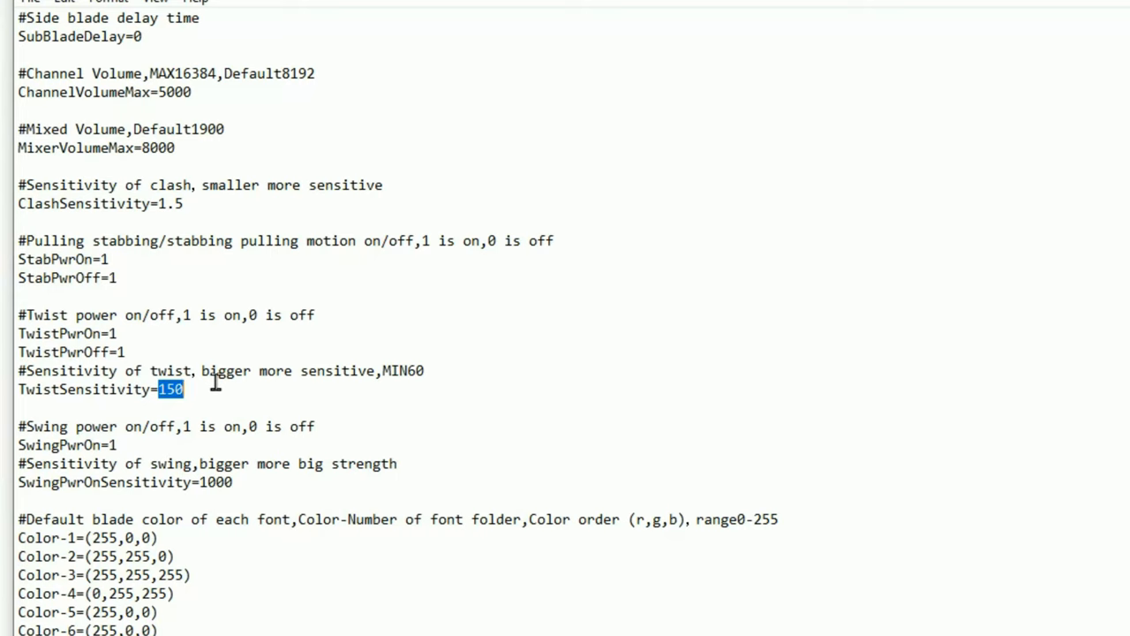
mouse_move(212, 384)
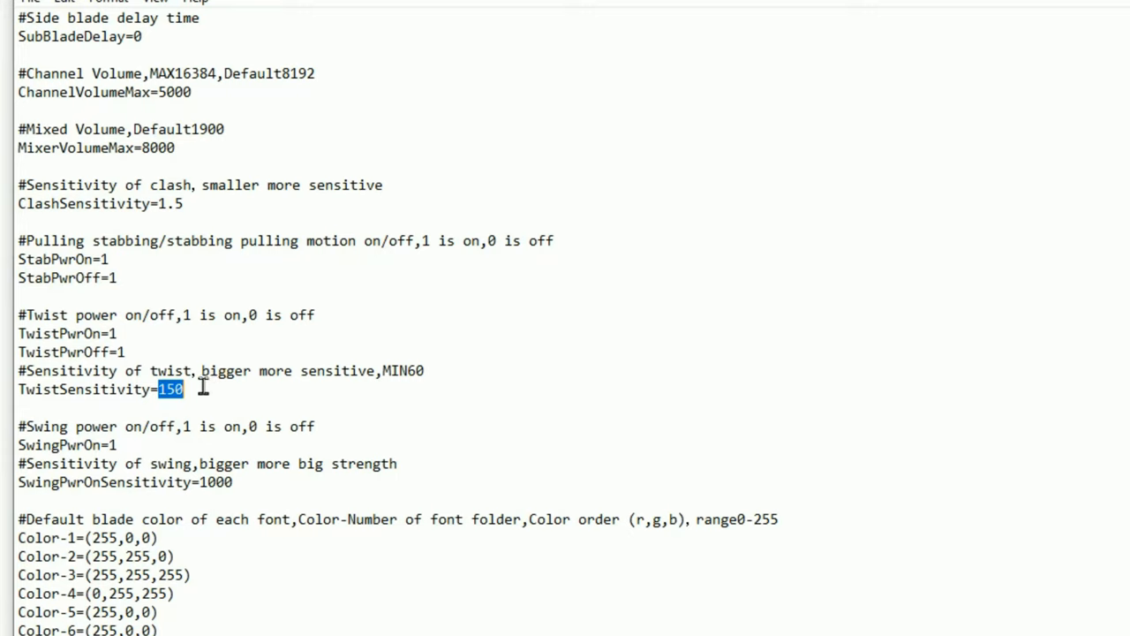
mouse_move(198, 387)
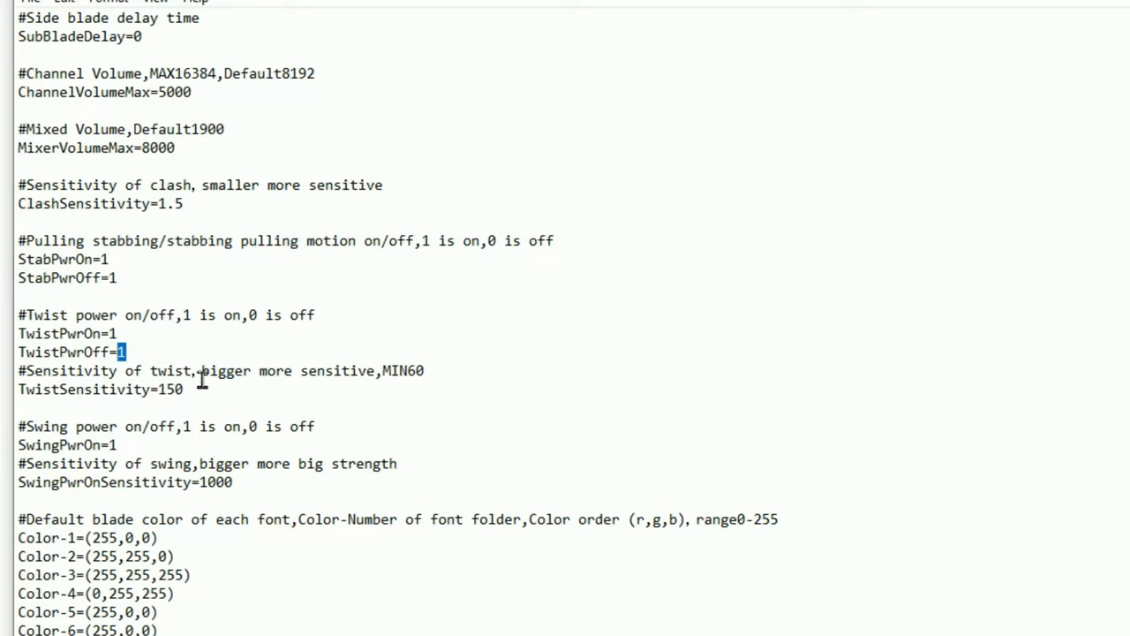
left_click_drag(17, 427, 233, 482)
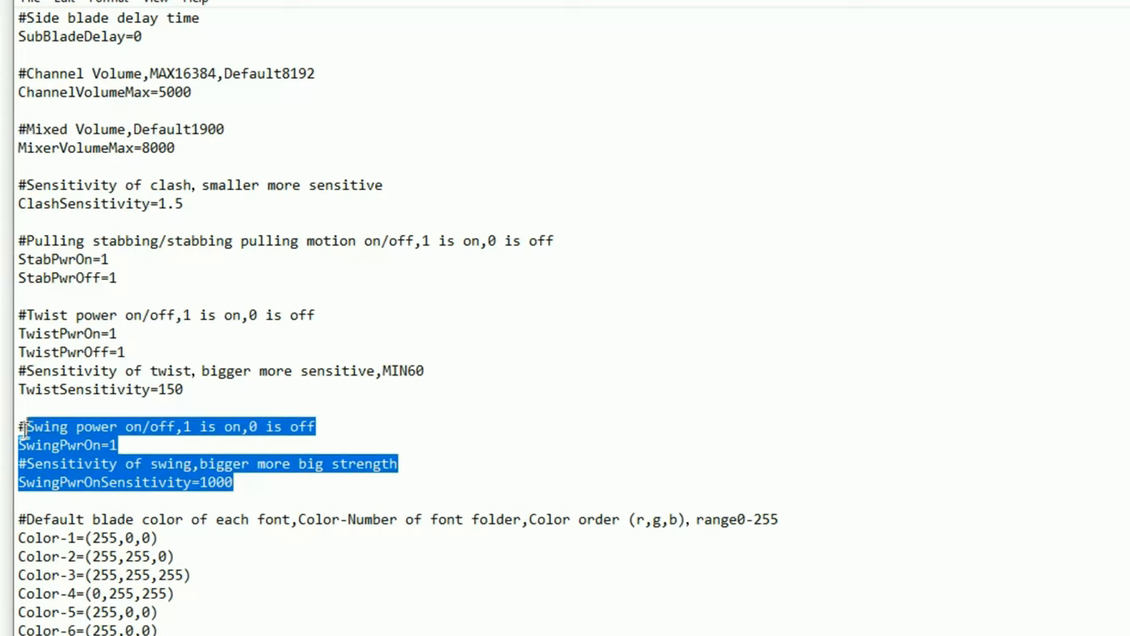
mouse_move(360, 419)
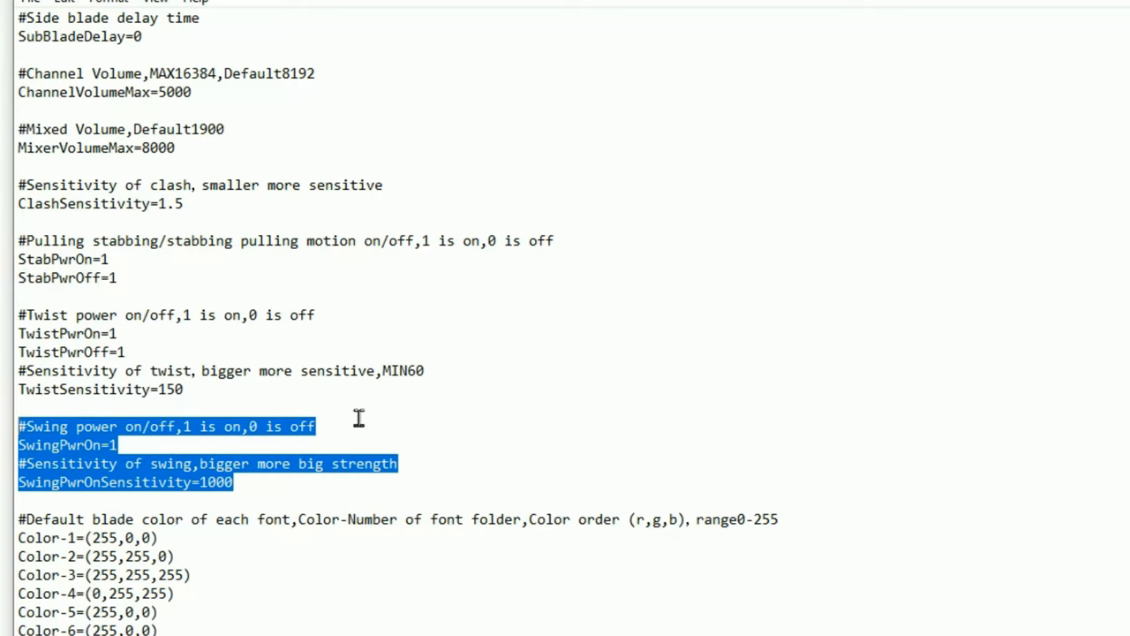
mouse_move(350, 419)
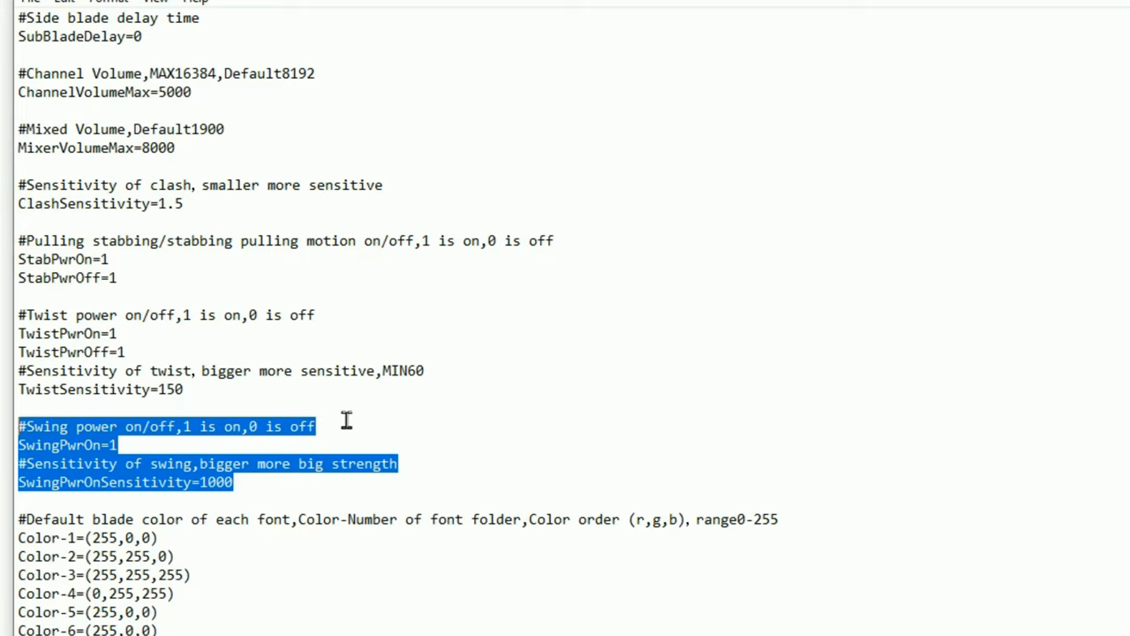
mouse_move(134, 444)
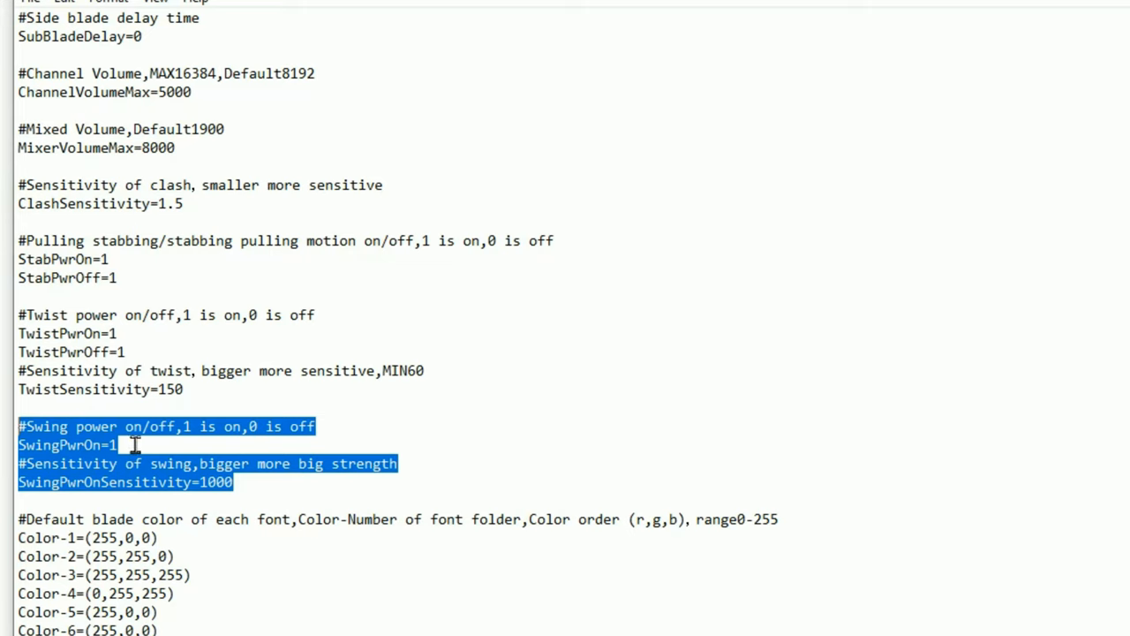
left_click(119, 444)
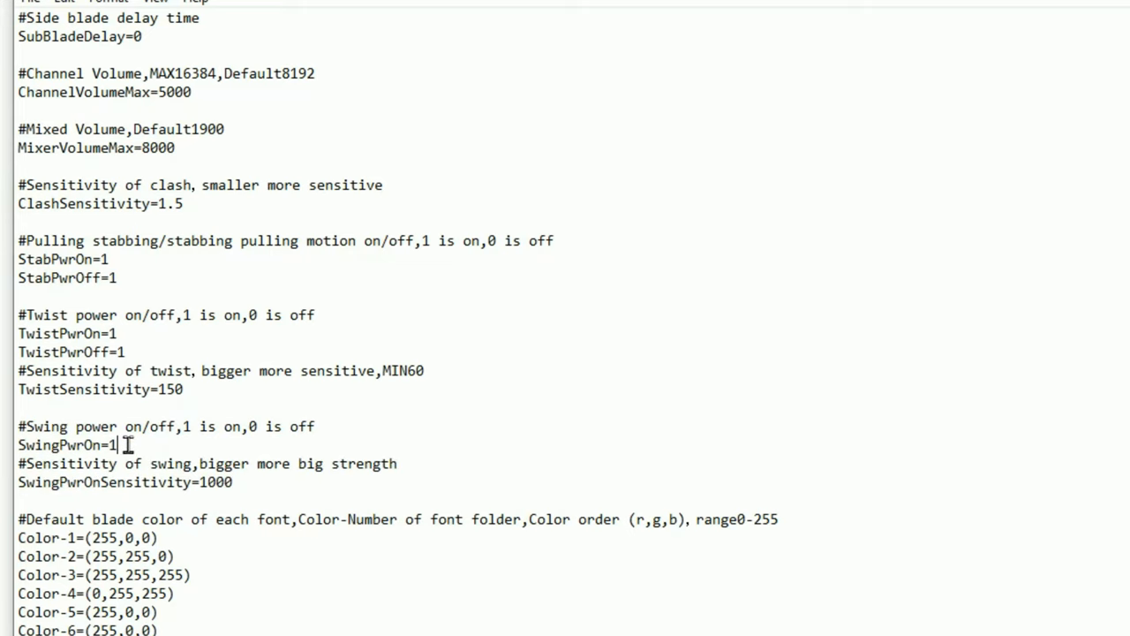
double_click(111, 444)
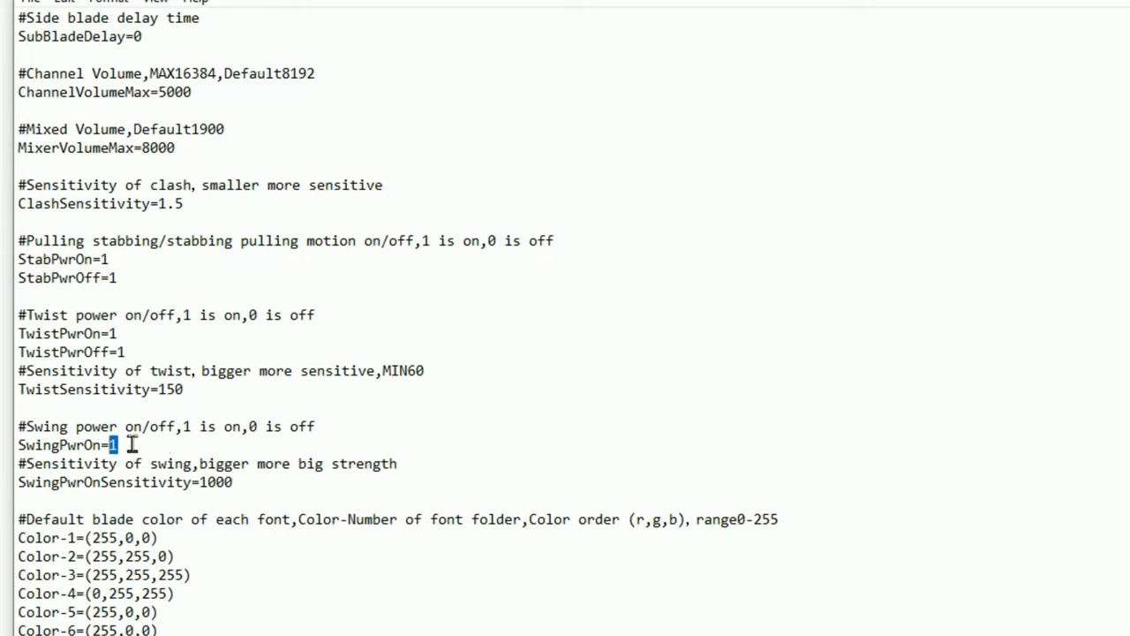
mouse_move(78, 462)
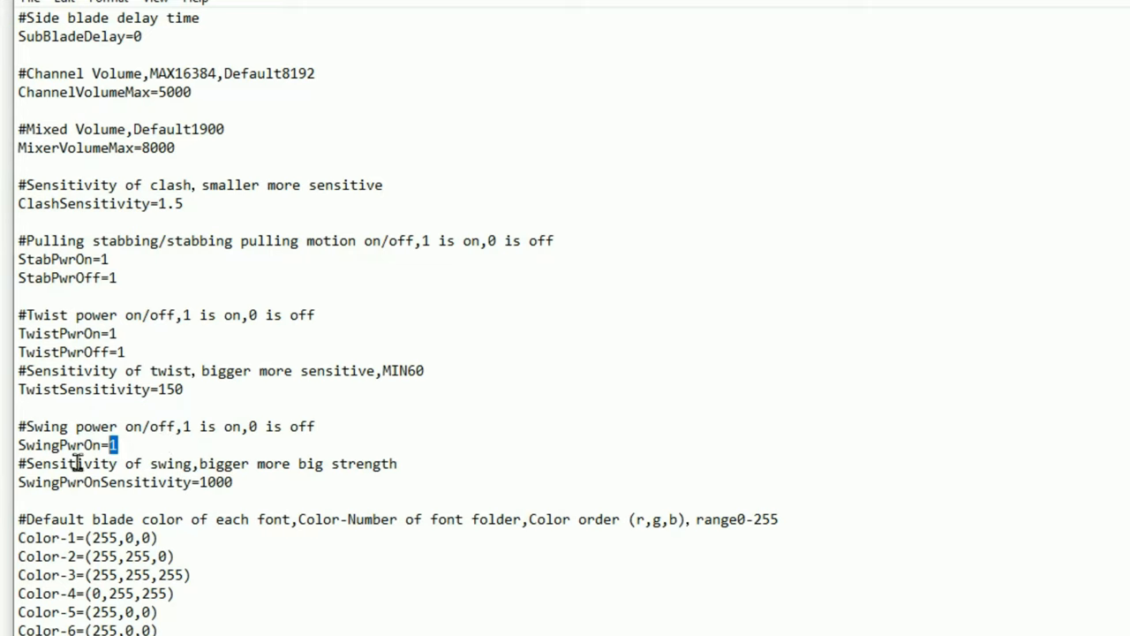
left_click_drag(18, 464, 233, 482)
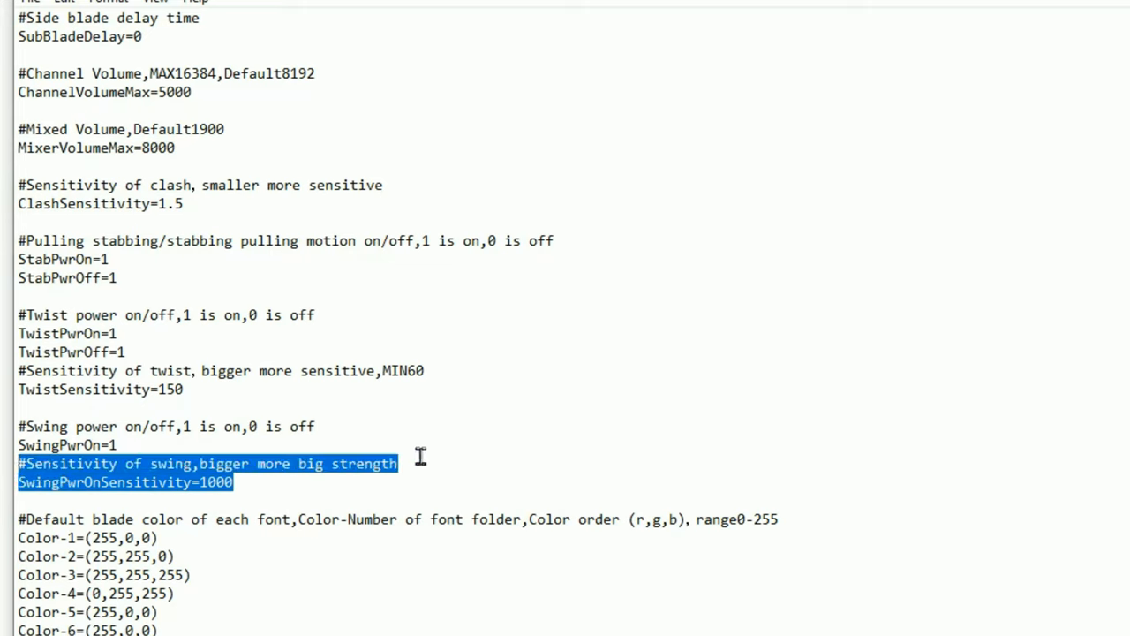
mouse_move(282, 481)
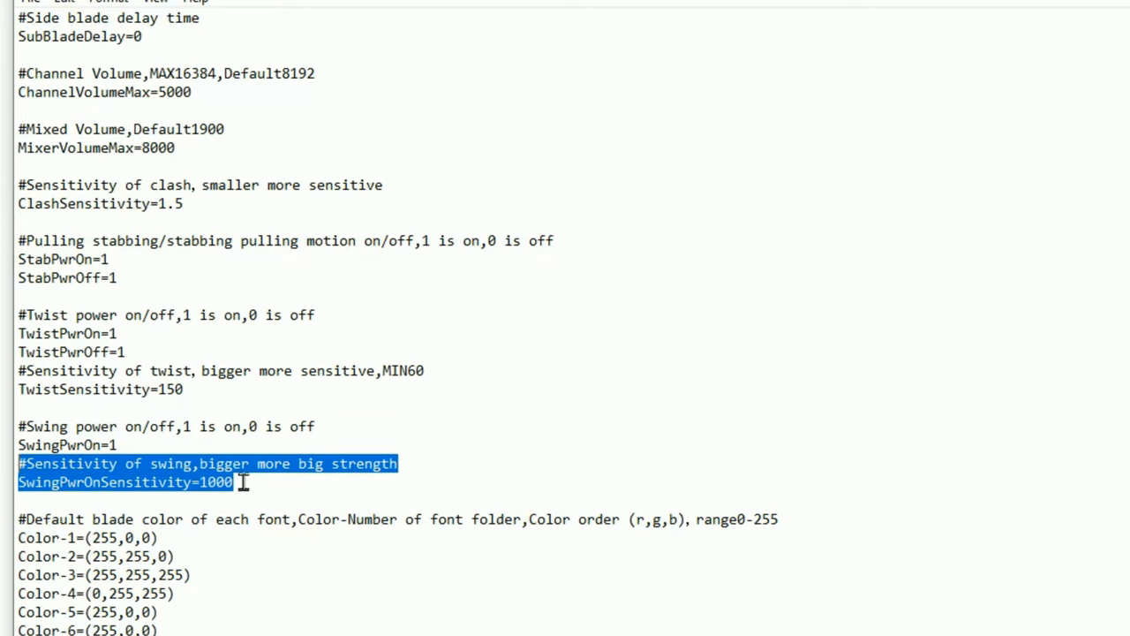
left_click(237, 482)
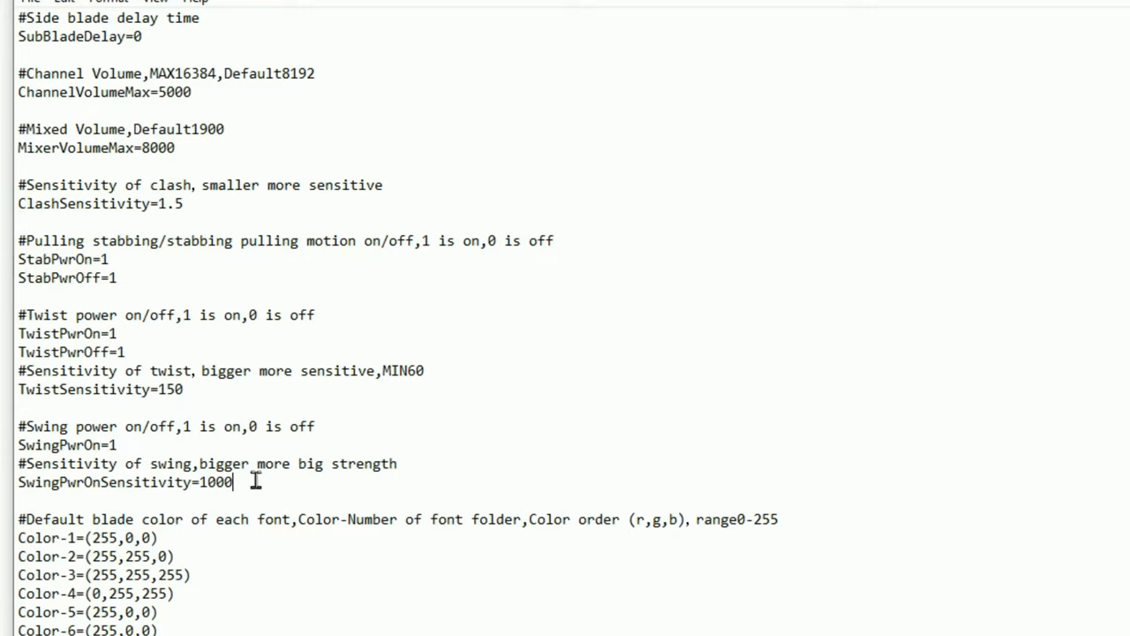
mouse_move(292, 495)
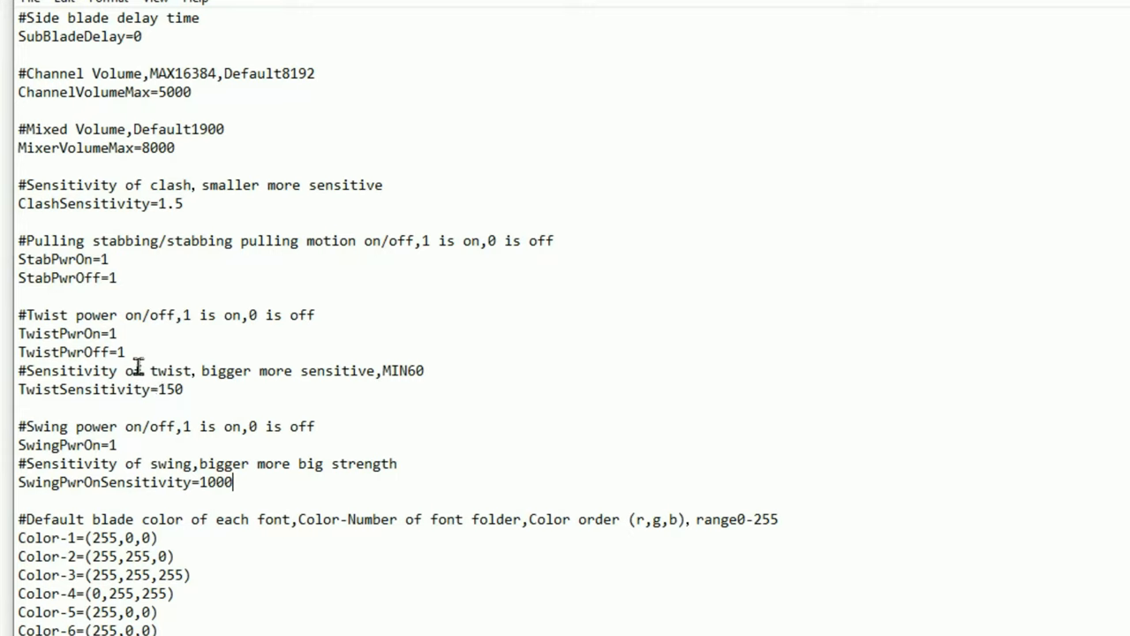
mouse_move(137, 364)
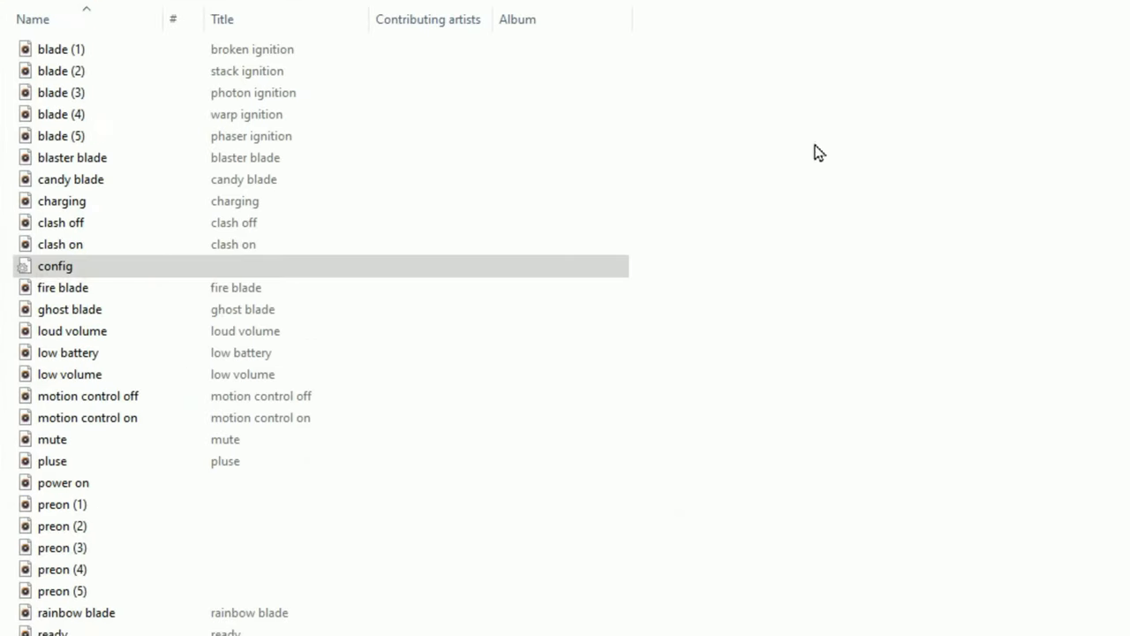
Show USB Drive (F:)'s numbered sound font folders in a second File Explorer window
left_click(55, 266)
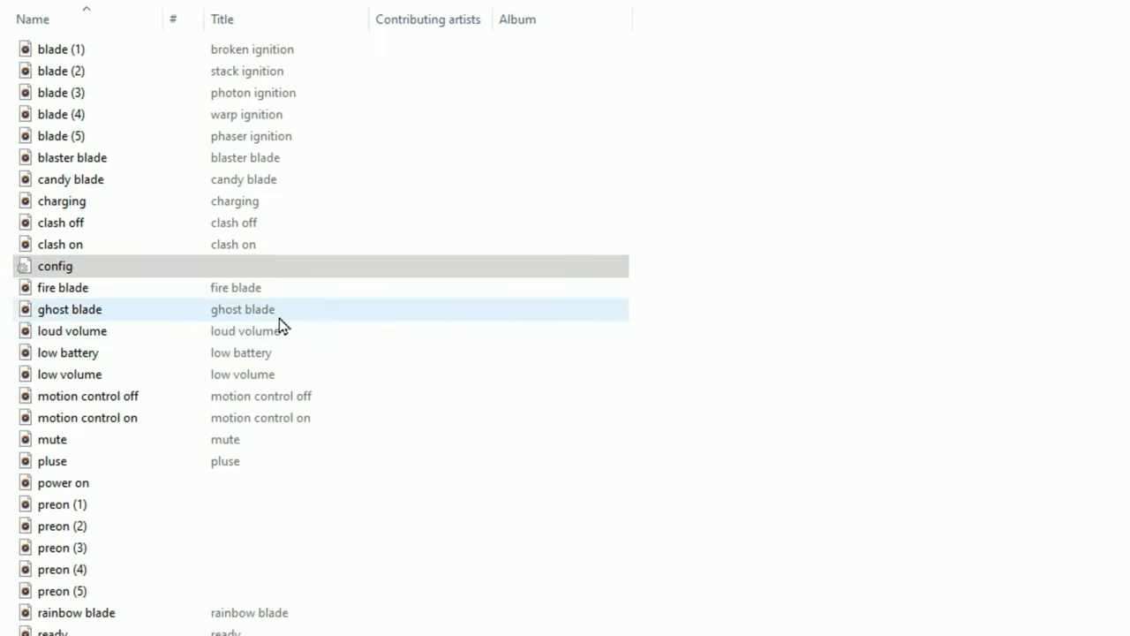
left_click(61, 71)
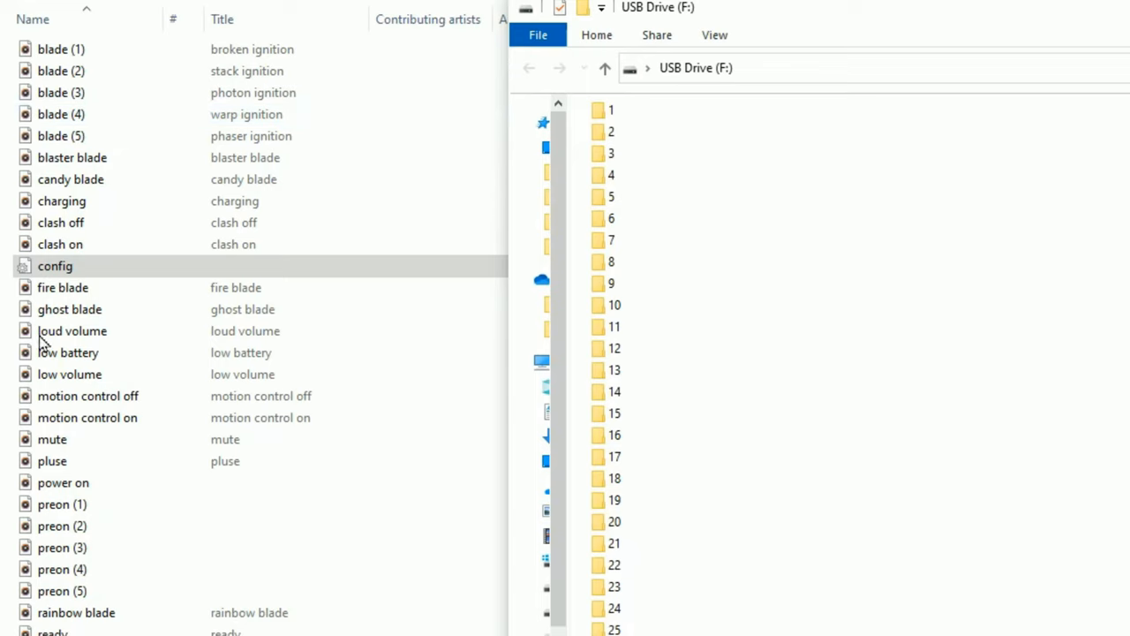
mouse_move(1029, 44)
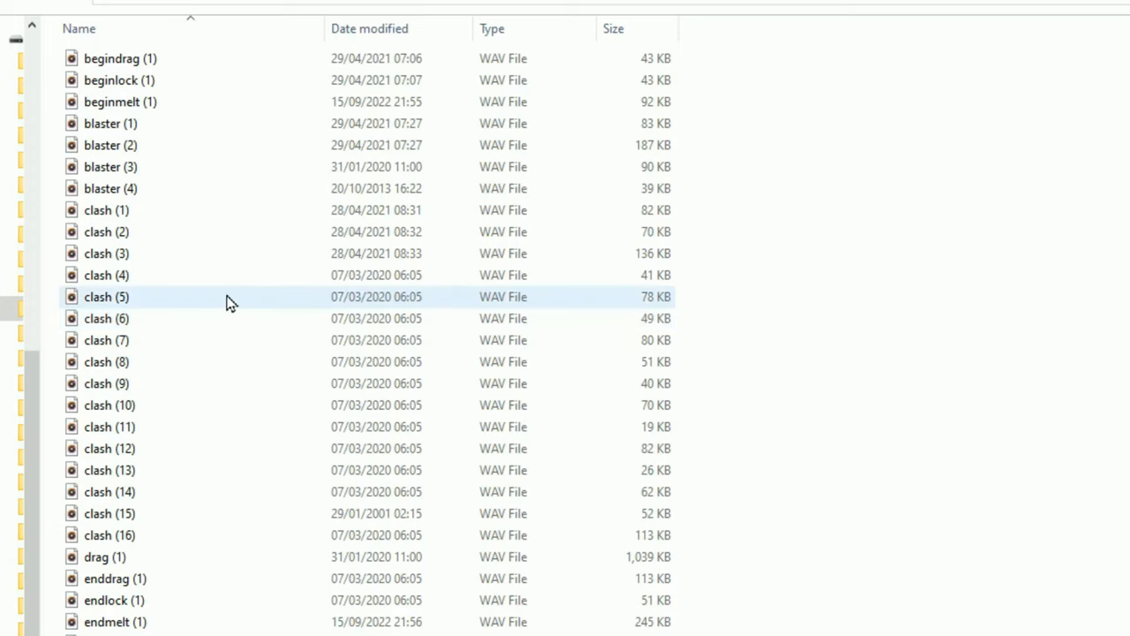
Select all 72 WAV files in the USB font folder to bring up the deletion prompt
right_click(230, 300)
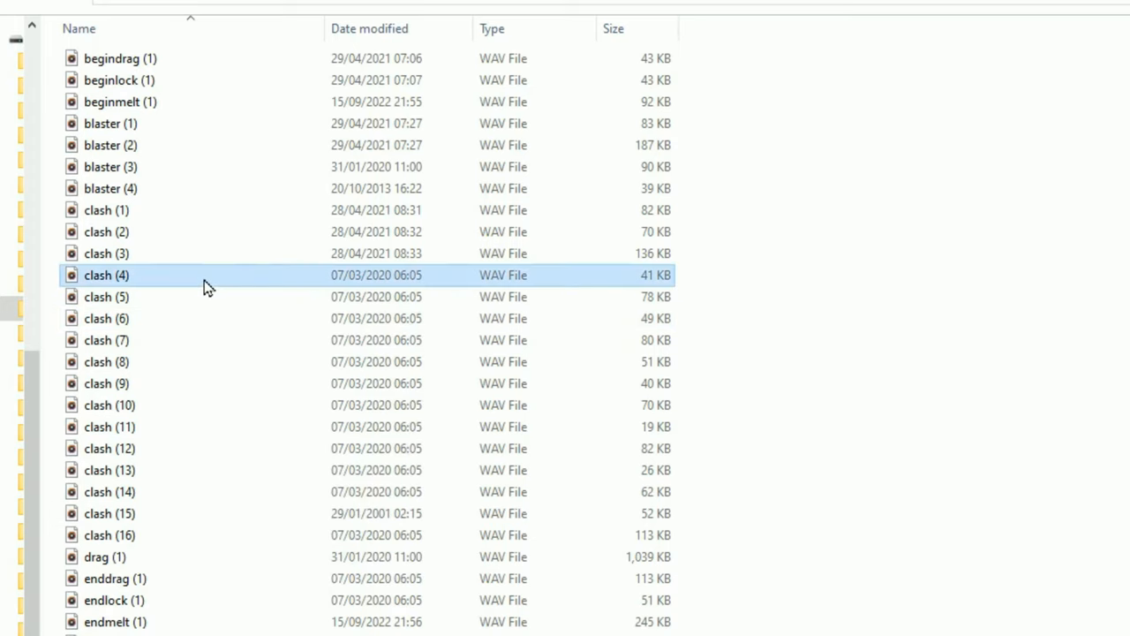
key("ctrl+a")
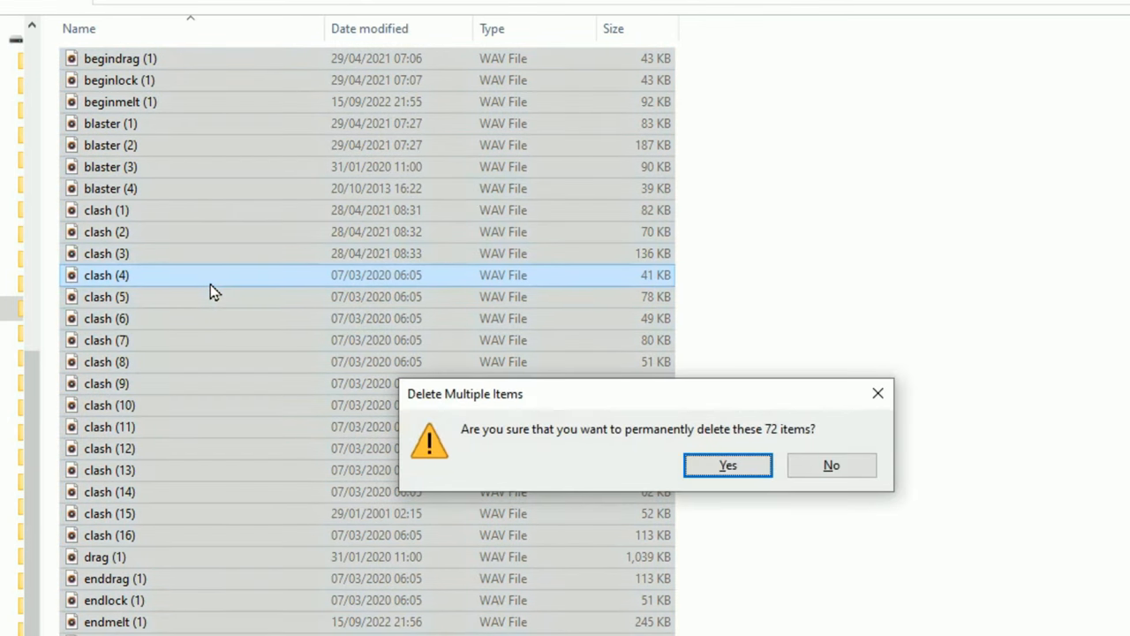
mouse_move(901, 440)
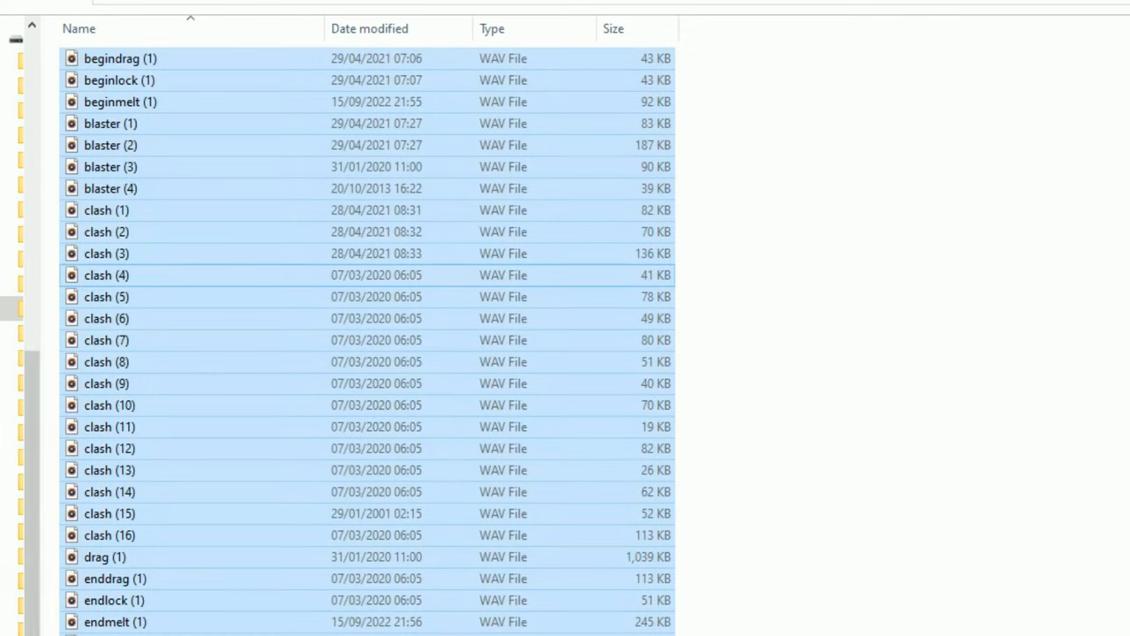
mouse_move(192, 189)
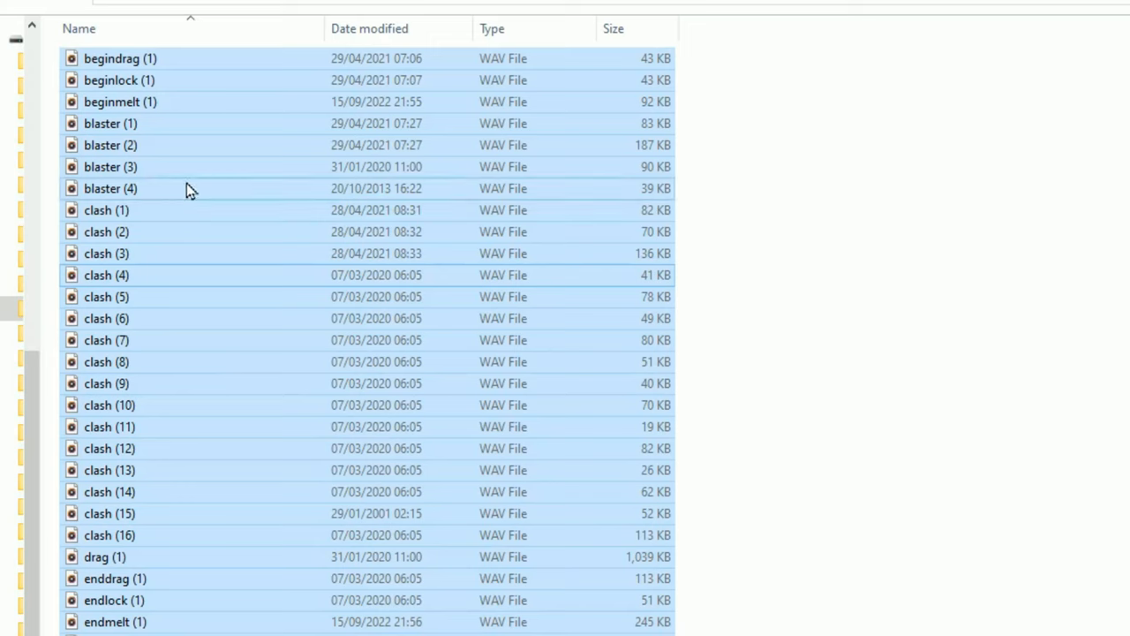
mouse_move(384, 347)
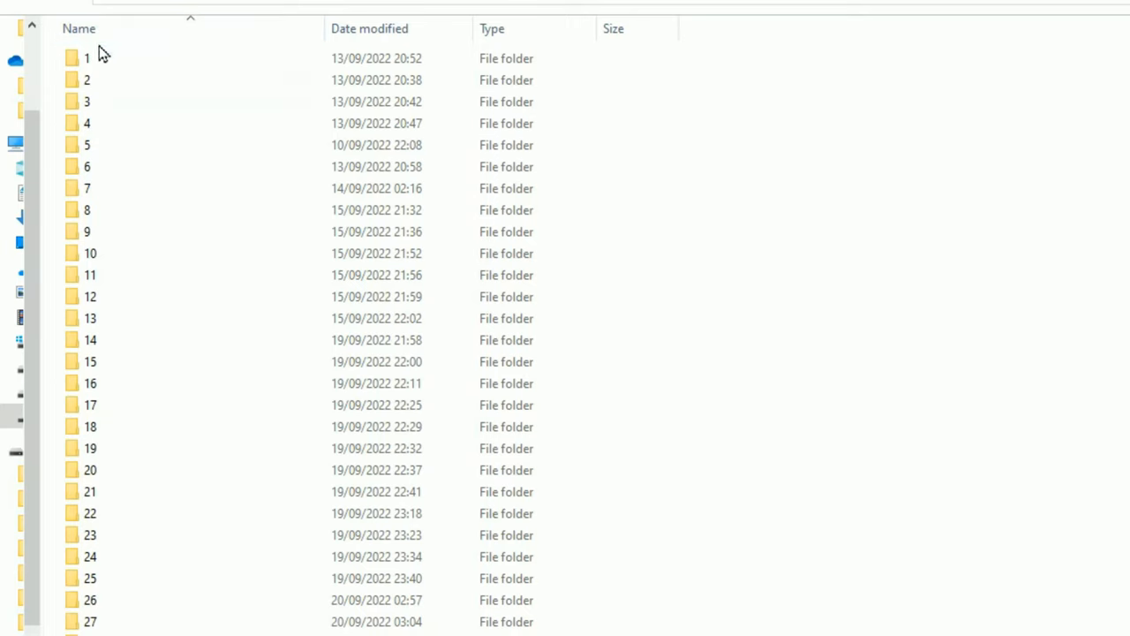
Click through the USB drive's numbered folders and open folder 1's context menu
left_click(86, 58)
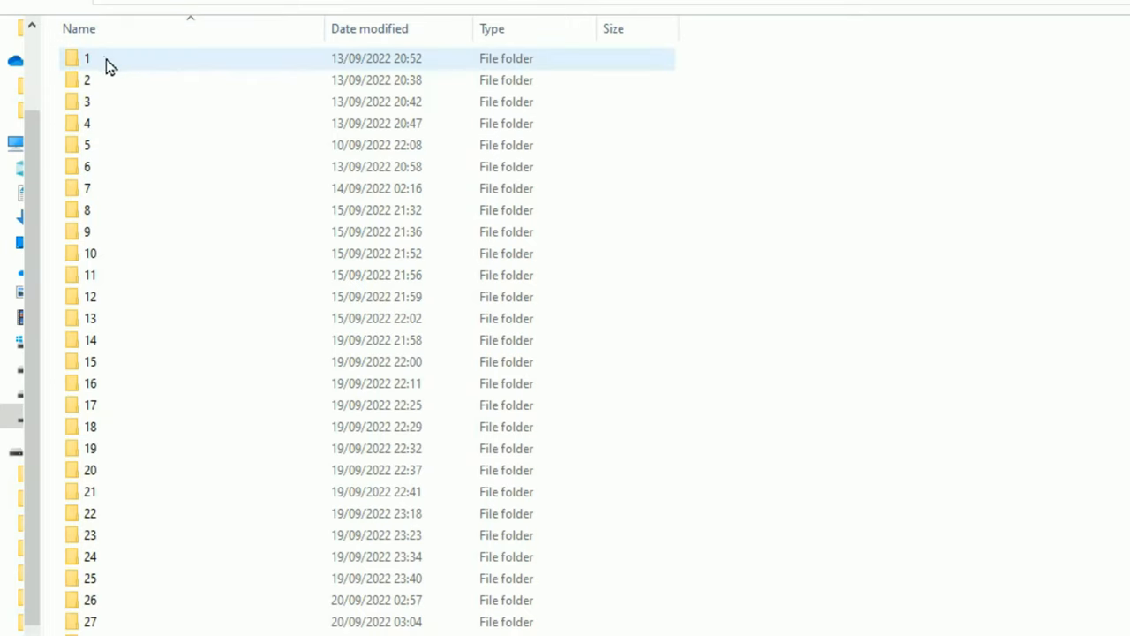
left_click(87, 79)
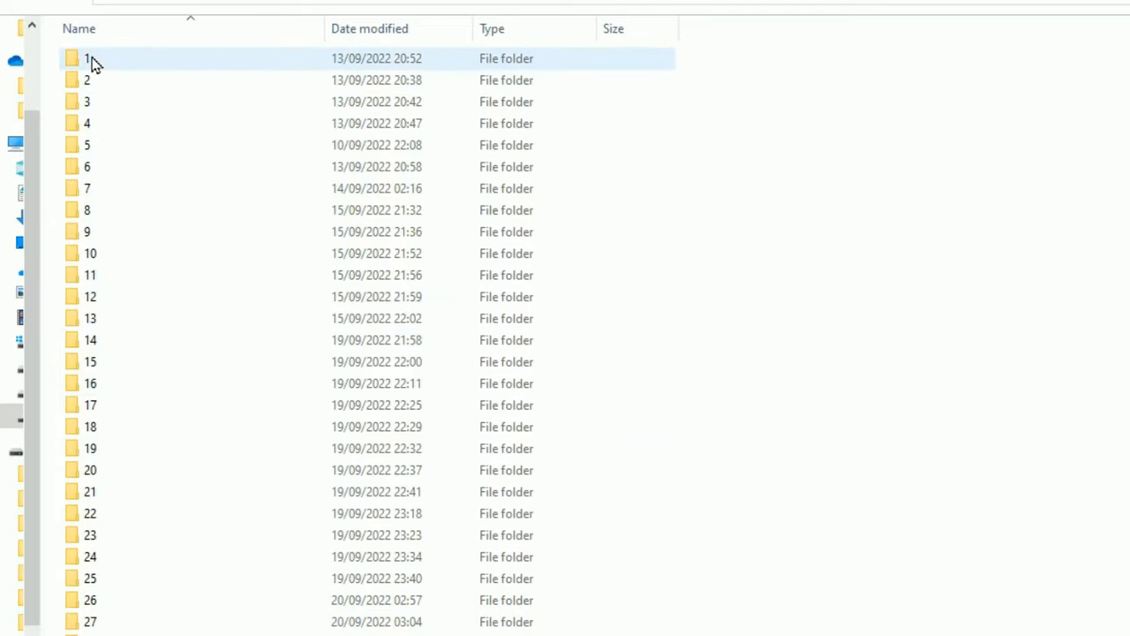
left_click(86, 79)
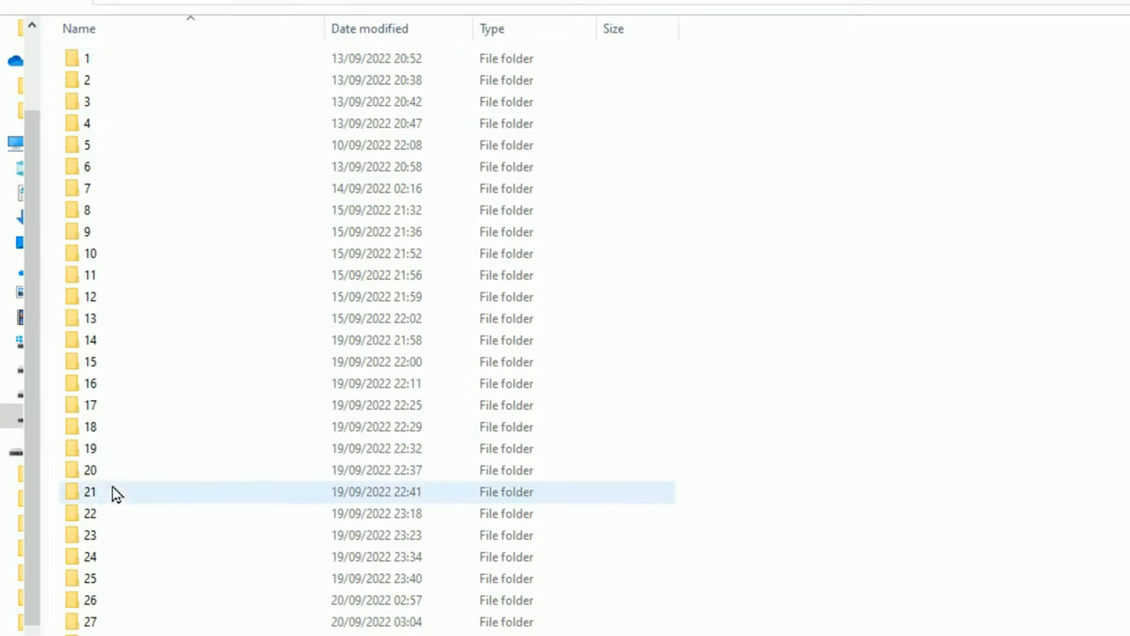
left_click(86, 122)
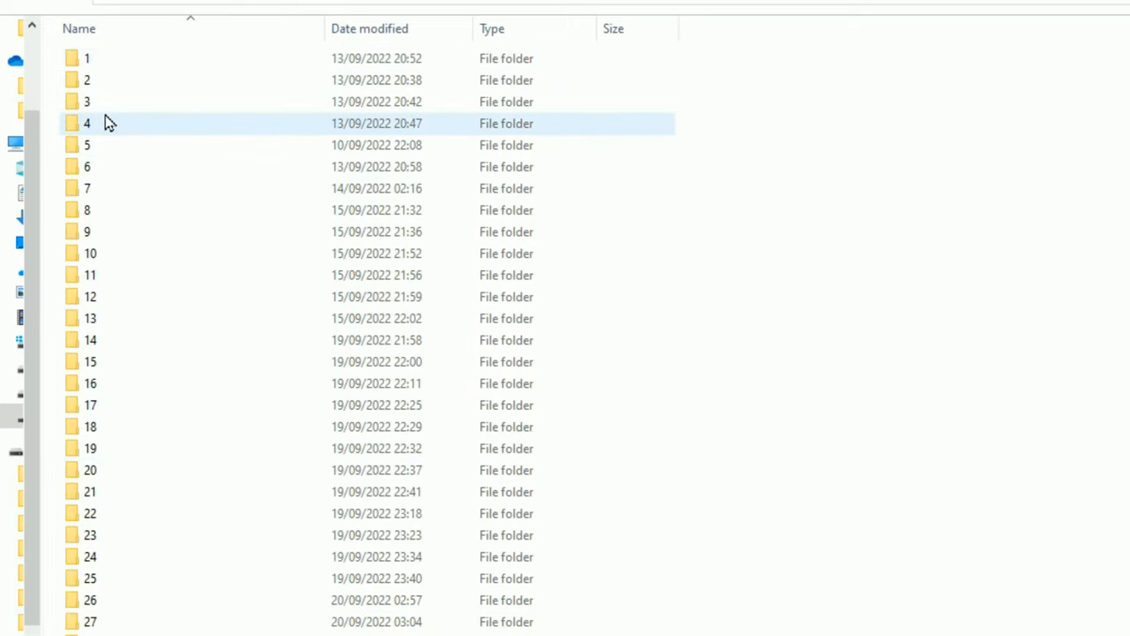
right_click(86, 59)
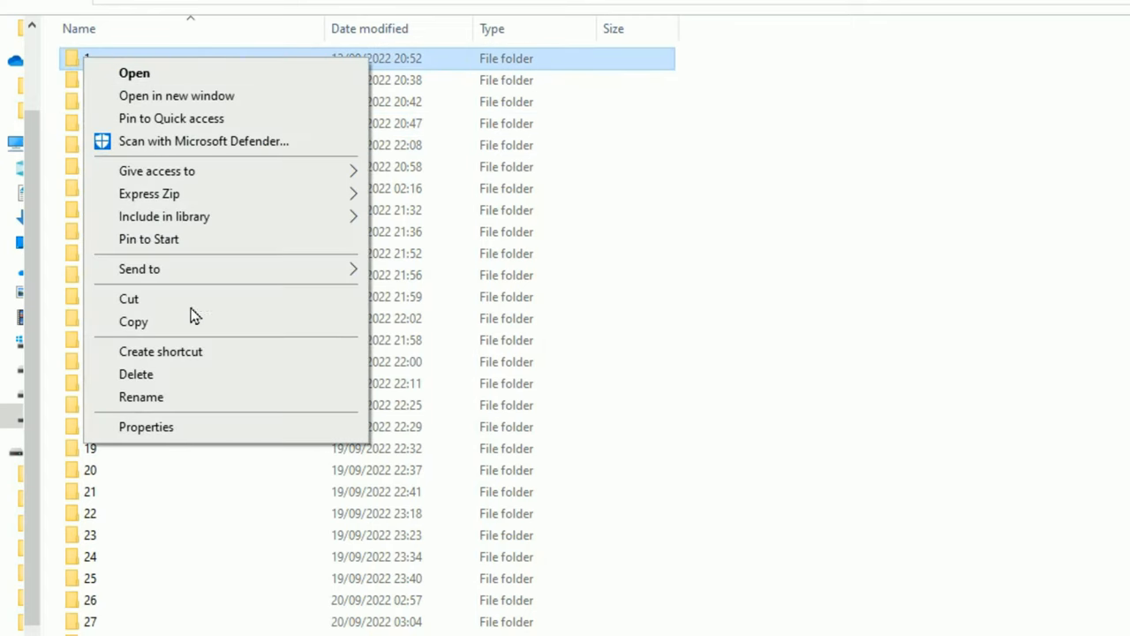
left_click(136, 373)
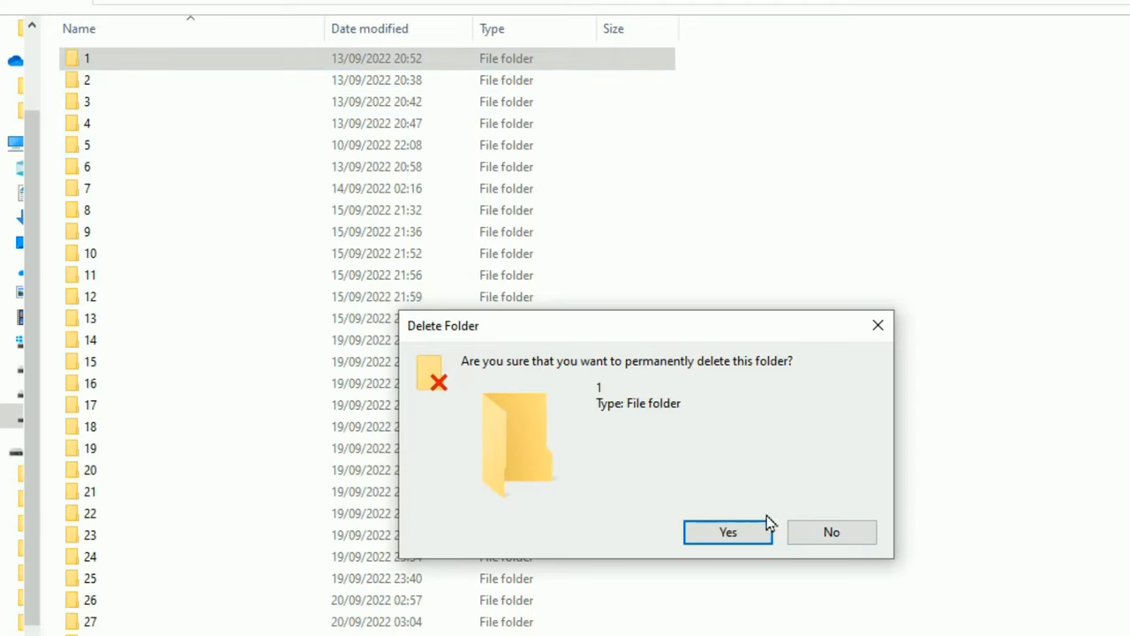
left_click(727, 532)
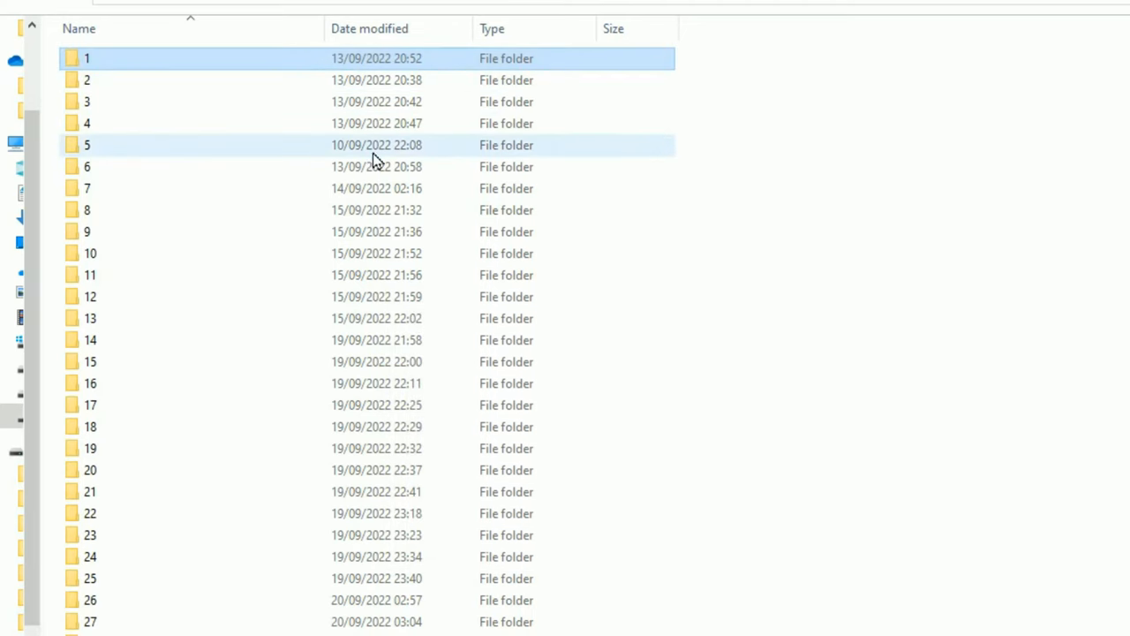
mouse_move(103, 67)
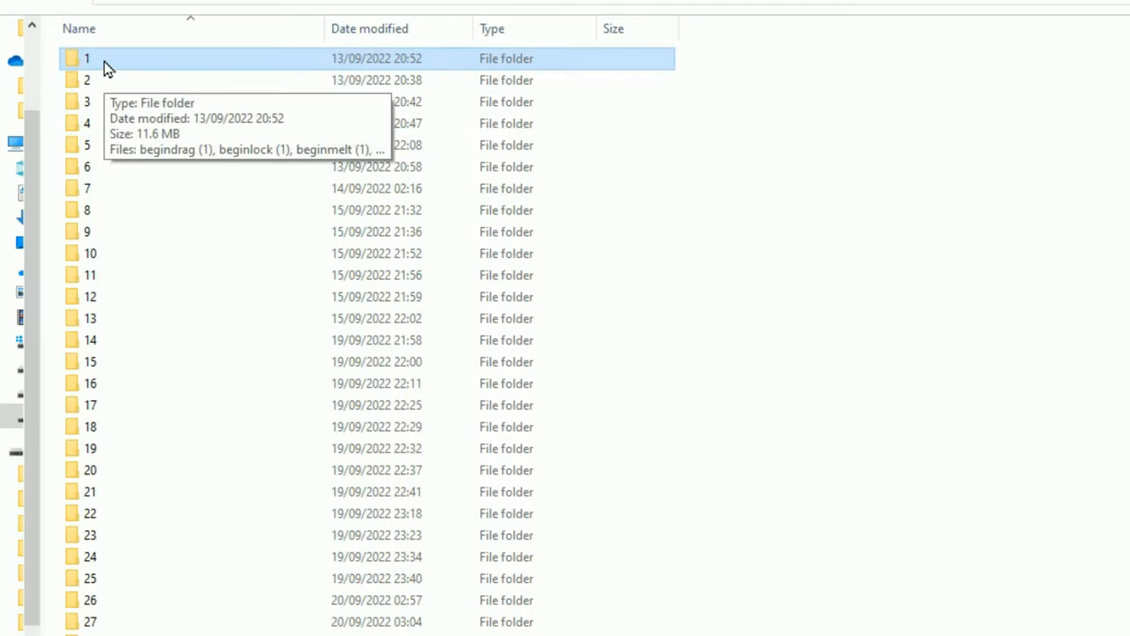
mouse_move(141, 84)
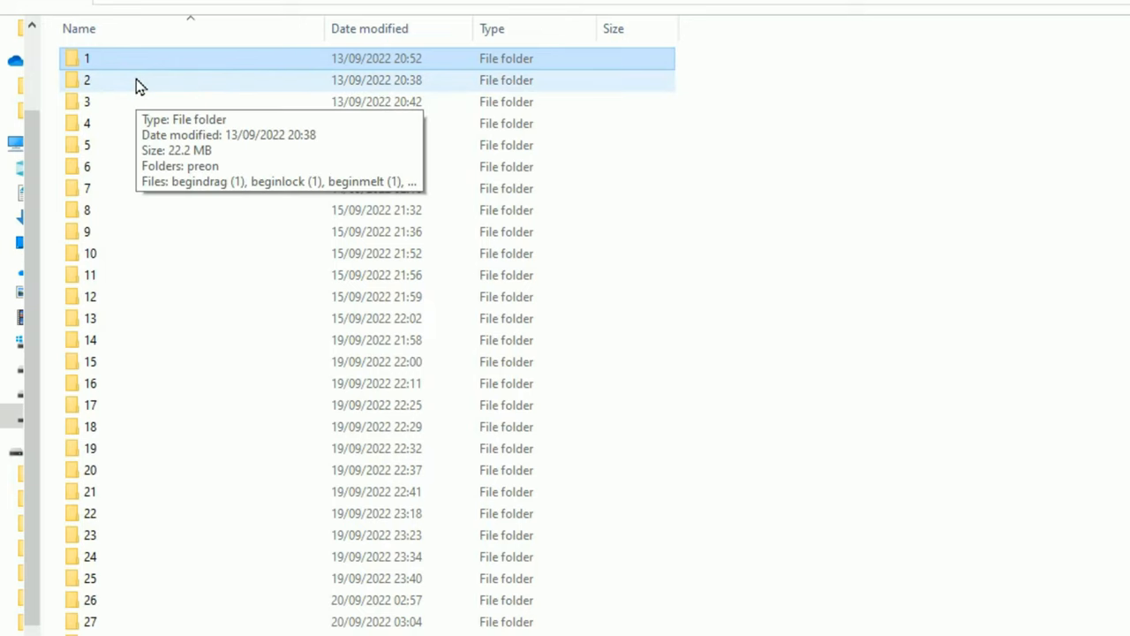
mouse_move(148, 88)
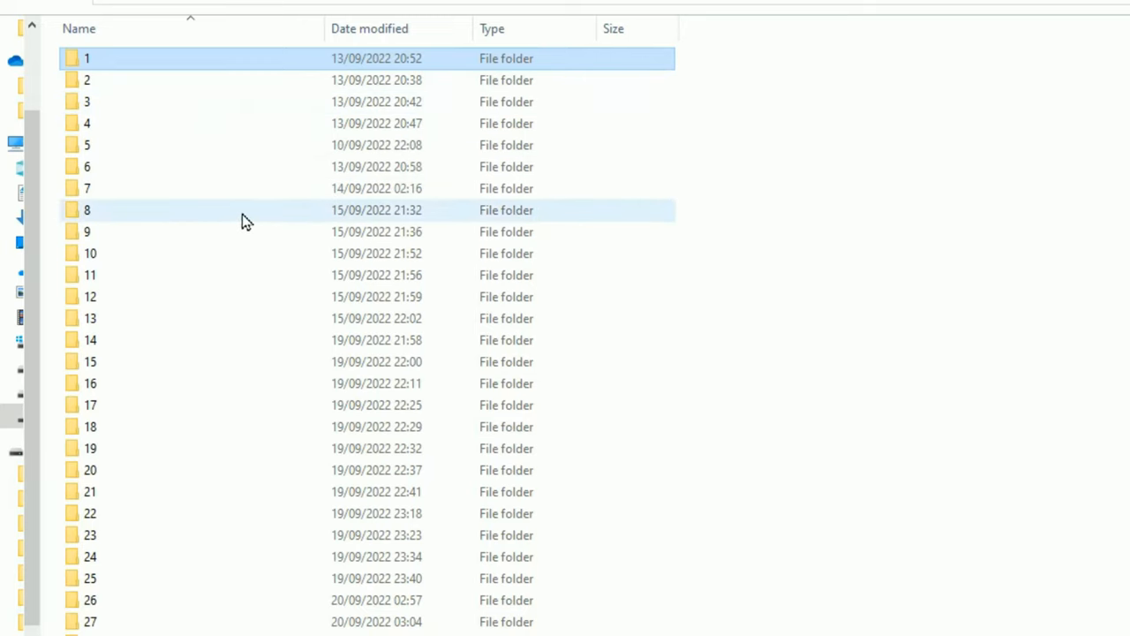
mouse_move(237, 207)
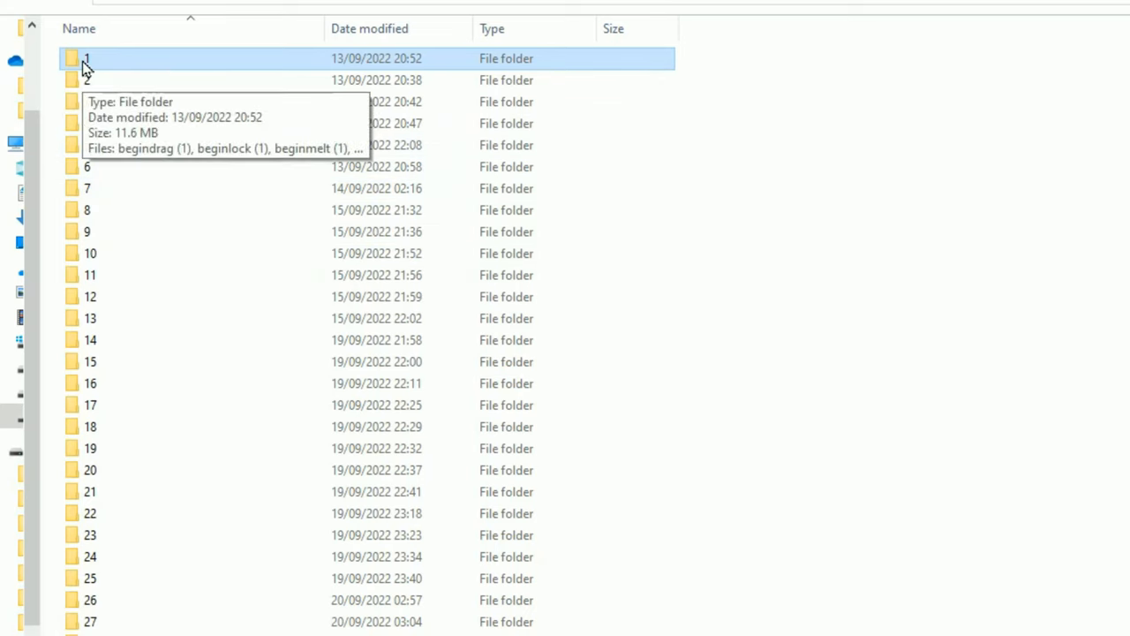
mouse_move(122, 69)
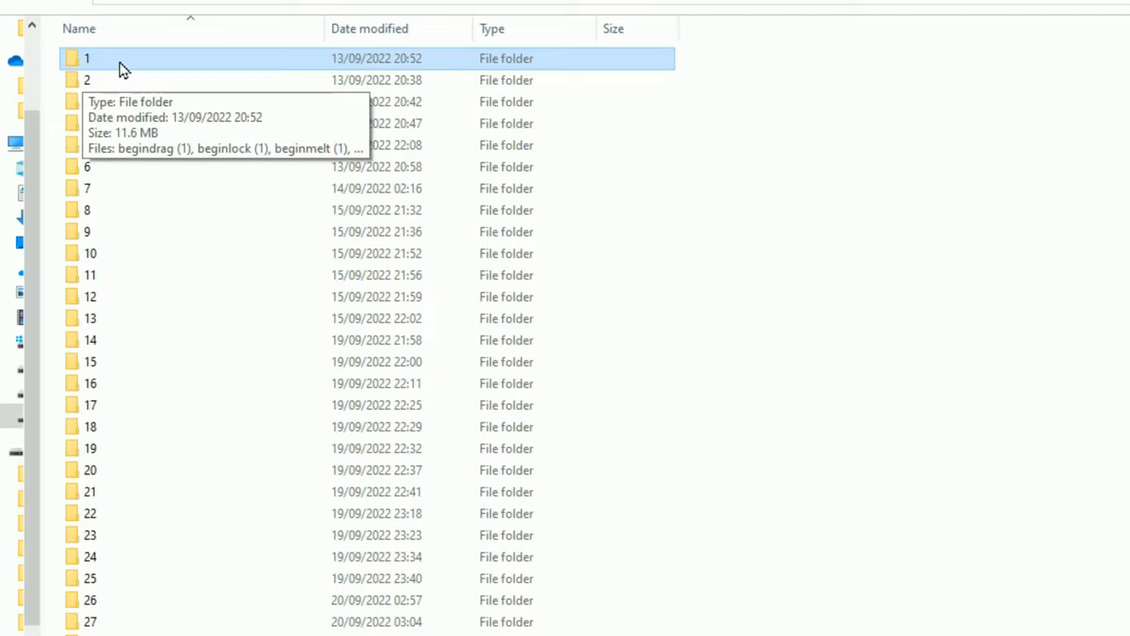
mouse_move(246, 470)
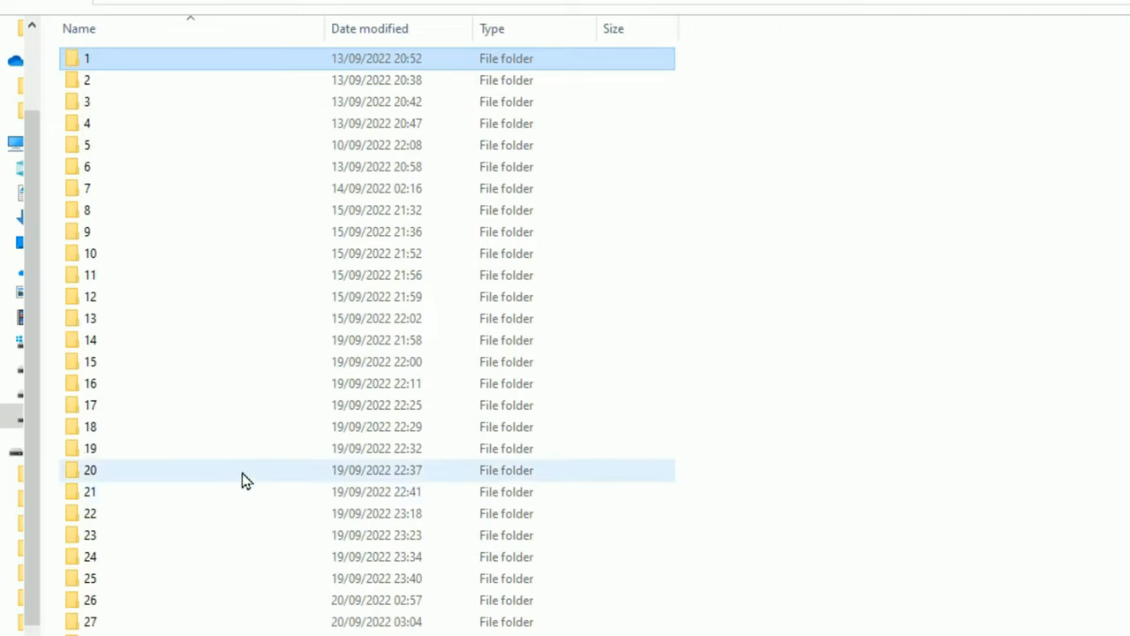
mouse_move(327, 270)
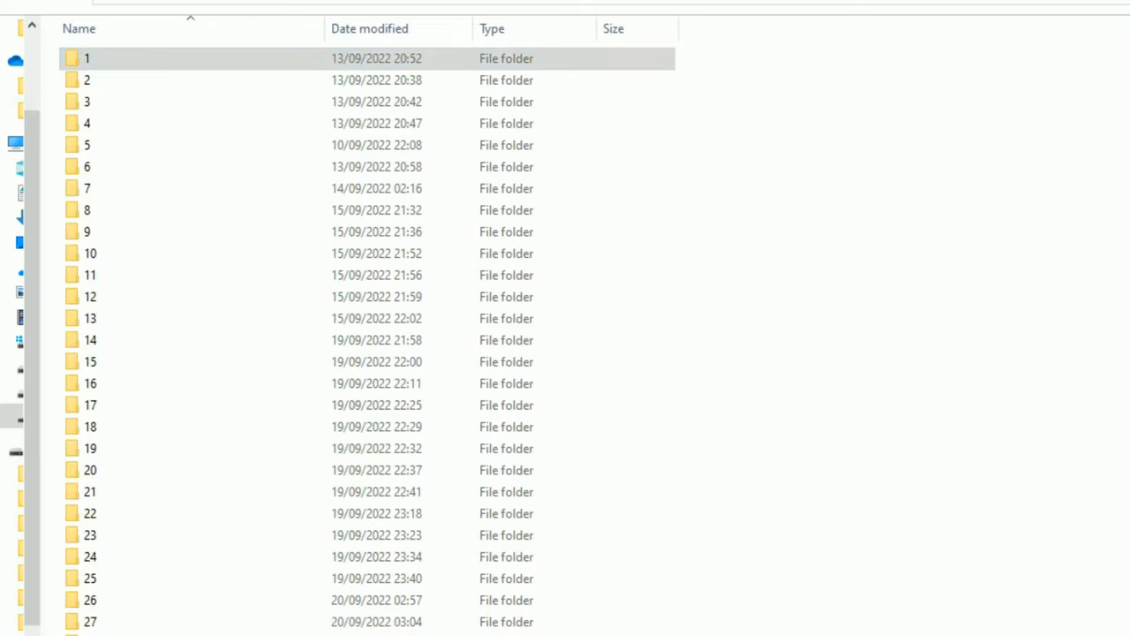
mouse_move(106, 387)
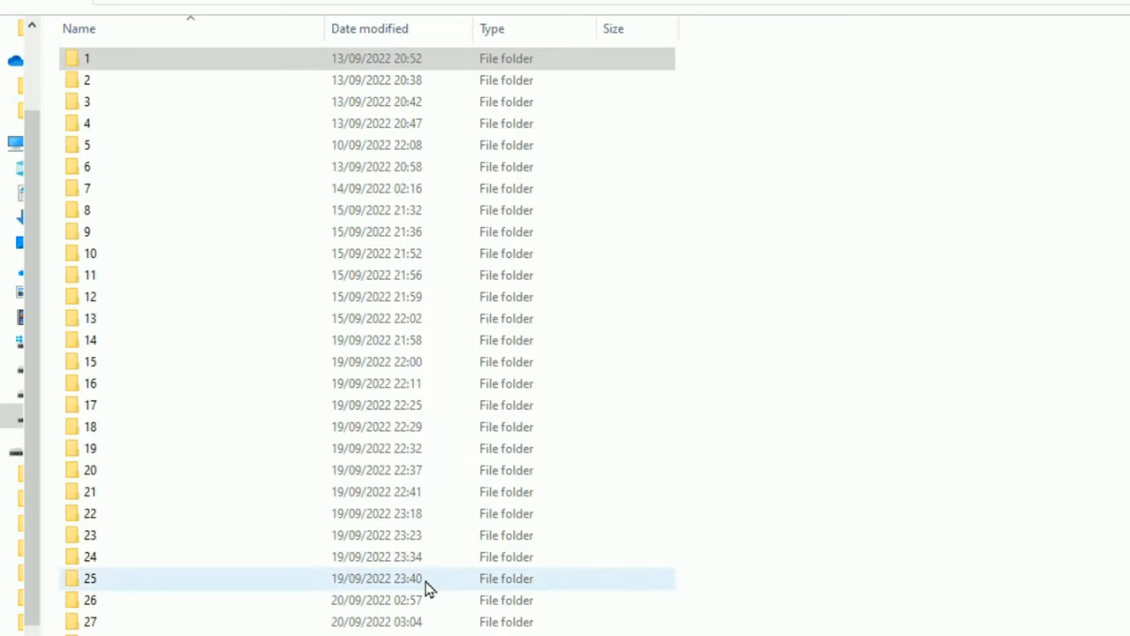
mouse_move(371, 583)
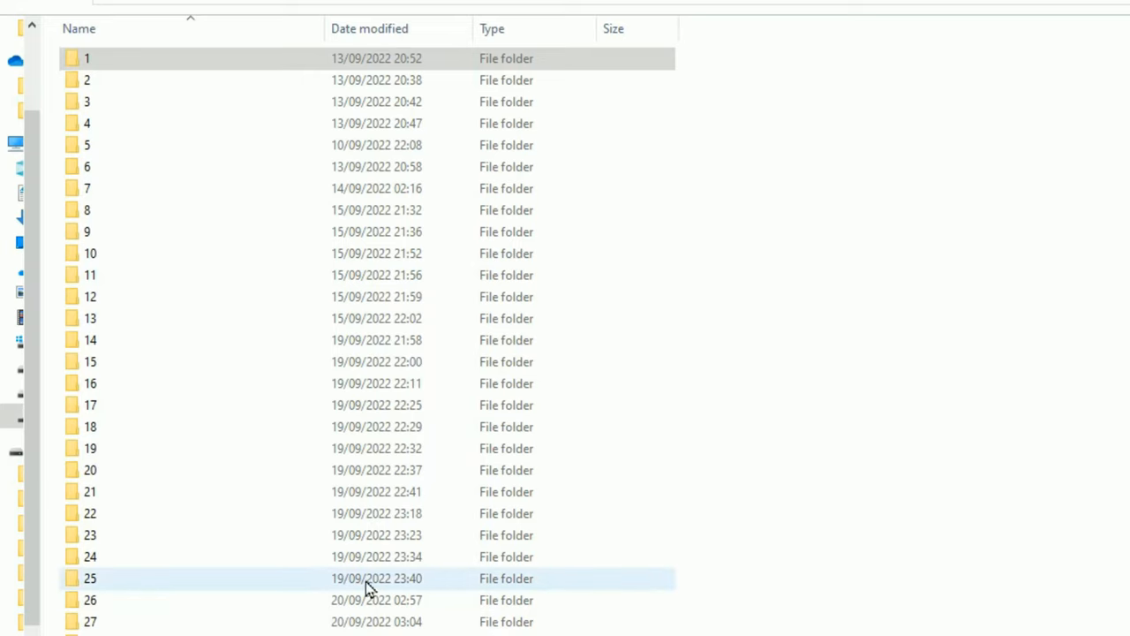